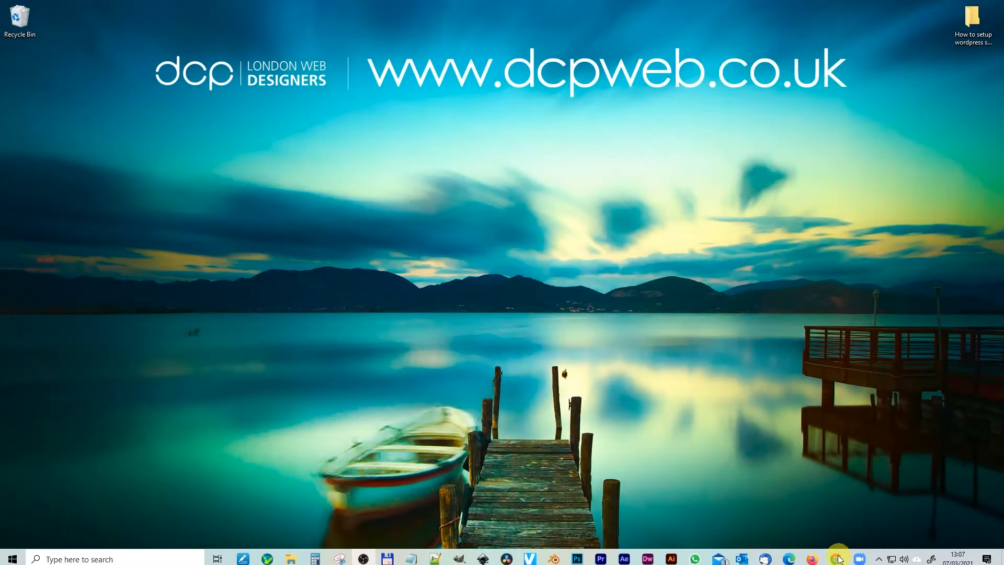
Launch Chrome and load the cleanCo homepage at cleanco.dcpmix.com.
{"action": "left_click", "coordinate": [813, 559]}
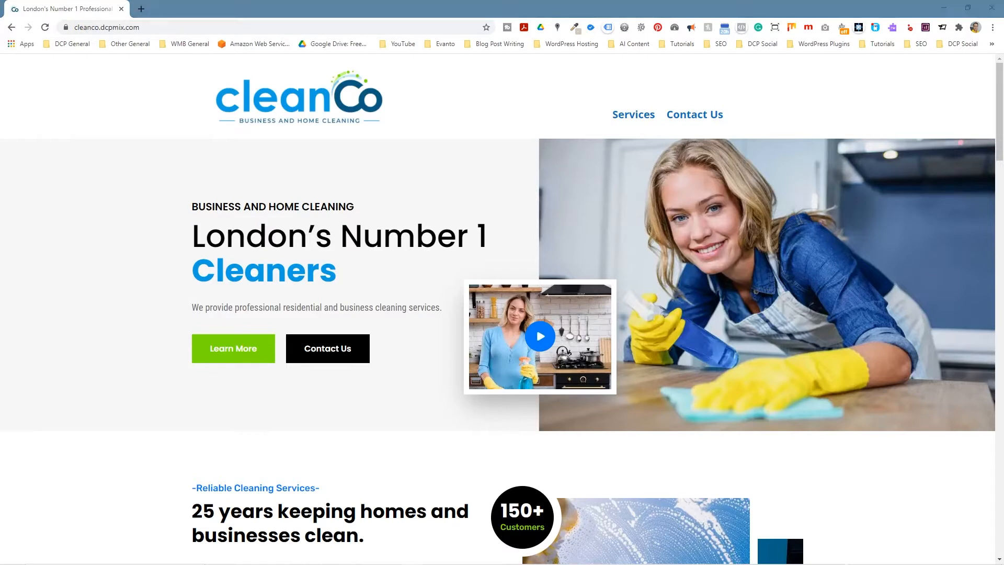
{"action": "mouse_move", "coordinate": [163, 5]}
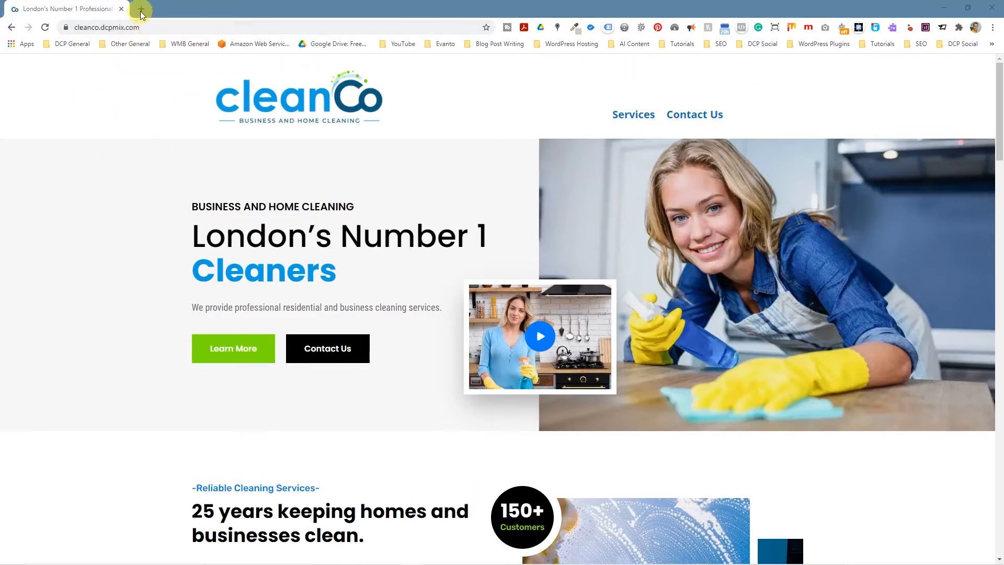
{"action": "left_click", "coordinate": [140, 9]}
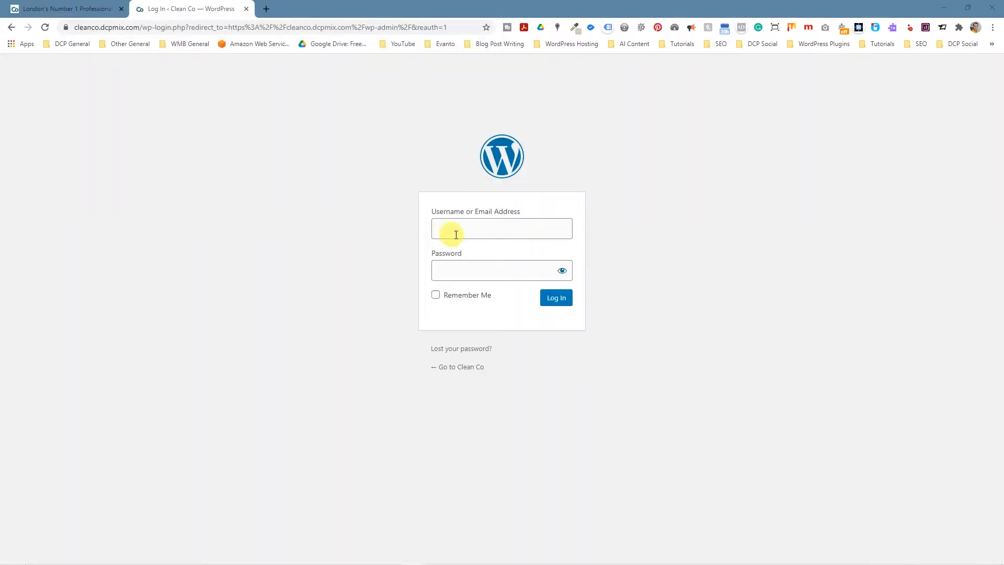
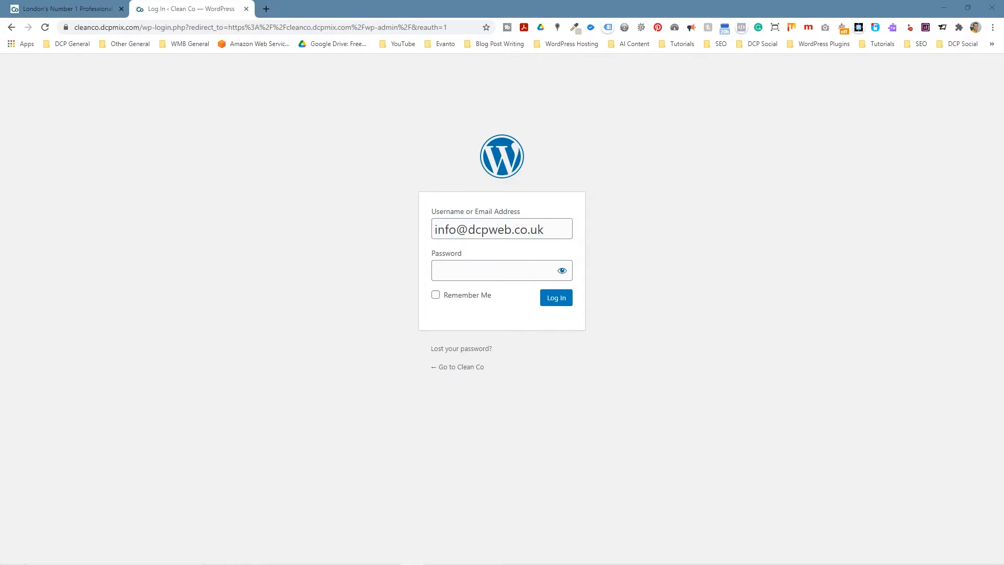
{"action": "left_click", "coordinate": [555, 297]}
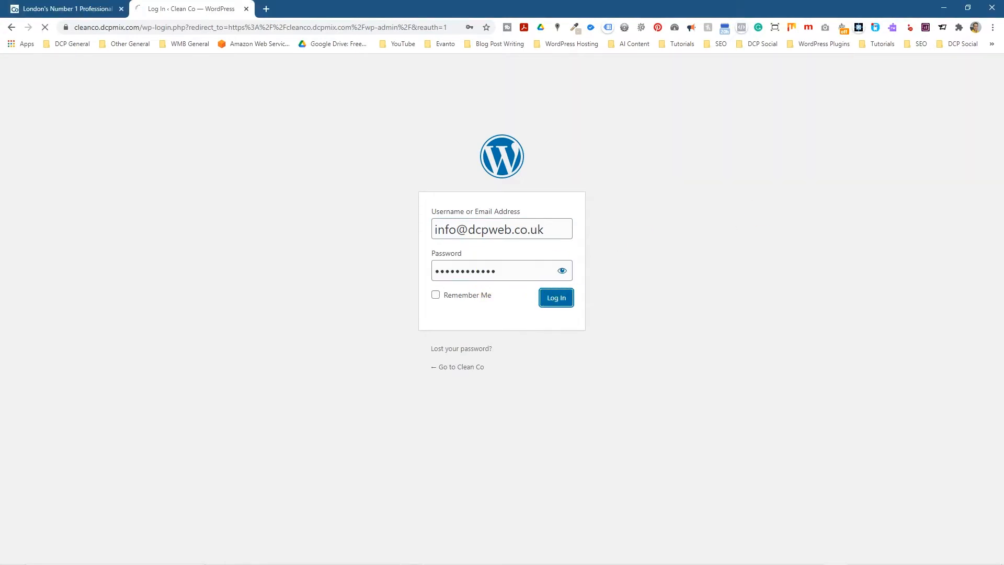
{"action": "left_click", "coordinate": [554, 297]}
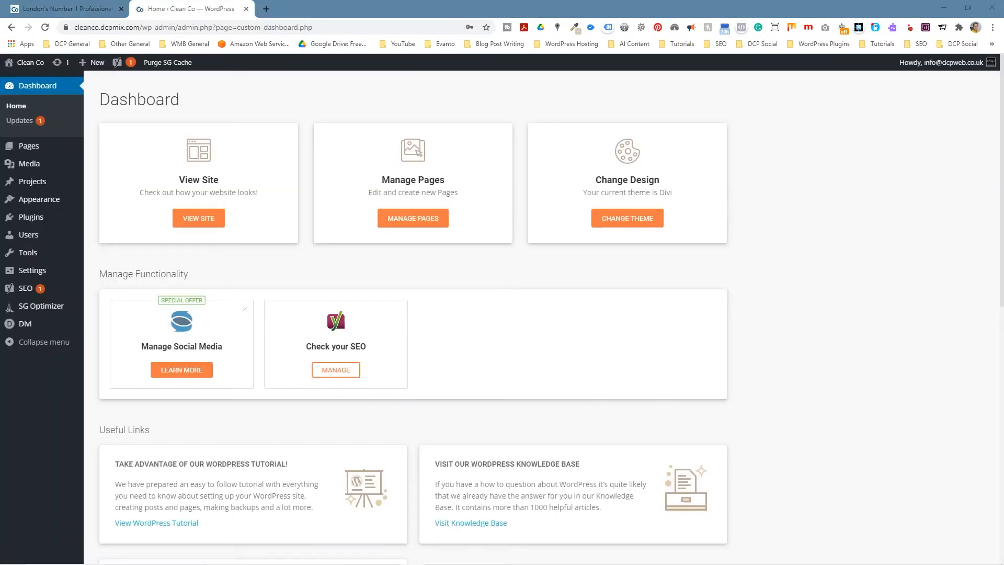
{"action": "mouse_move", "coordinate": [35, 200]}
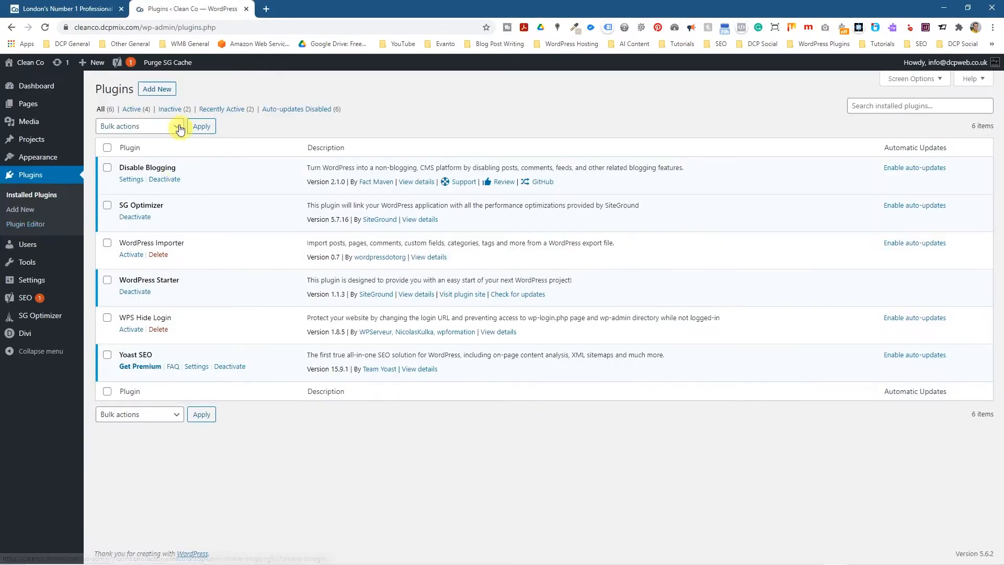
Find 'WP Maintenance Mode' under Add New, install it, and activate it.
{"action": "left_click", "coordinate": [20, 209]}
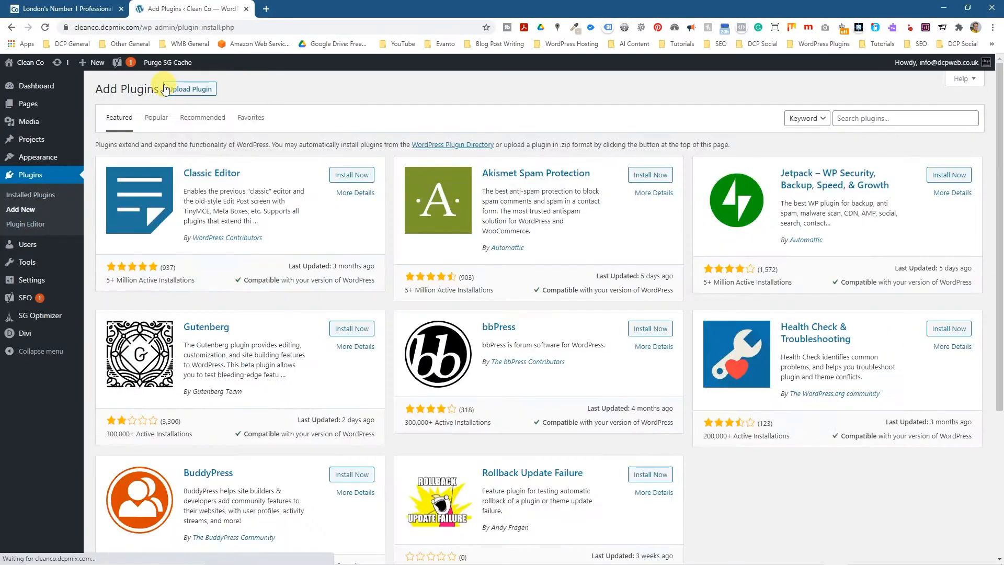
{"action": "type", "text": "WP Maintenance Mode"}
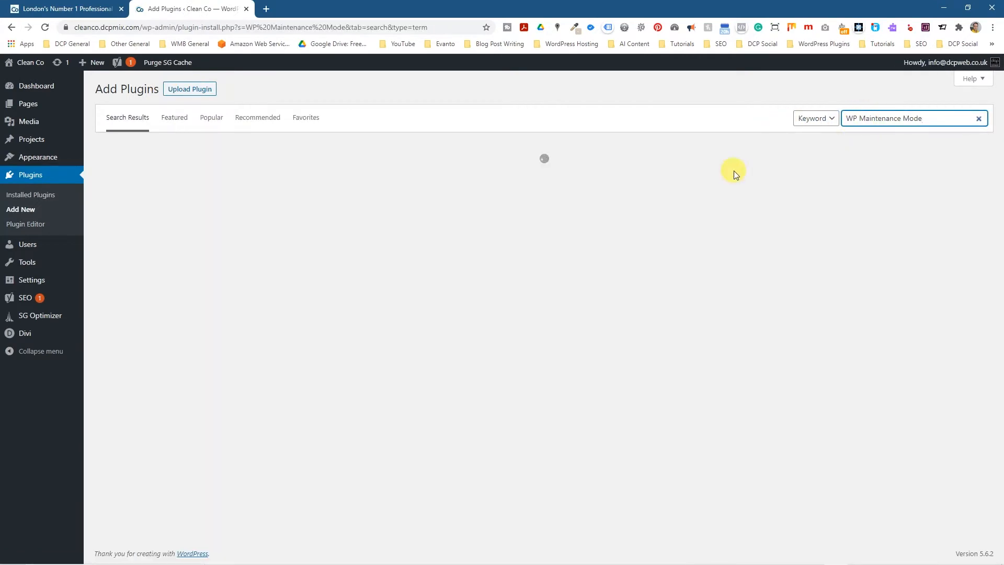
{"action": "left_click", "coordinate": [345, 176]}
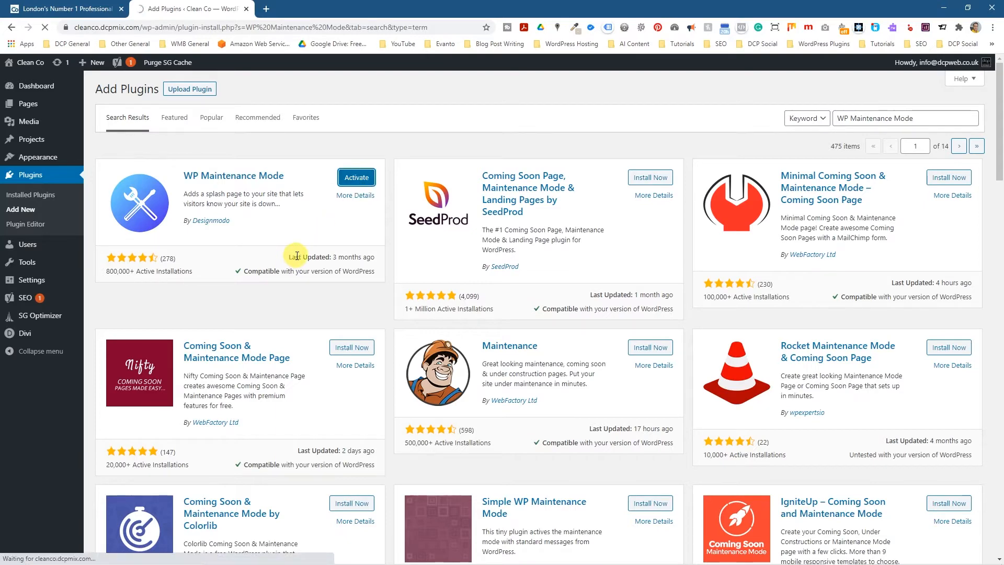
{"action": "left_click", "coordinate": [356, 177]}
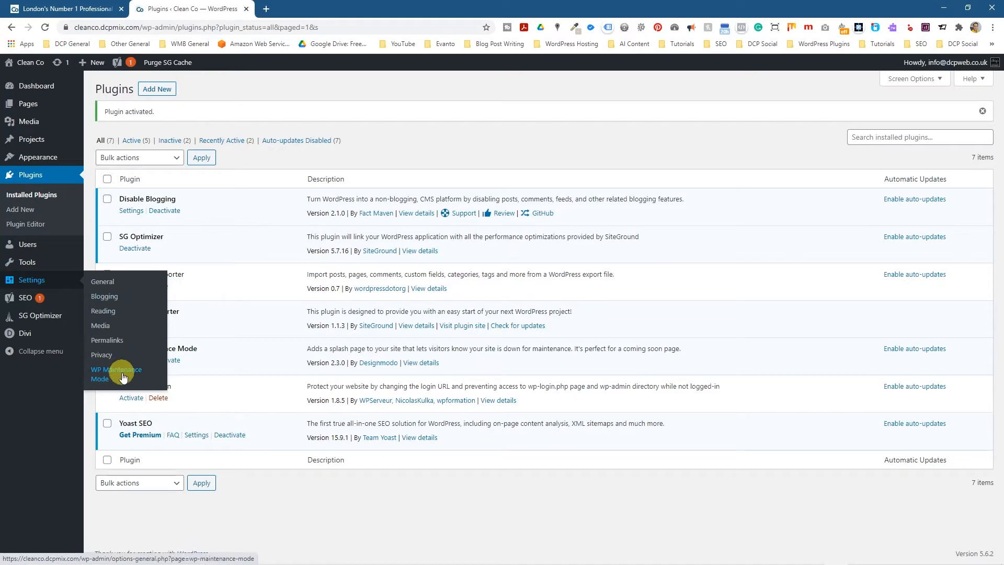
Set the WP Maintenance Mode status to Activated and save the settings.
{"action": "left_click", "coordinate": [117, 374]}
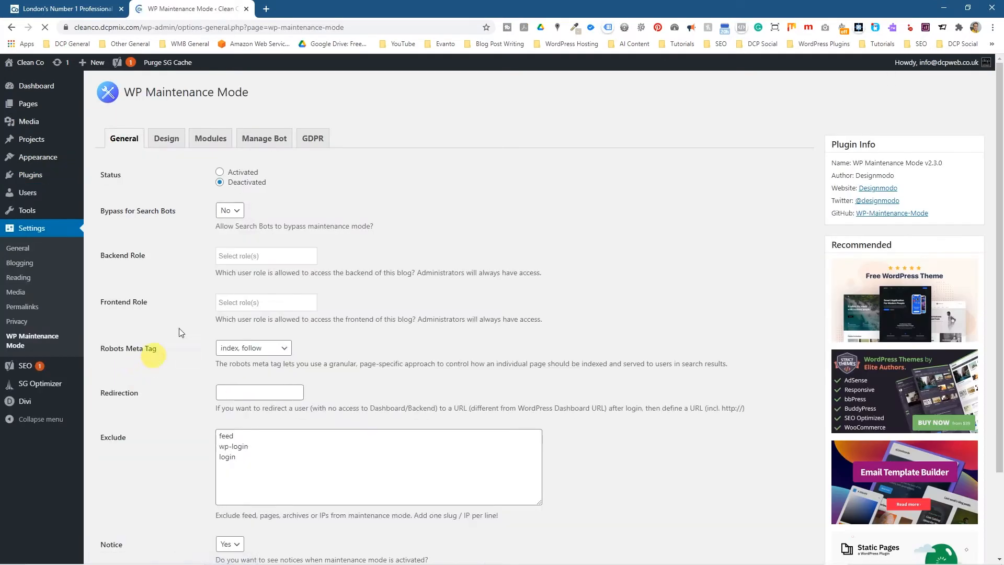
{"action": "left_click", "coordinate": [219, 172]}
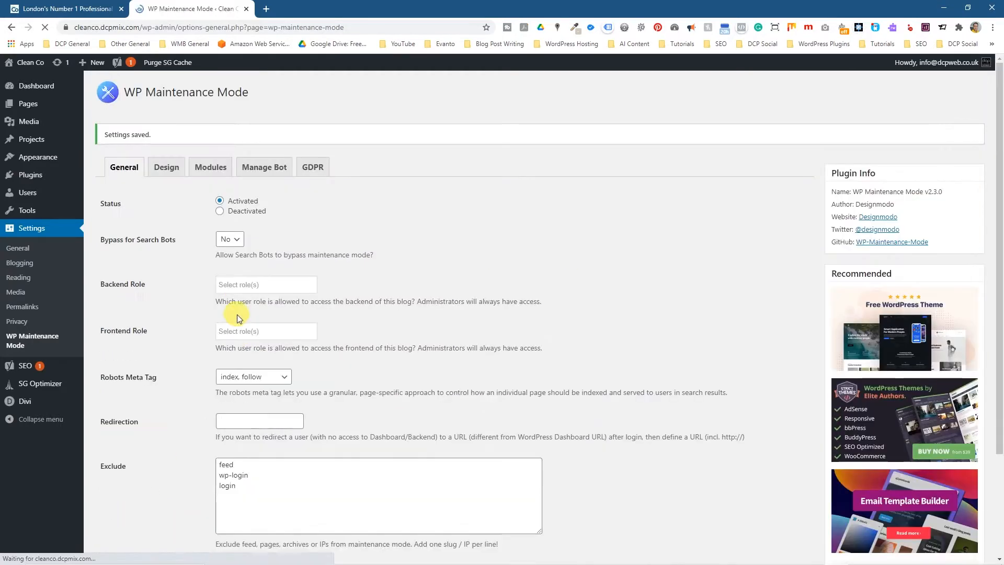
{"action": "left_click", "coordinate": [64, 8]}
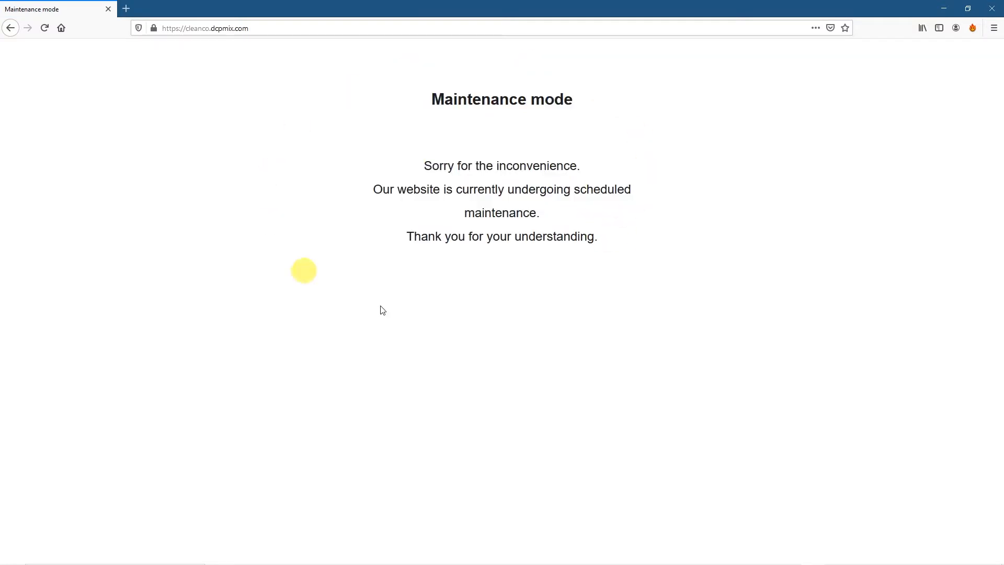
{"action": "mouse_move", "coordinate": [624, 262]}
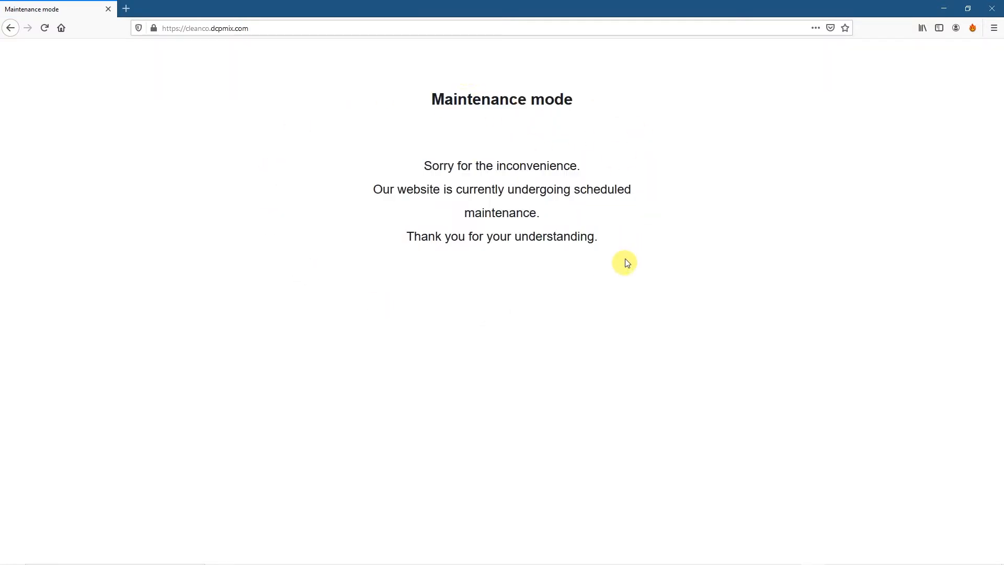
{"action": "mouse_move", "coordinate": [549, 202]}
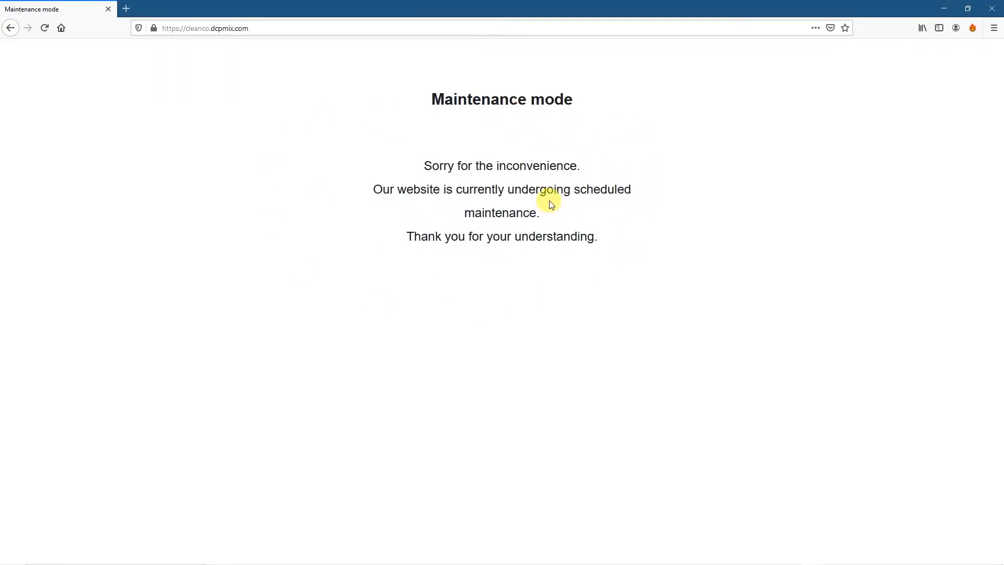
{"action": "mouse_move", "coordinate": [442, 88]}
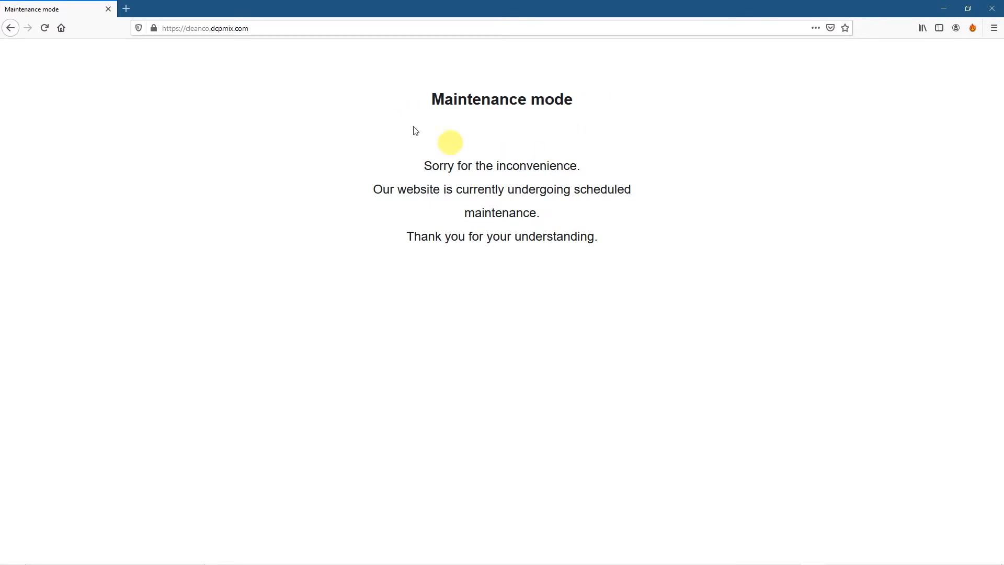
{"action": "mouse_move", "coordinate": [462, 133]}
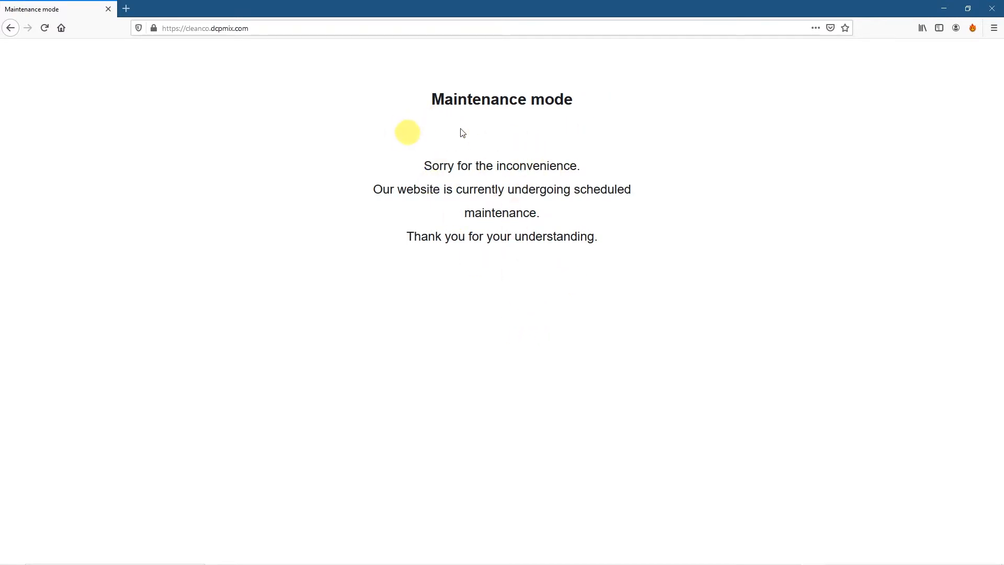
{"action": "mouse_move", "coordinate": [501, 47]}
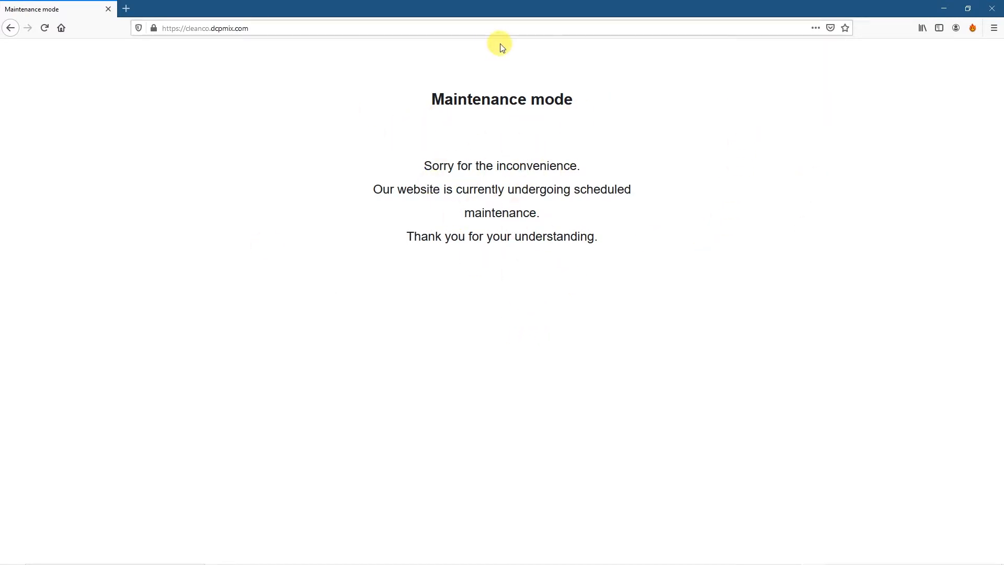
{"action": "mouse_move", "coordinate": [462, 253]}
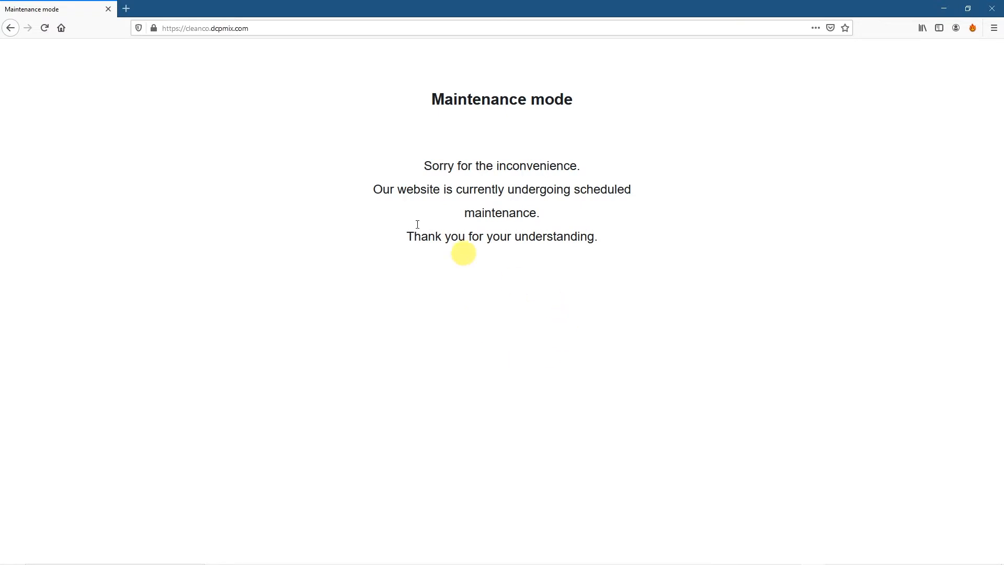
{"action": "mouse_move", "coordinate": [629, 251]}
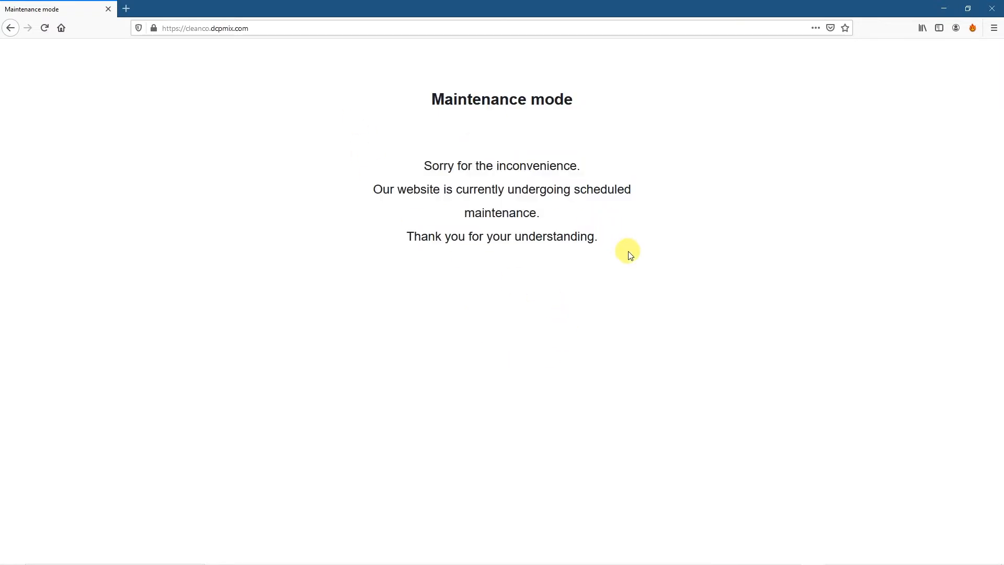
{"action": "mouse_move", "coordinate": [288, 256]}
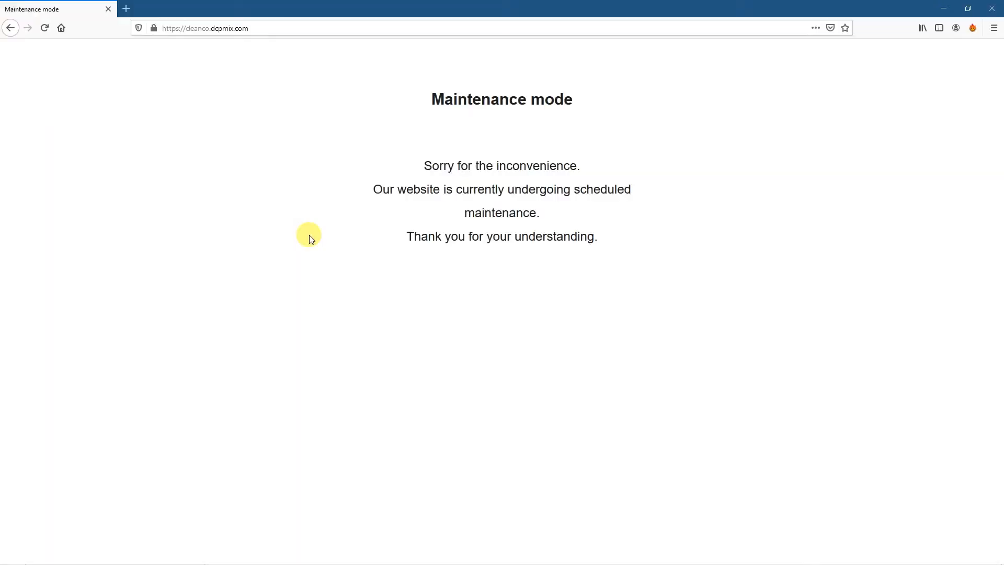
Return to the logged-in Chrome window after viewing the maintenance page in Firefox.
{"action": "key", "text": "alt+tab"}
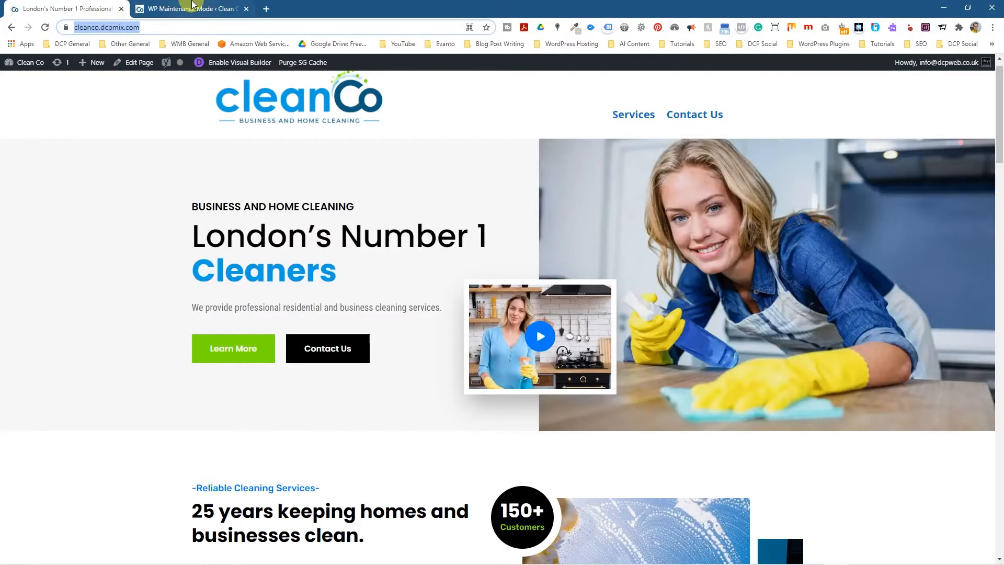
Set the Robots Meta Tag to 'noindex, nofollow' and save the settings.
{"action": "left_click", "coordinate": [188, 8]}
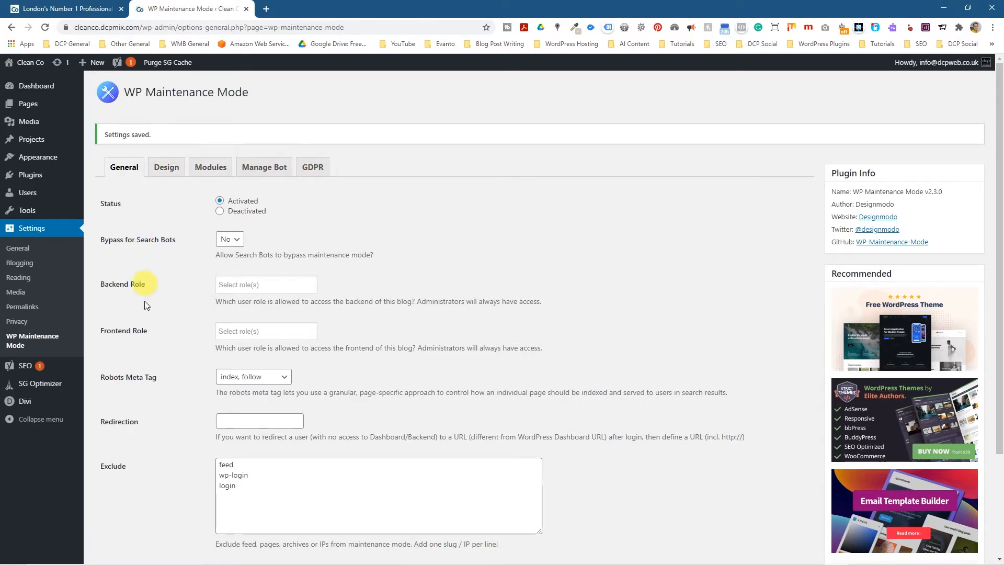
{"action": "mouse_move", "coordinate": [179, 239]}
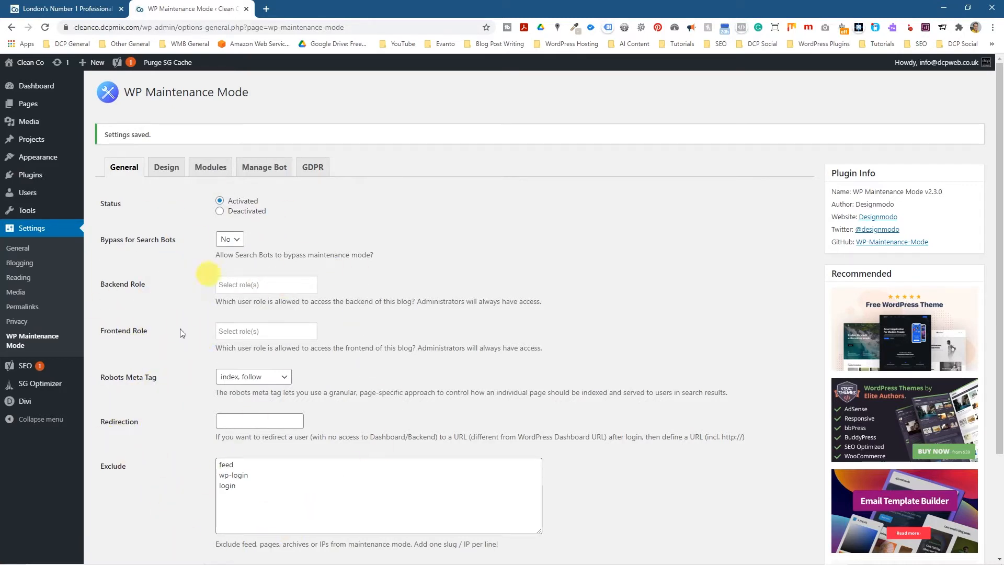
{"action": "mouse_move", "coordinate": [109, 382]}
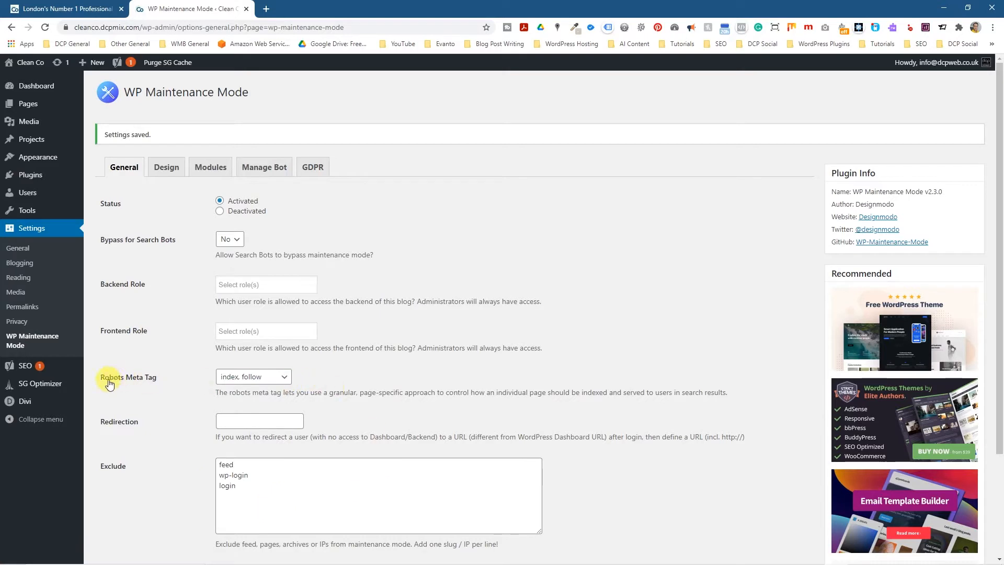
{"action": "left_click", "coordinate": [252, 377]}
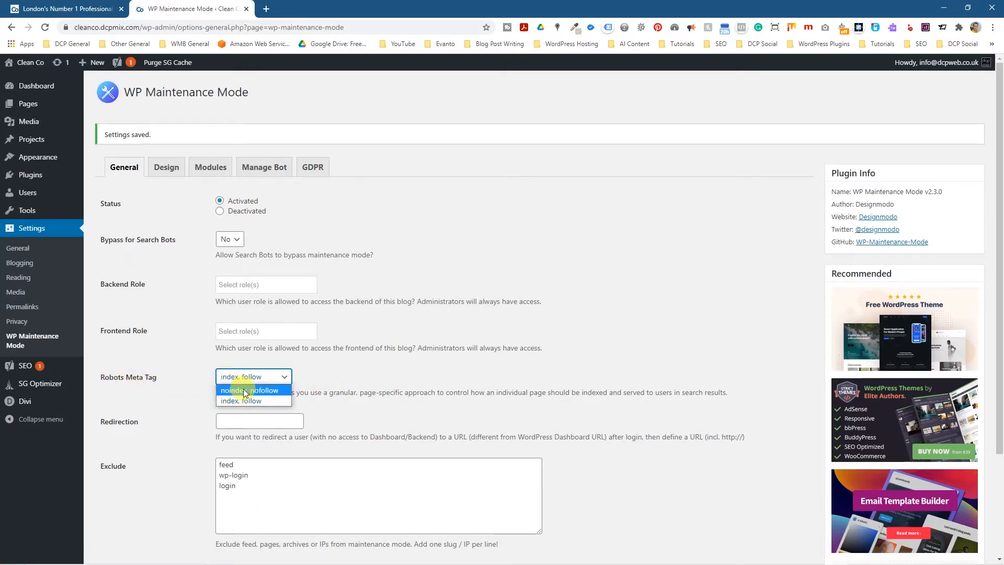
{"action": "left_click", "coordinate": [249, 390]}
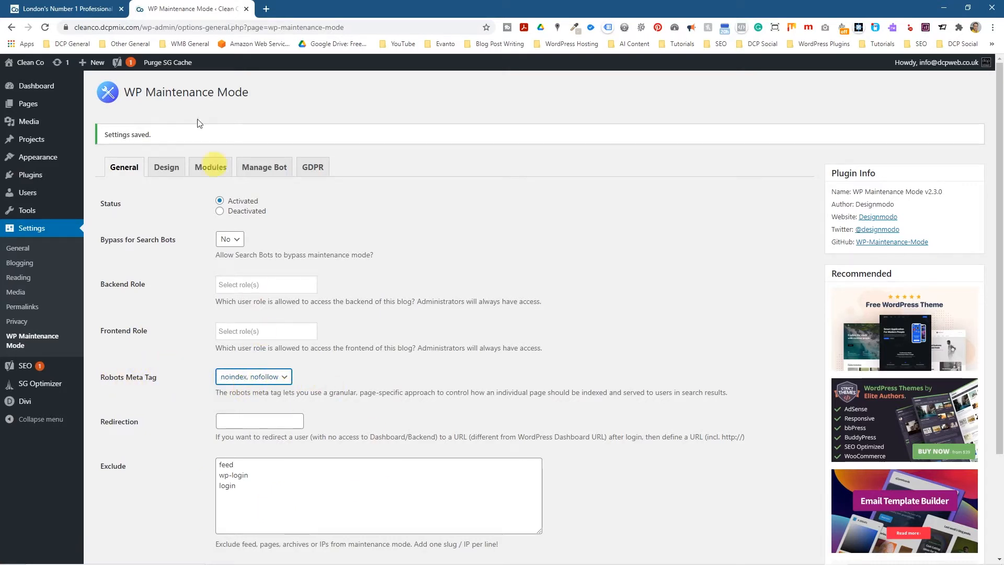
{"action": "scroll", "scroll_direction": "down", "scroll_amount": 3}
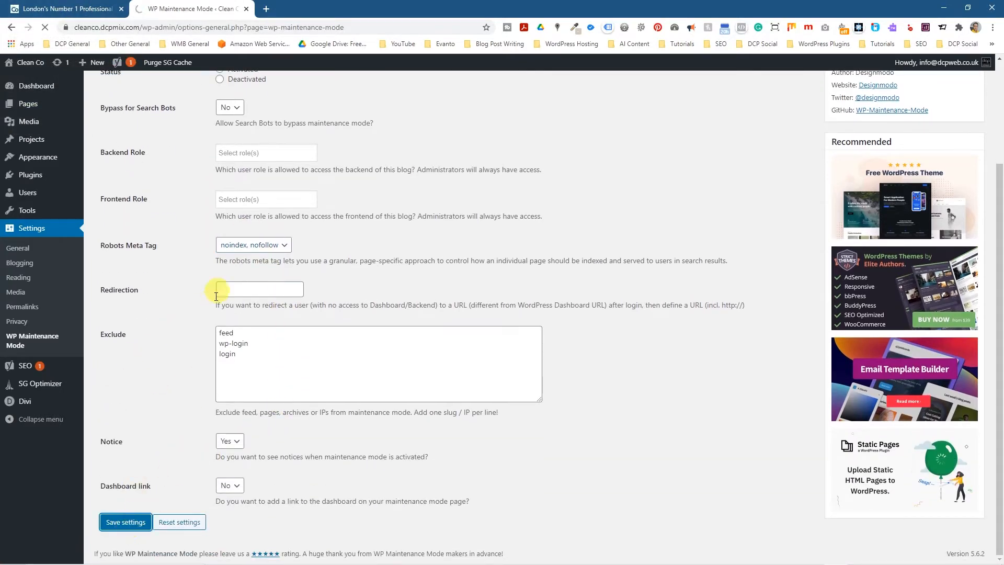
{"action": "left_click", "coordinate": [126, 521]}
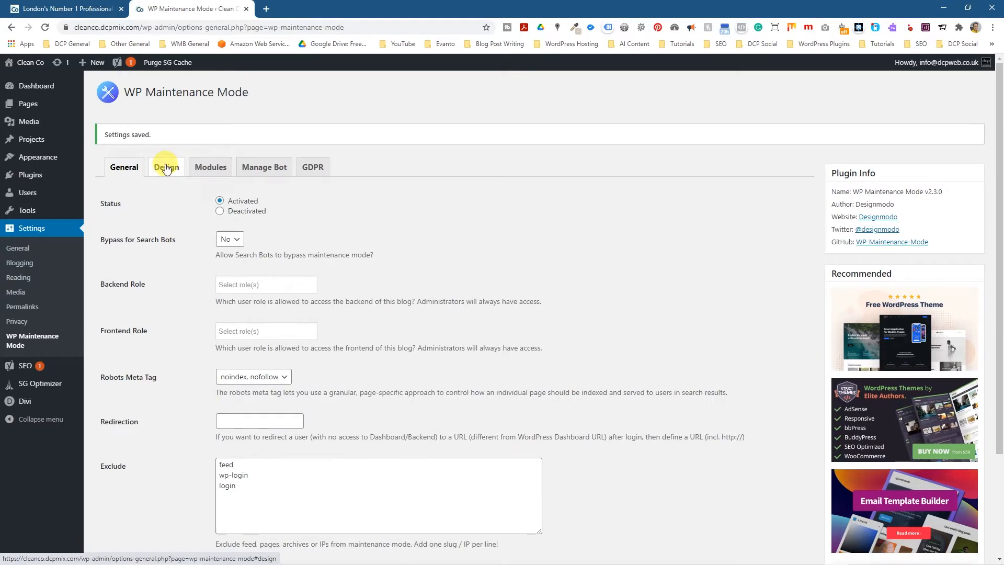
Title the maintenance page 'Clean Co - Website Coming Soon' on the Design tab.
{"action": "left_click", "coordinate": [166, 166]}
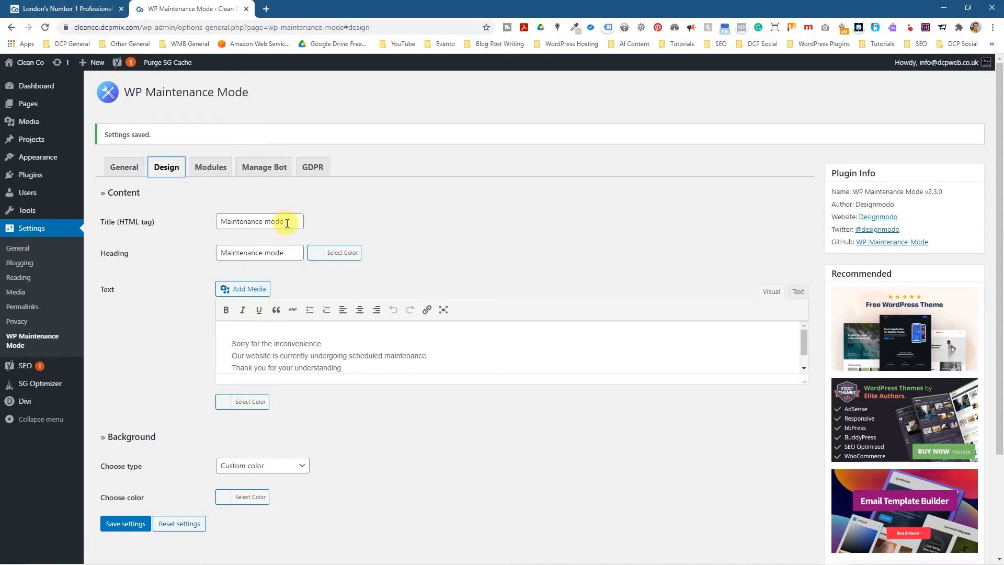
{"action": "type", "text": "Cle"}
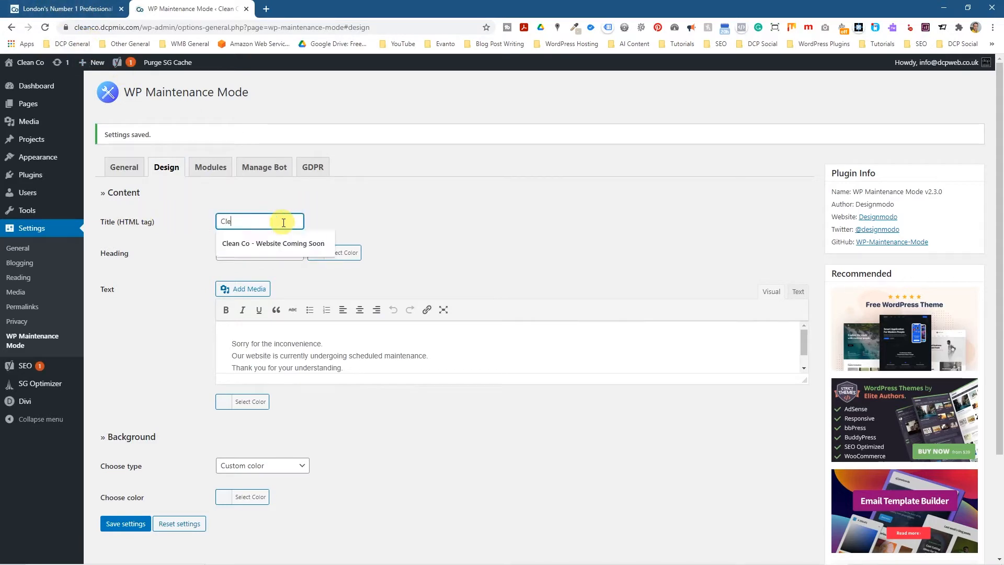
{"action": "left_click", "coordinate": [272, 243]}
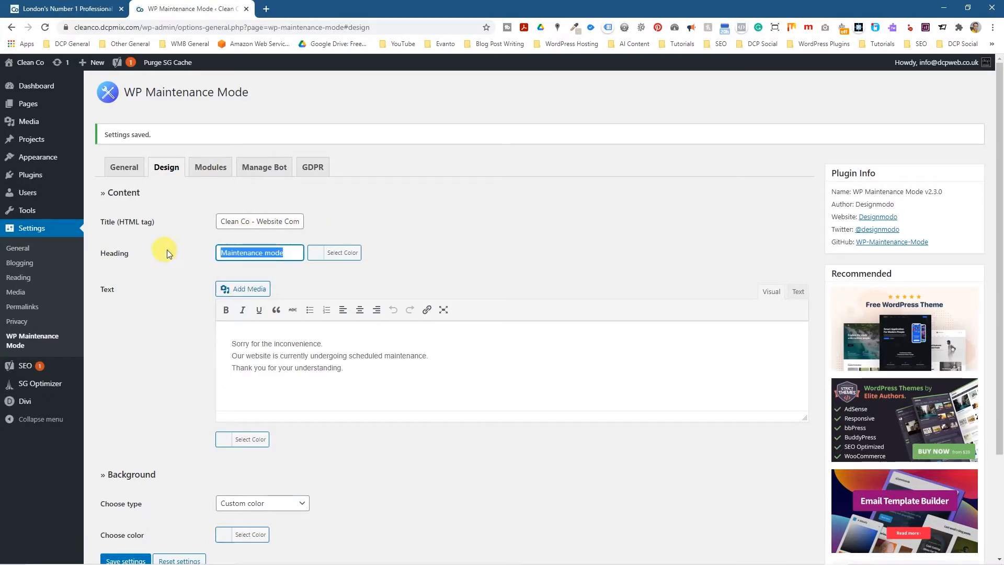
Clear the heading and default message, insert the cleanco.png logo, and save.
{"action": "key", "text": "Delete"}
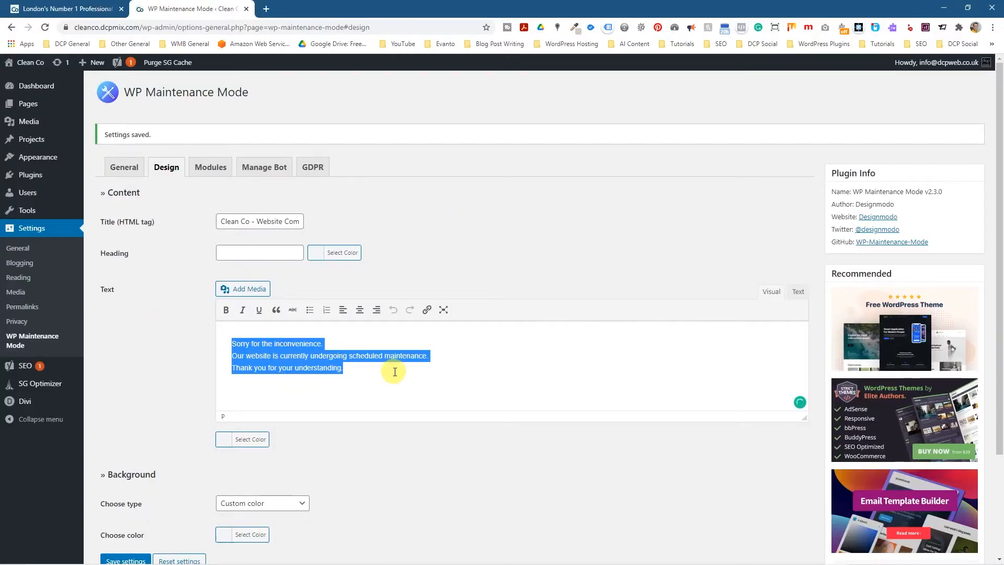
{"action": "key", "text": "Delete"}
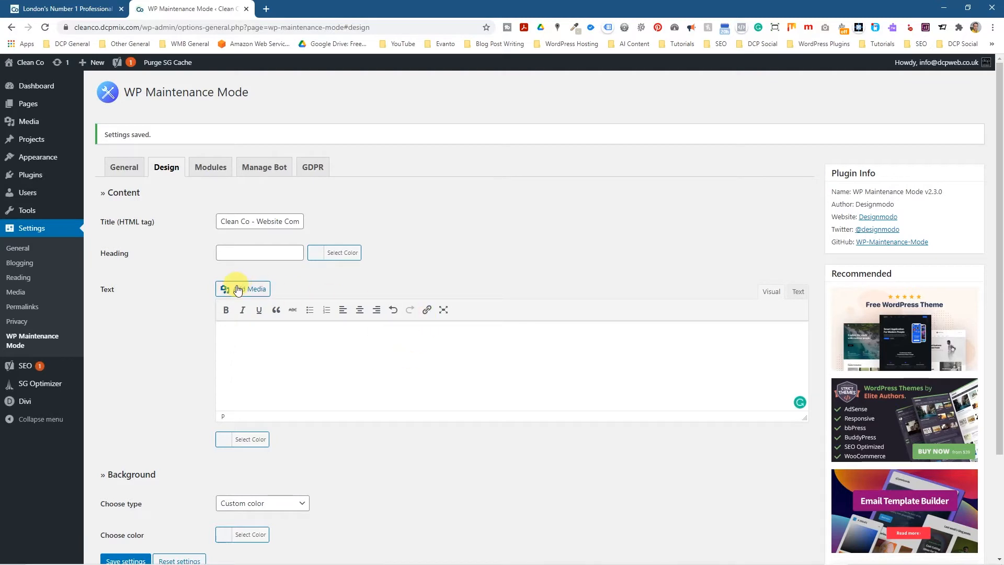
{"action": "left_click", "coordinate": [242, 288]}
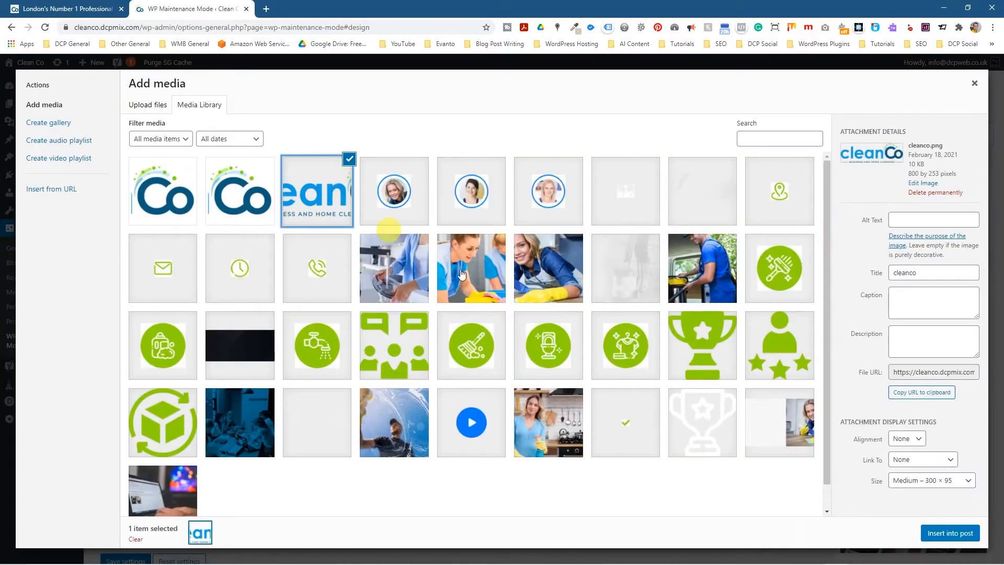
{"action": "left_click", "coordinate": [950, 532]}
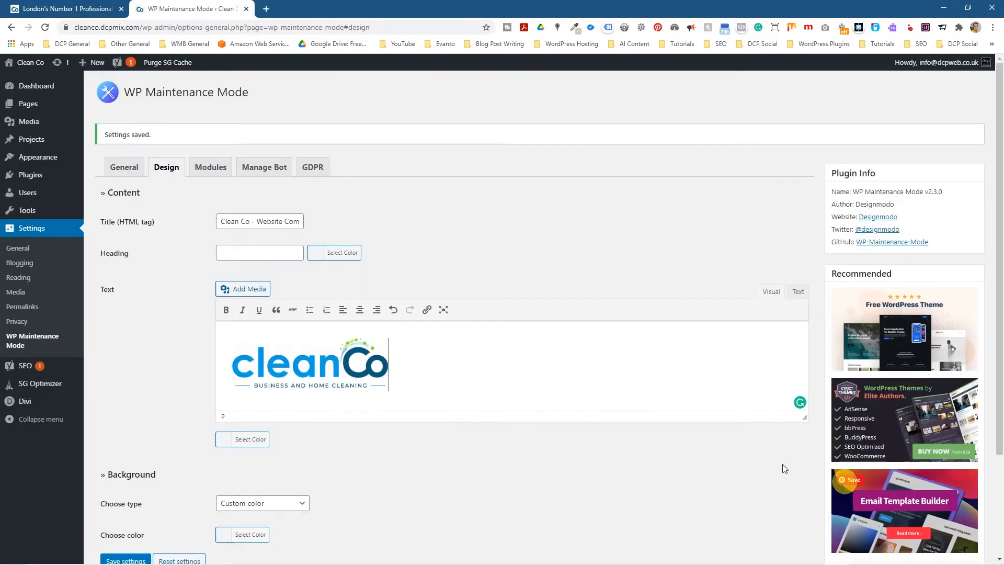
{"action": "left_click", "coordinate": [125, 430]}
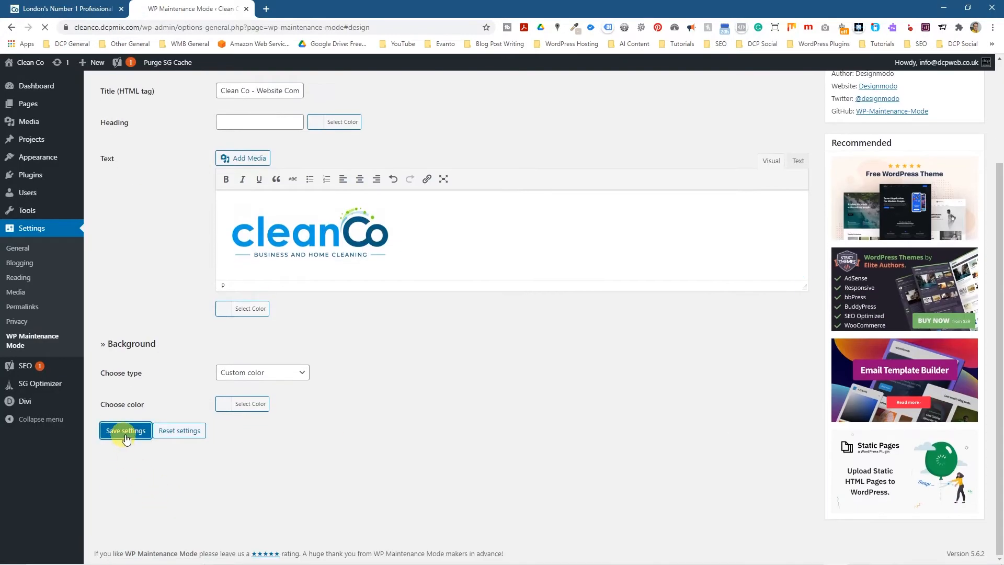
Reload the live site in Firefox to confirm only the cleanCo logo shows.
{"action": "left_click", "coordinate": [125, 431]}
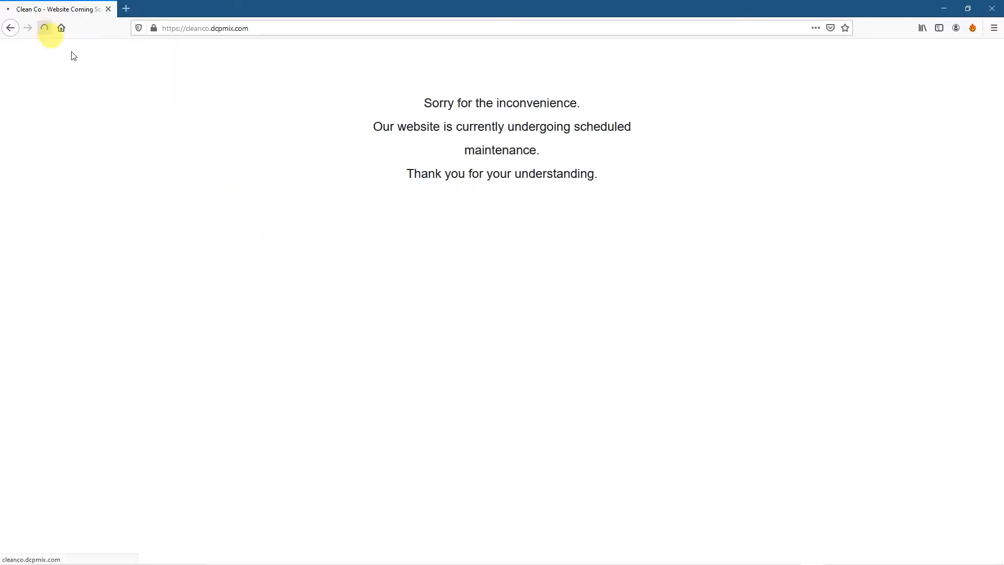
{"action": "left_click", "coordinate": [43, 28]}
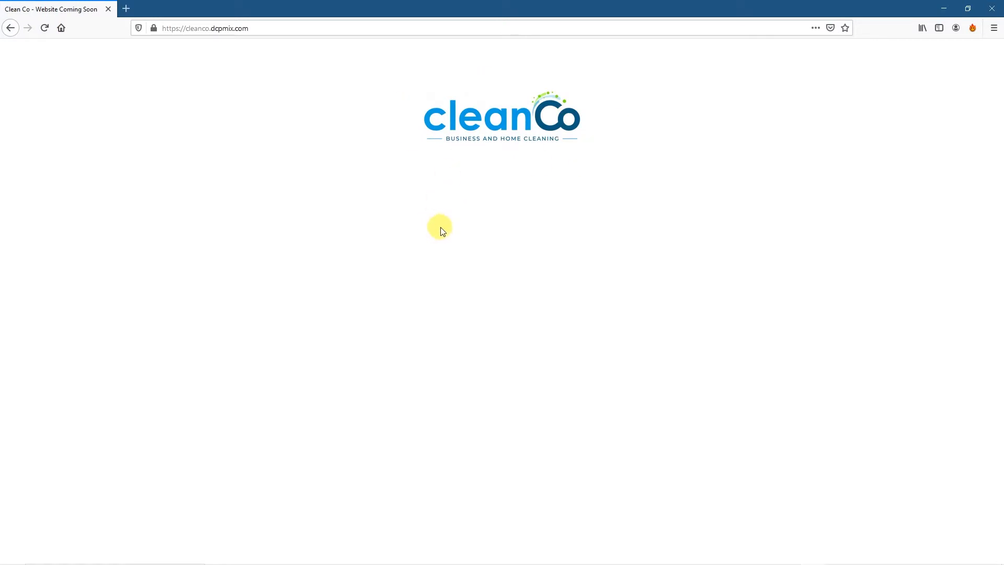
{"action": "mouse_move", "coordinate": [430, 179]}
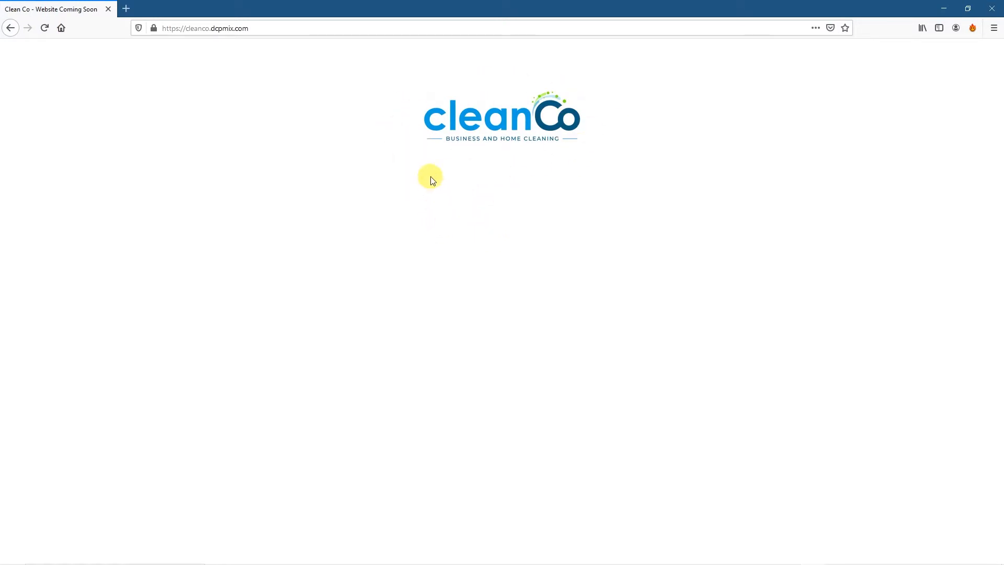
{"action": "mouse_move", "coordinate": [472, 235]}
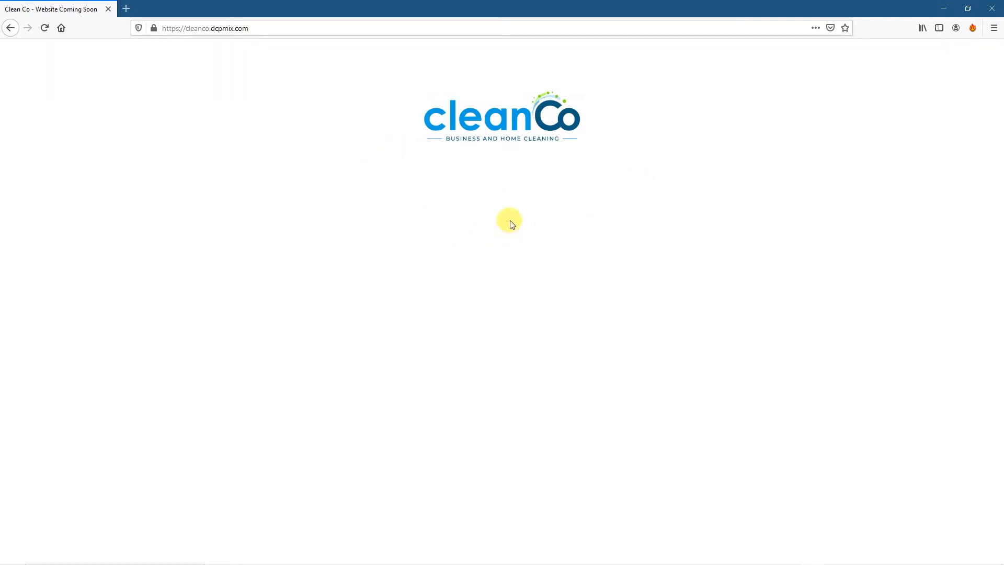
{"action": "key", "text": "alt"}
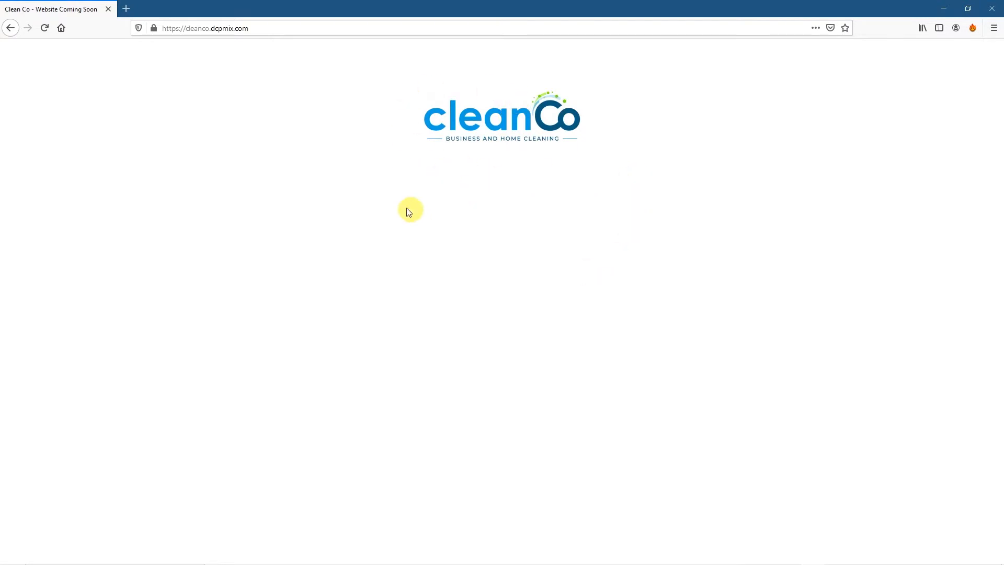
{"action": "mouse_move", "coordinate": [651, 194]}
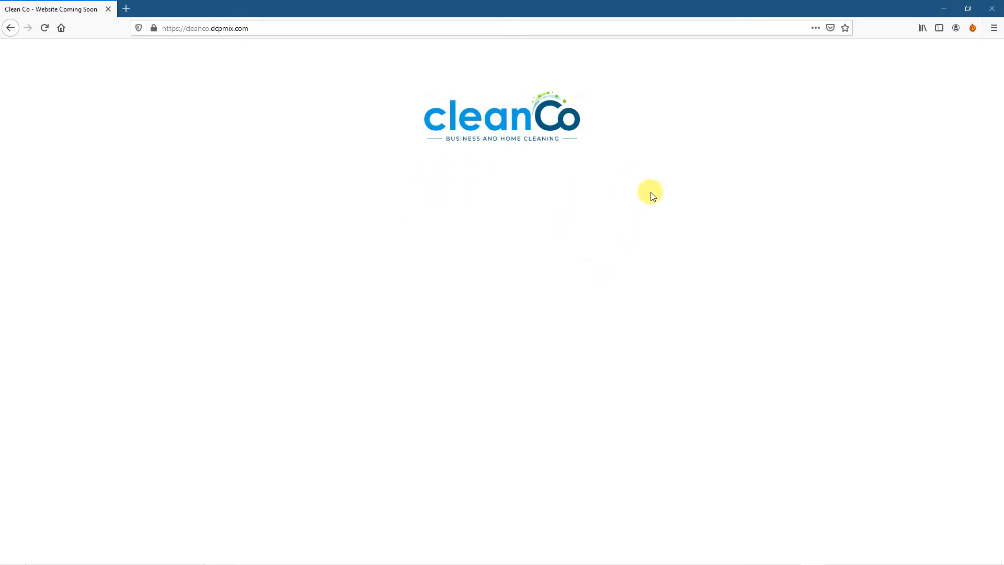
{"action": "mouse_move", "coordinate": [427, 268]}
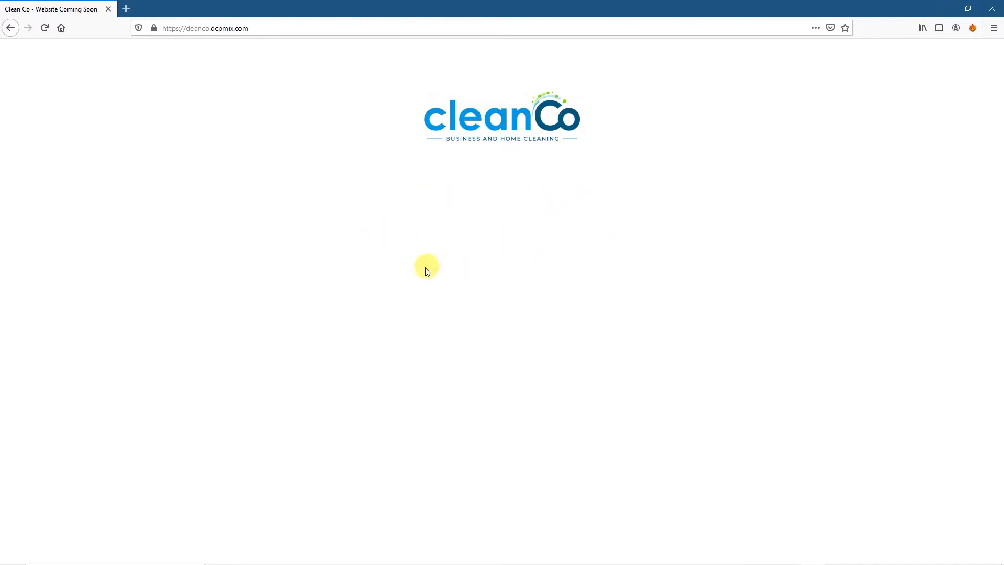
{"action": "mouse_move", "coordinate": [425, 115]}
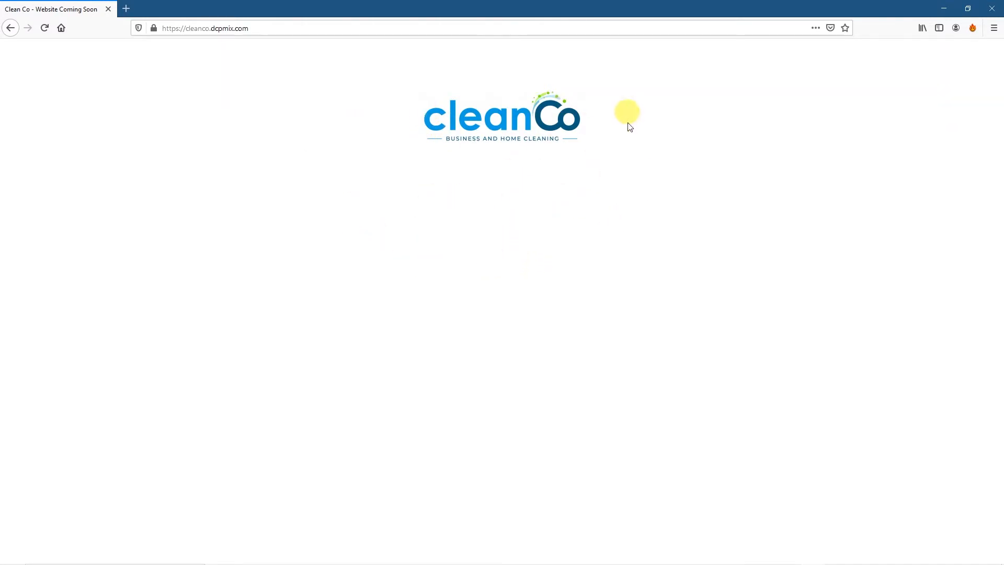
{"action": "mouse_move", "coordinate": [534, 78]}
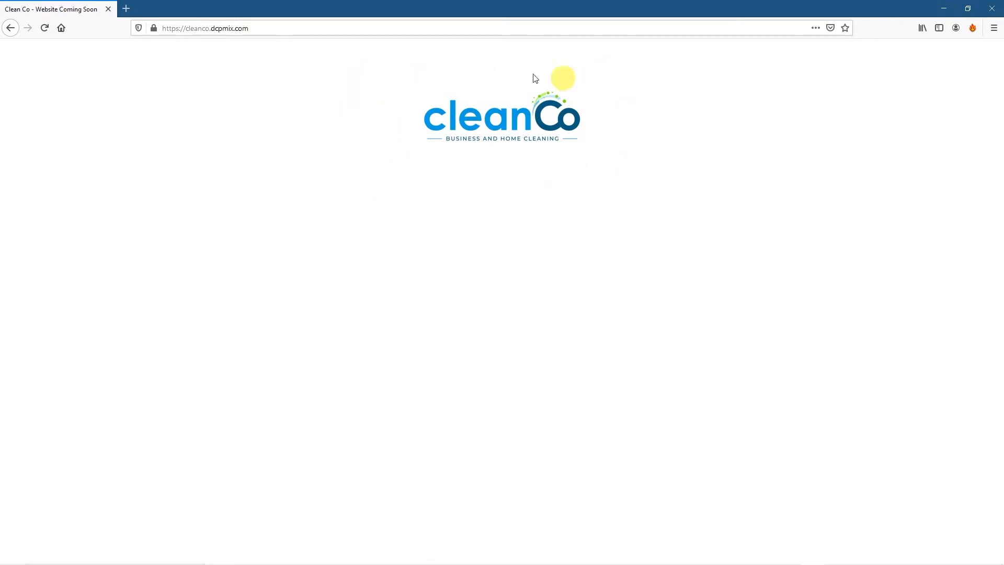
{"action": "mouse_move", "coordinate": [473, 293]}
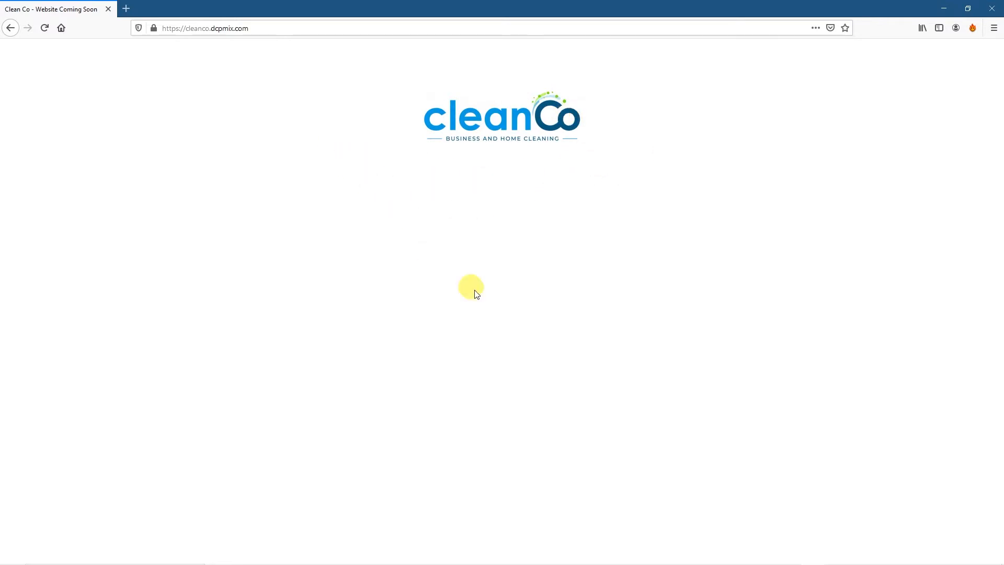
{"action": "key", "text": "alt+tab"}
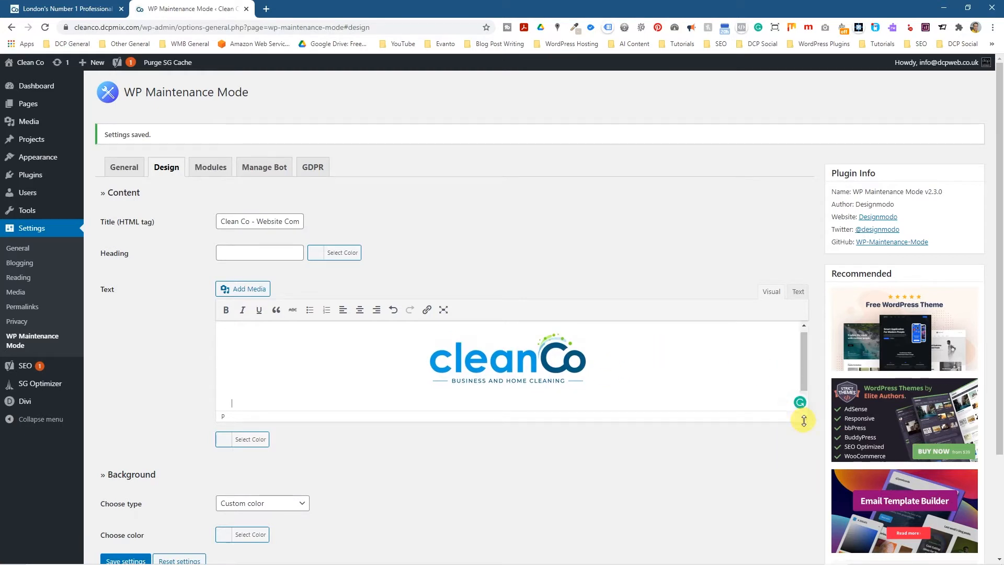
{"action": "mouse_move", "coordinate": [443, 310]}
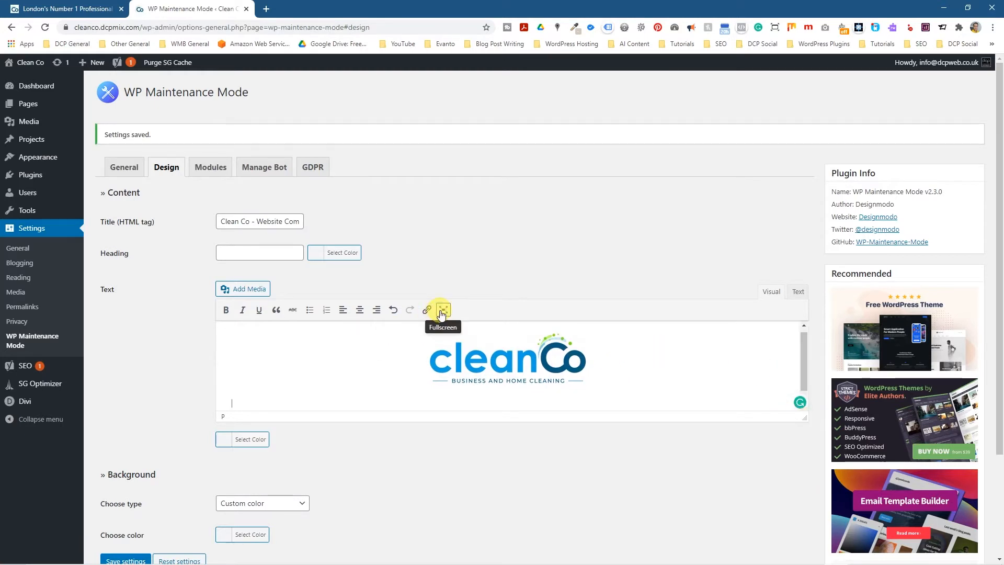
Add centre-aligned 'Exiting Times!' and 'New website launching soon.' beneath the logo.
{"action": "scroll", "scroll_direction": "down", "scroll_amount": 3}
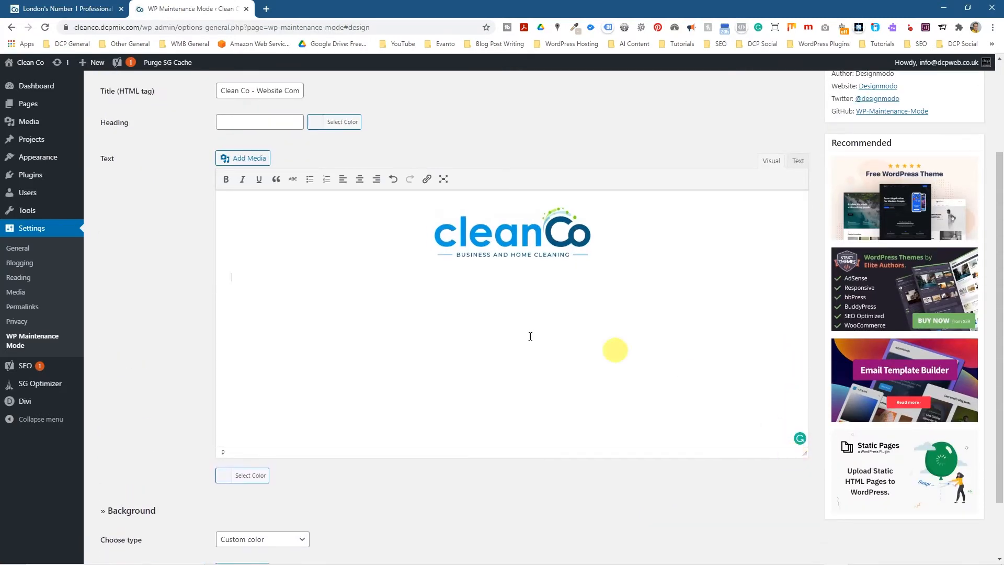
{"action": "mouse_move", "coordinate": [359, 179]}
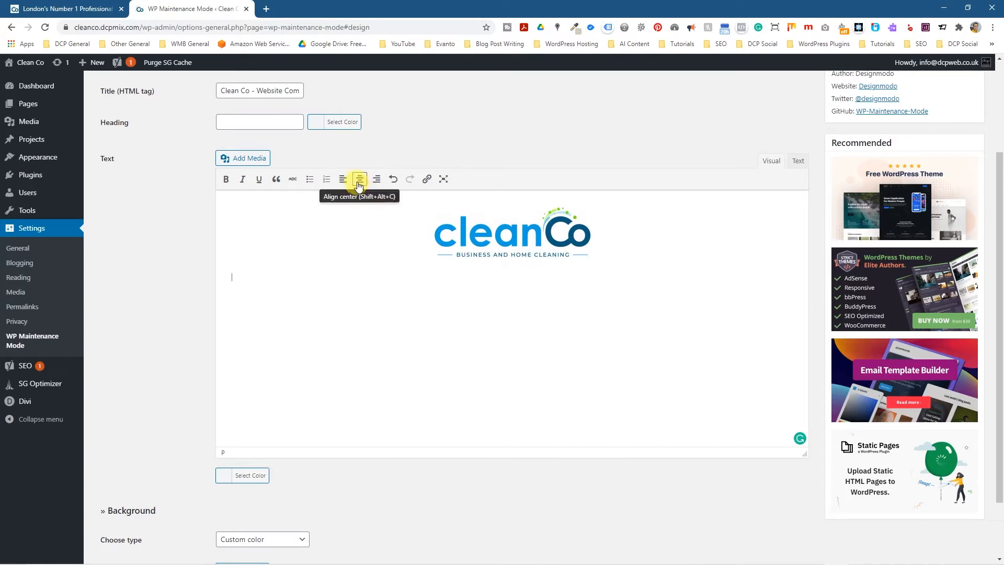
{"action": "left_click", "coordinate": [359, 180]}
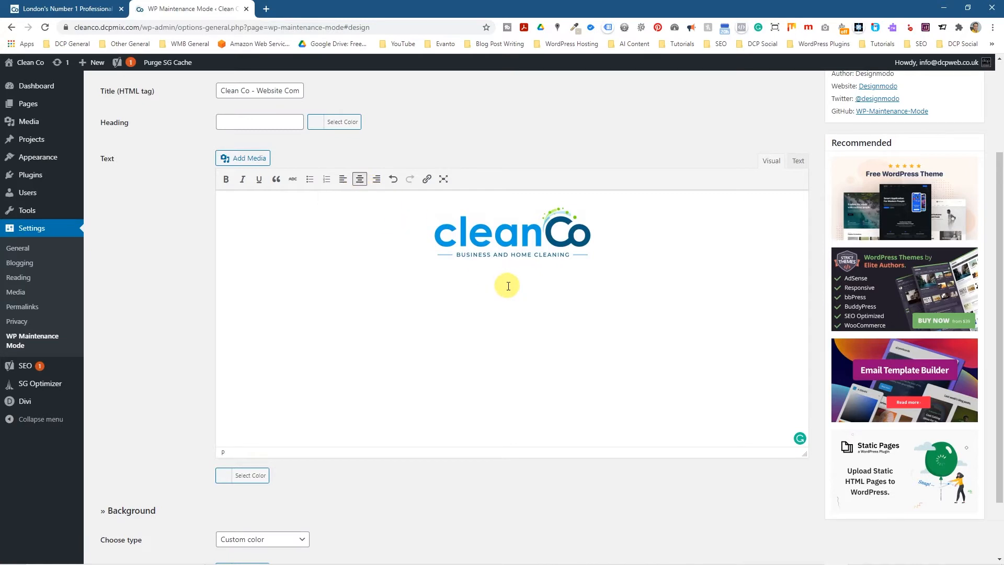
{"action": "type", "text": "Exiting Times!"}
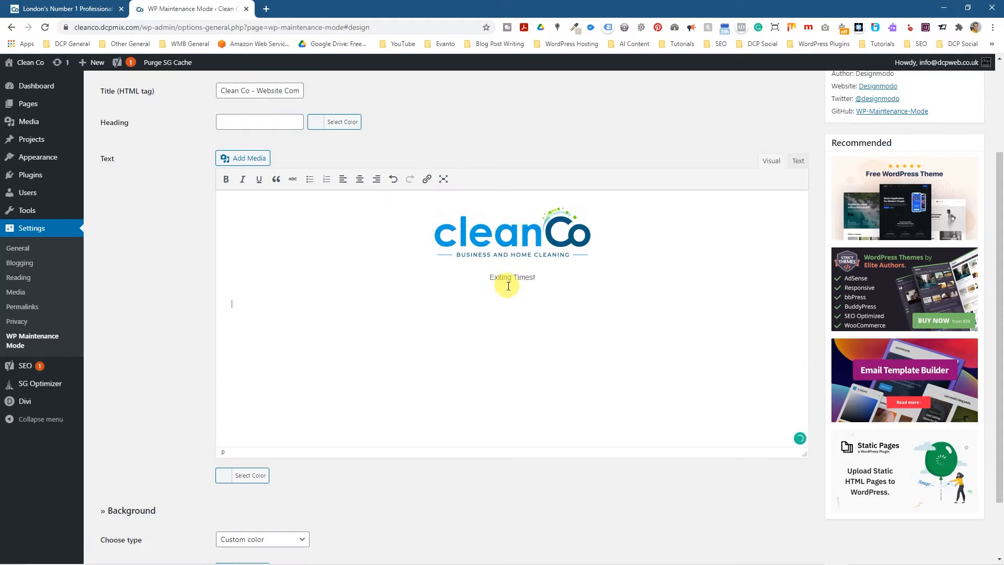
{"action": "type", "text": "New website"}
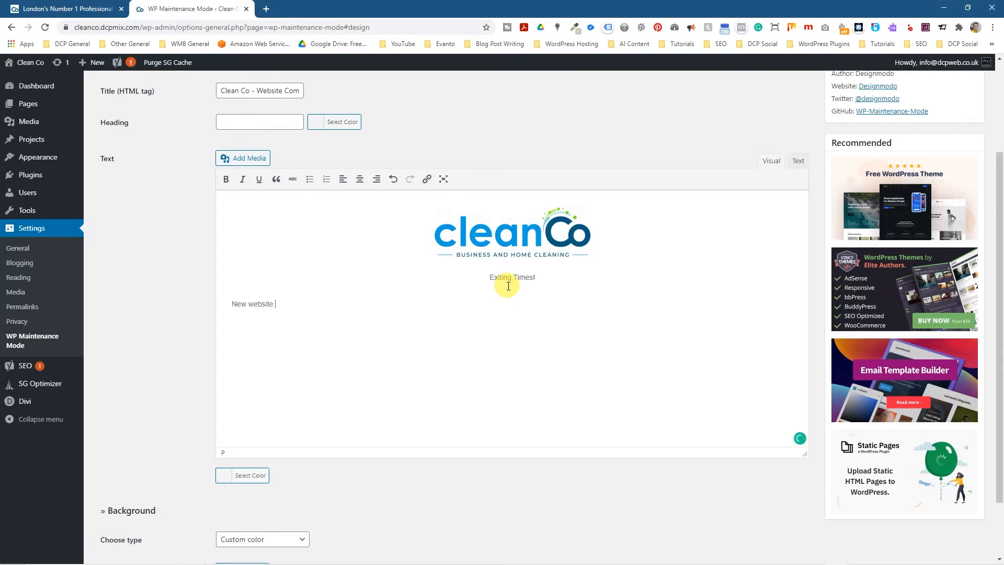
{"action": "type", "text": "launching soon."}
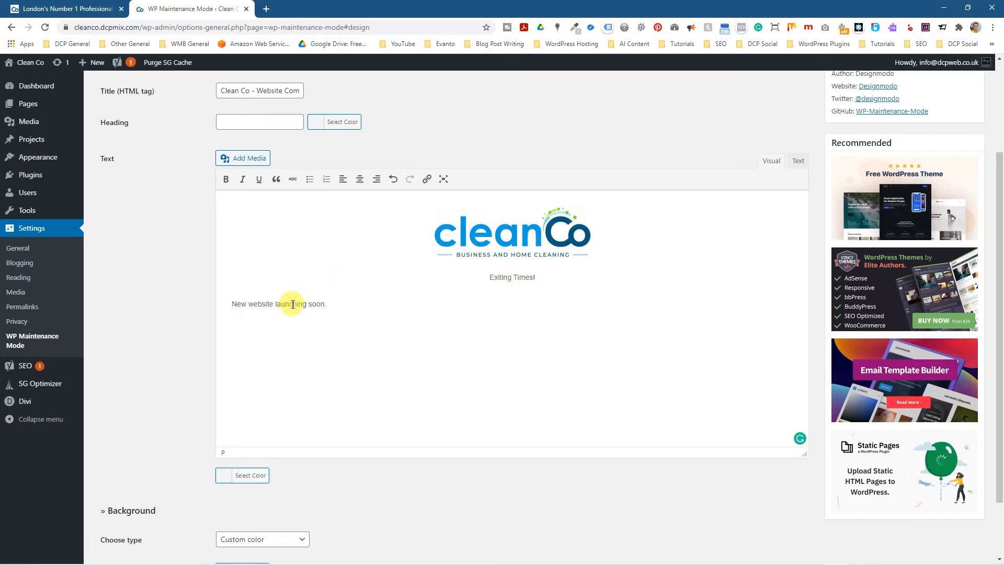
{"action": "left_click", "coordinate": [359, 179]}
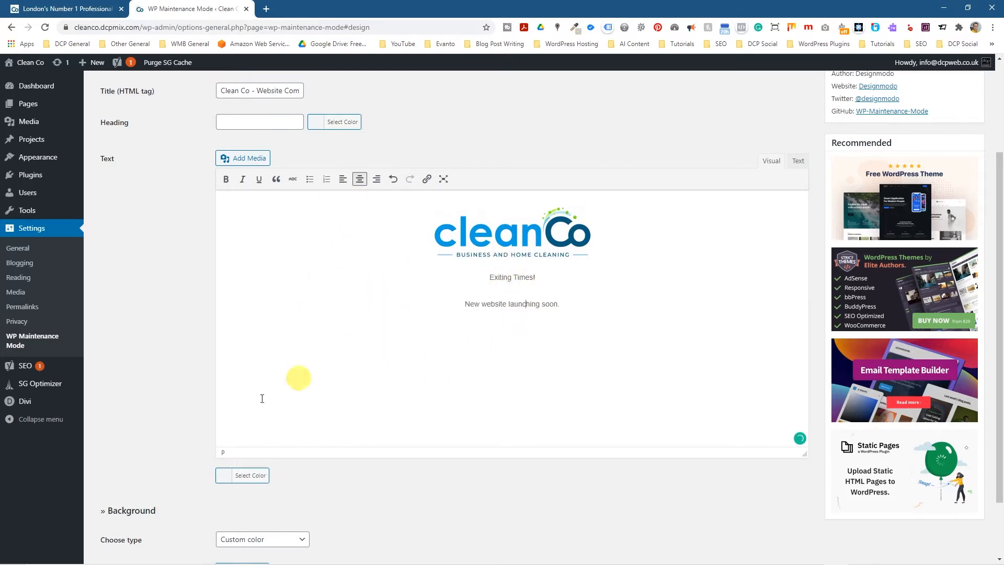
{"action": "scroll", "scroll_direction": "down", "scroll_amount": 3}
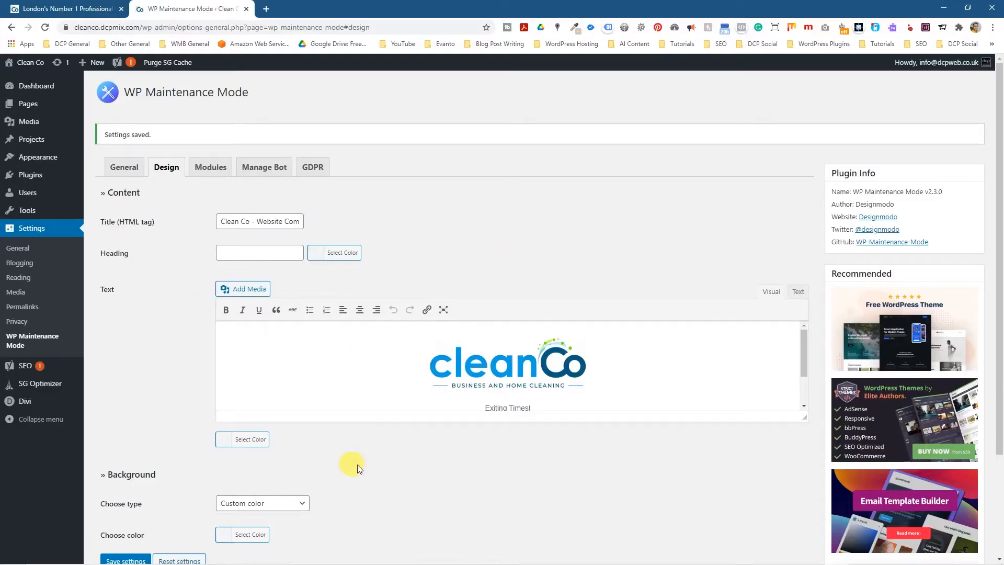
Set the page background to Custom color blue #1e73be and save.
{"action": "scroll", "scroll_direction": "down", "scroll_amount": 3}
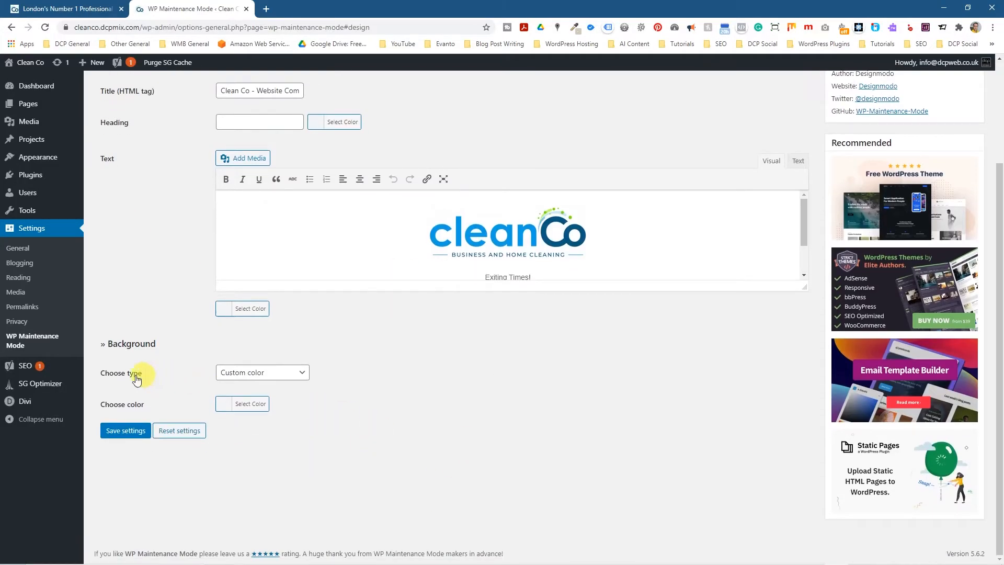
{"action": "left_click", "coordinate": [261, 372]}
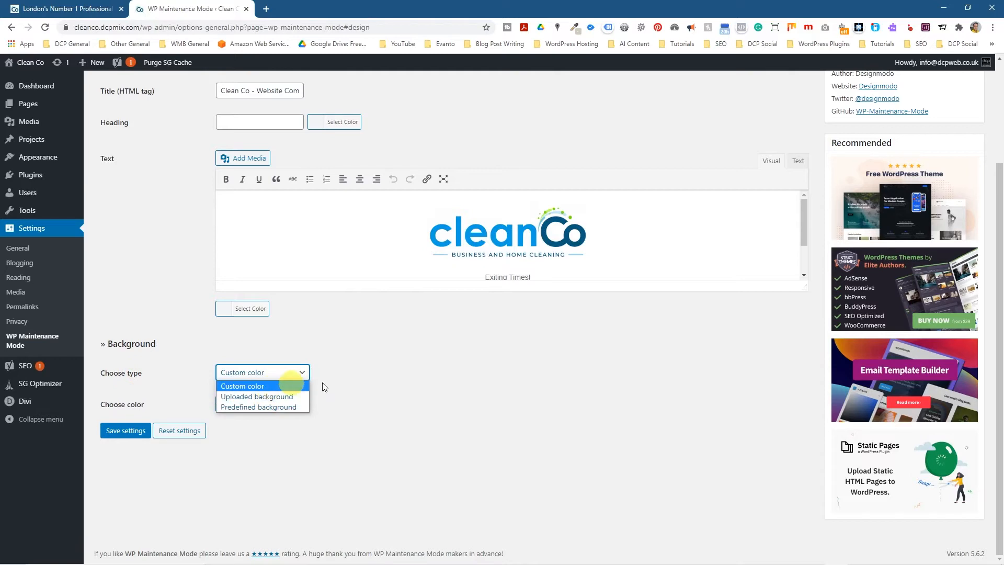
{"action": "left_click", "coordinate": [242, 385]}
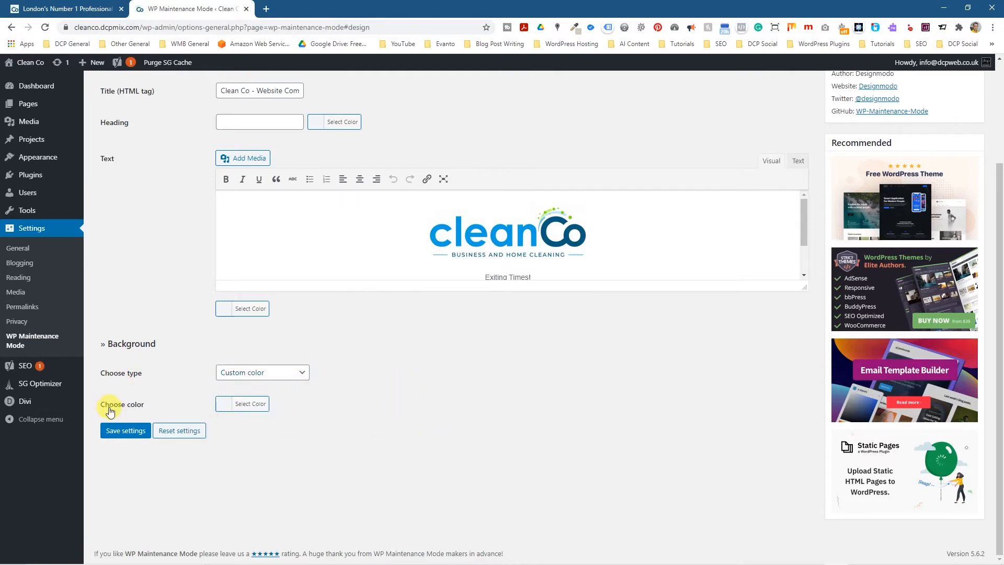
{"action": "left_click", "coordinate": [251, 403]}
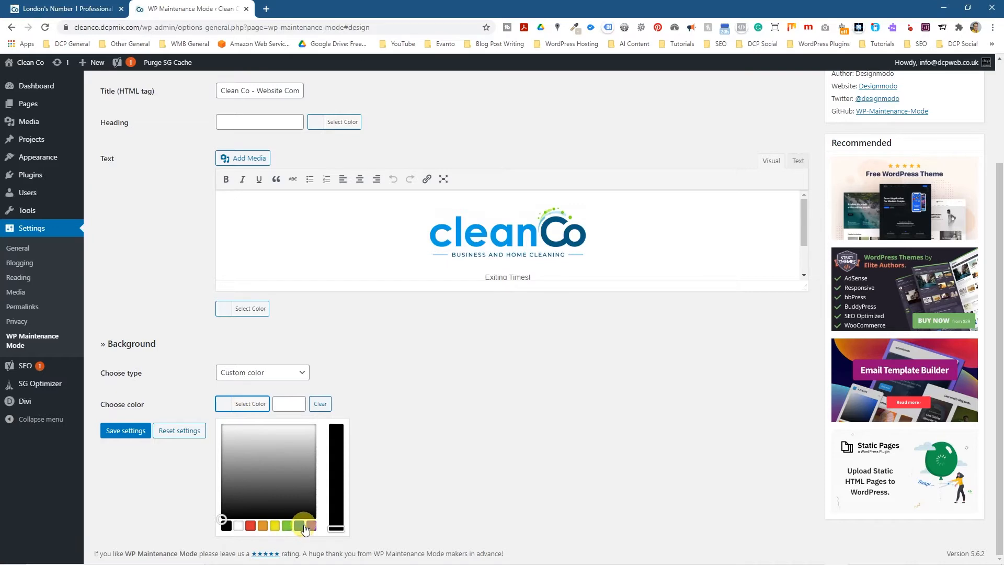
{"action": "left_click", "coordinate": [125, 431]}
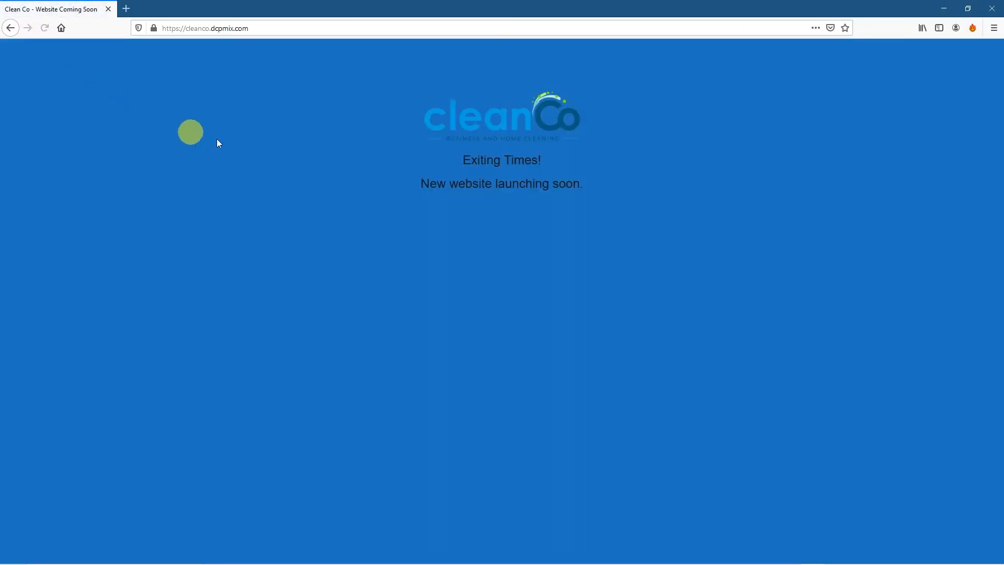
{"action": "mouse_move", "coordinate": [411, 261]}
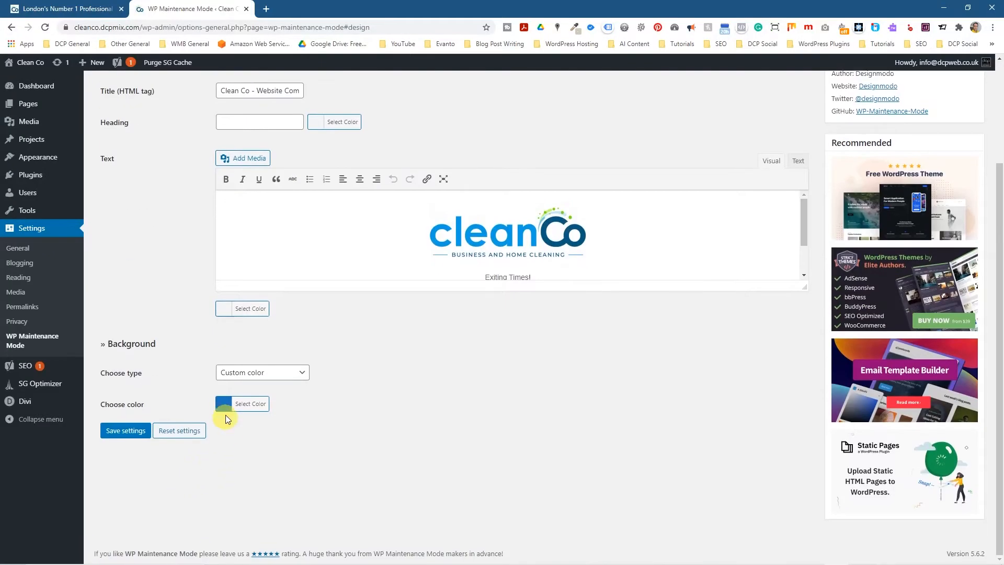
{"action": "left_click", "coordinate": [250, 403]}
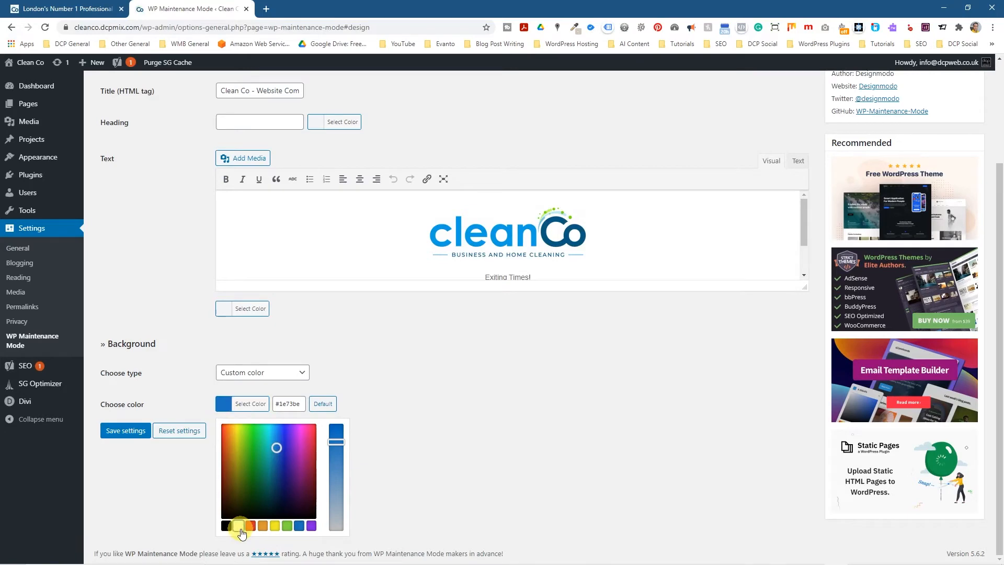
{"action": "left_click", "coordinate": [125, 430]}
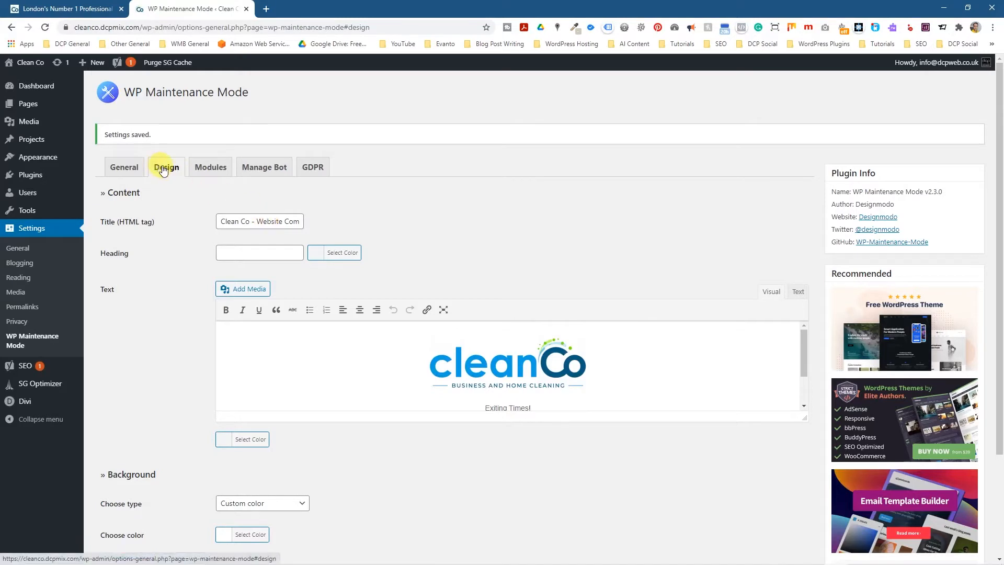
Set Show countdown to Yes with a start date of 09-03-2021.
{"action": "left_click", "coordinate": [210, 167]}
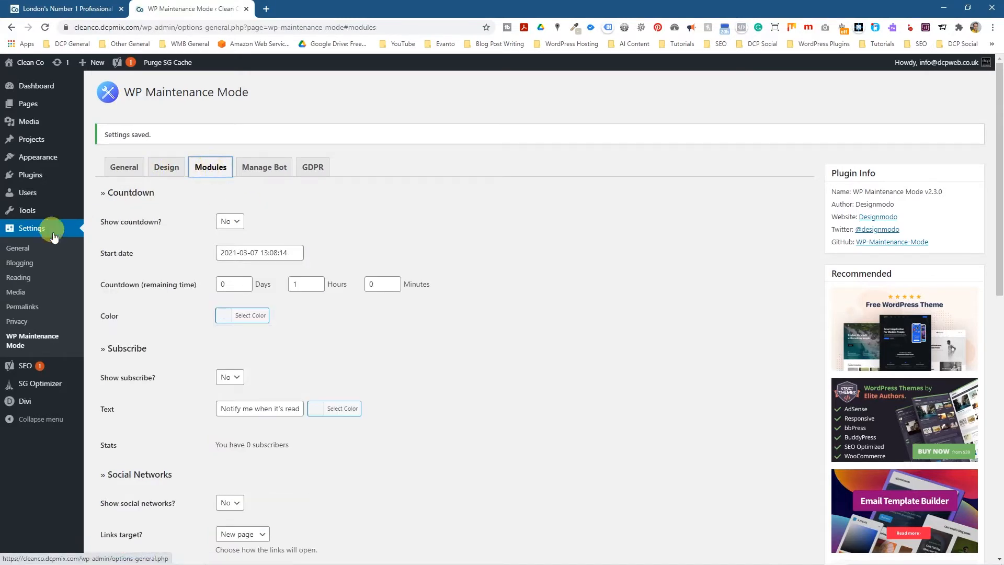
{"action": "left_click", "coordinate": [228, 221]}
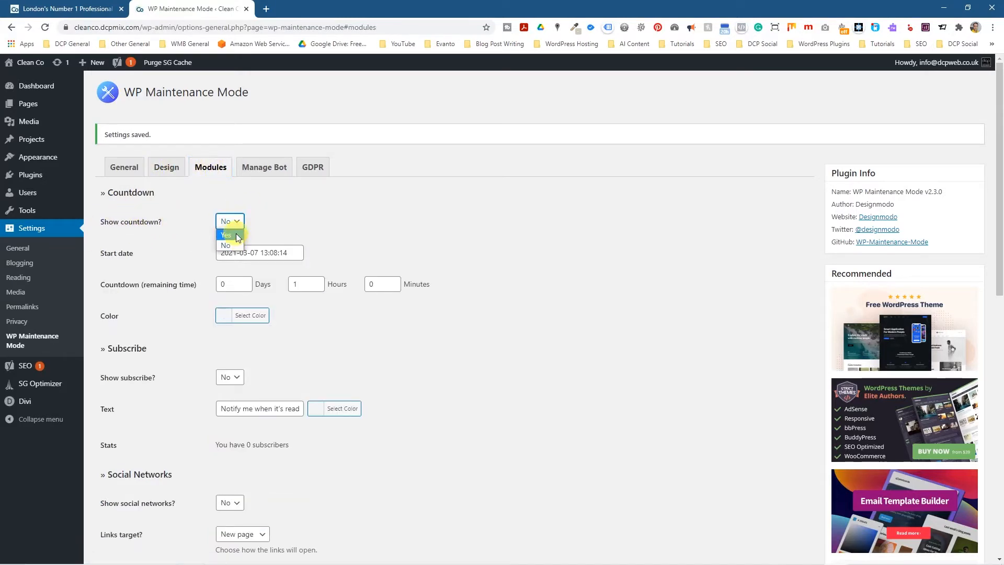
{"action": "left_click", "coordinate": [226, 235]}
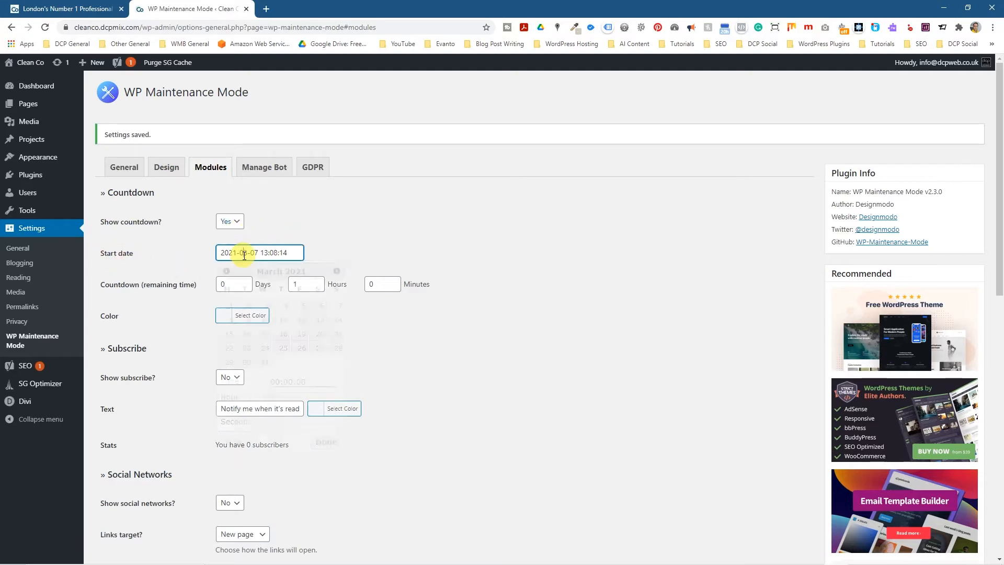
{"action": "left_click", "coordinate": [259, 252]}
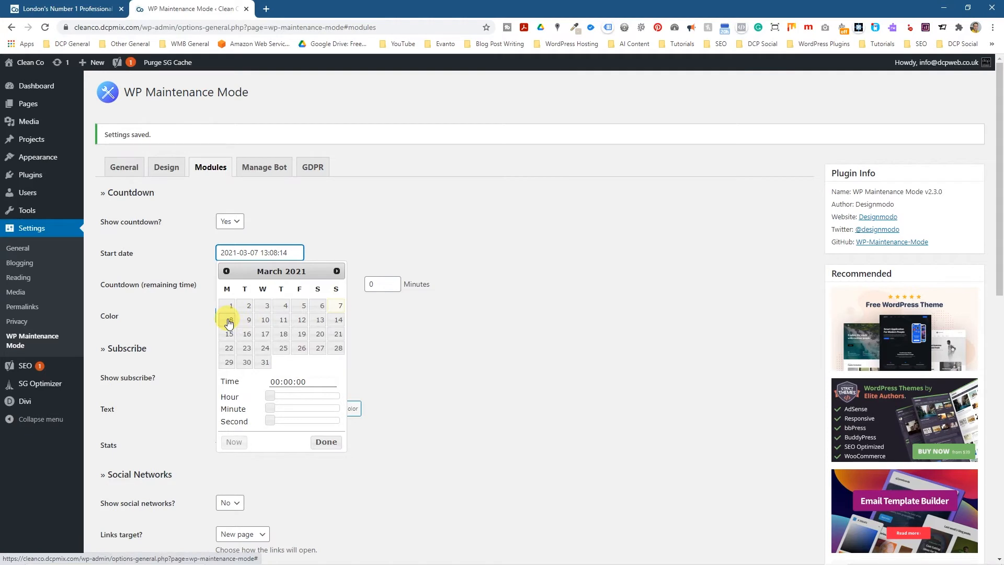
{"action": "left_click", "coordinate": [247, 320]}
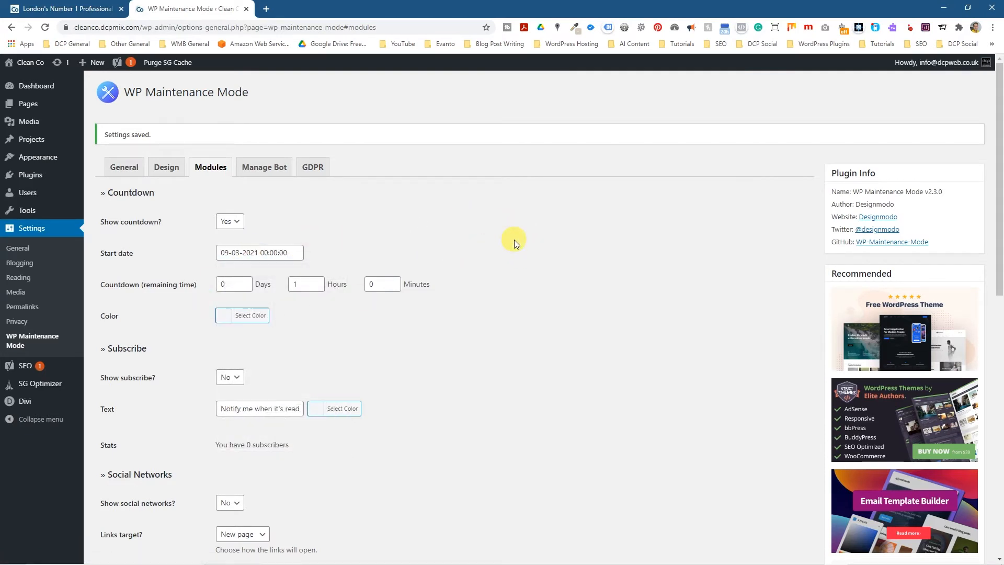
{"action": "mouse_move", "coordinate": [184, 292]}
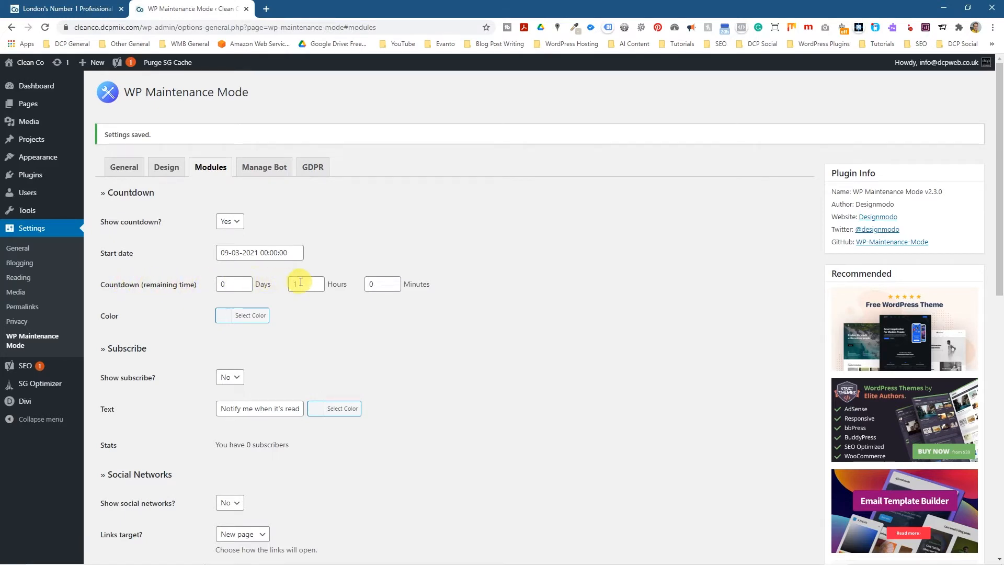
Set the countdown length to 2 days, 1 hour and 23 minutes, and save settings.
{"action": "type", "text": "1"}
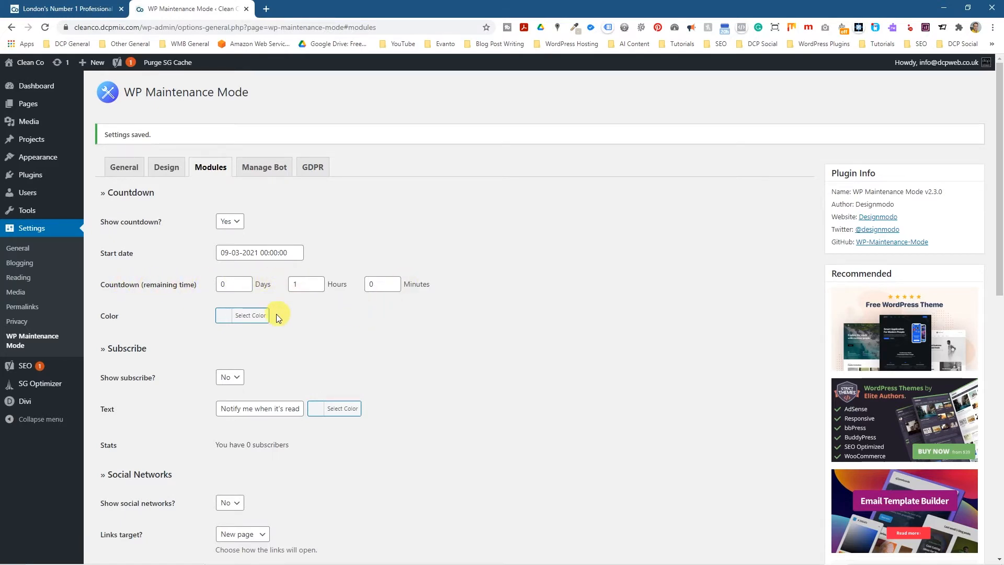
{"action": "left_click", "coordinate": [233, 283]}
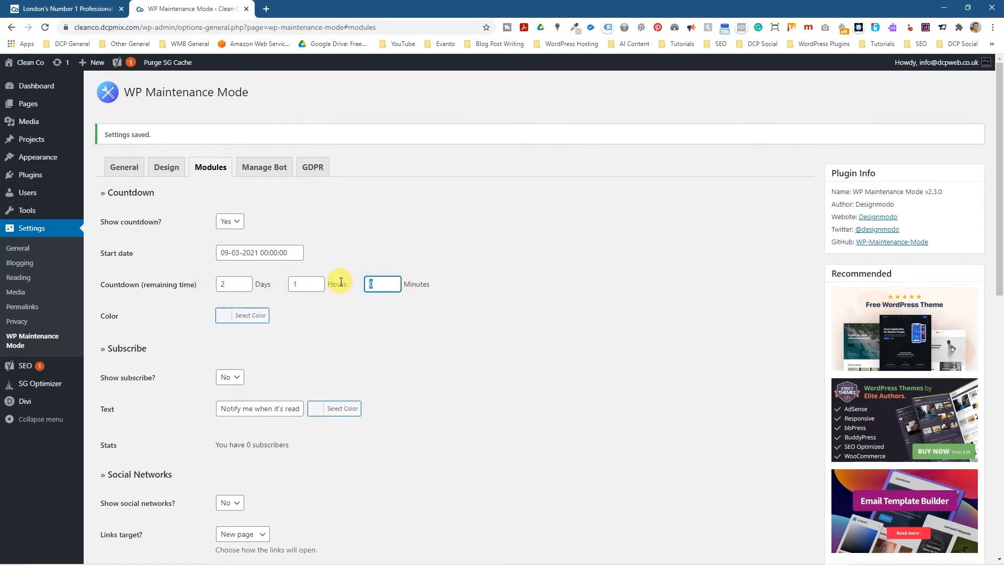
{"action": "type", "text": "23"}
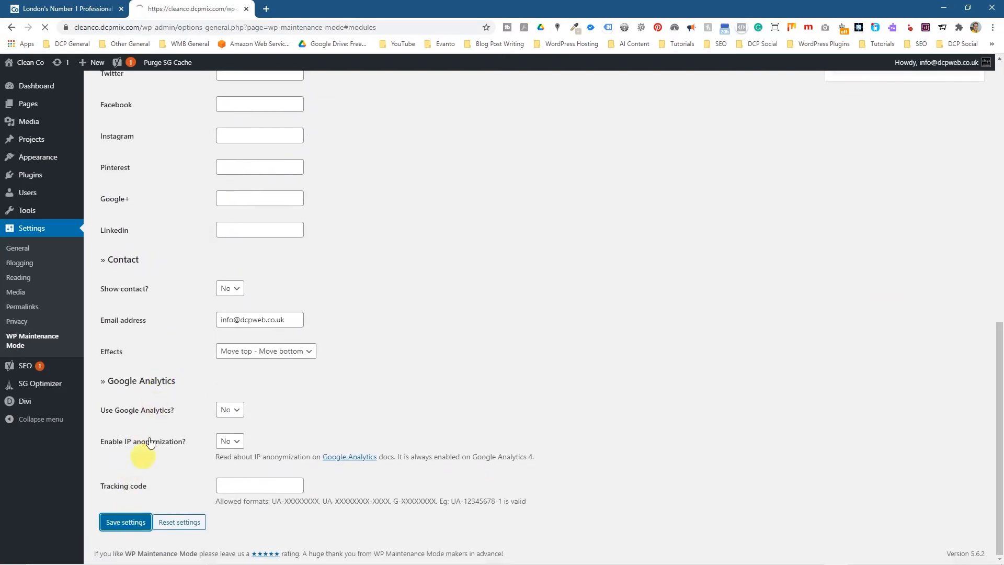
{"action": "left_click", "coordinate": [125, 521]}
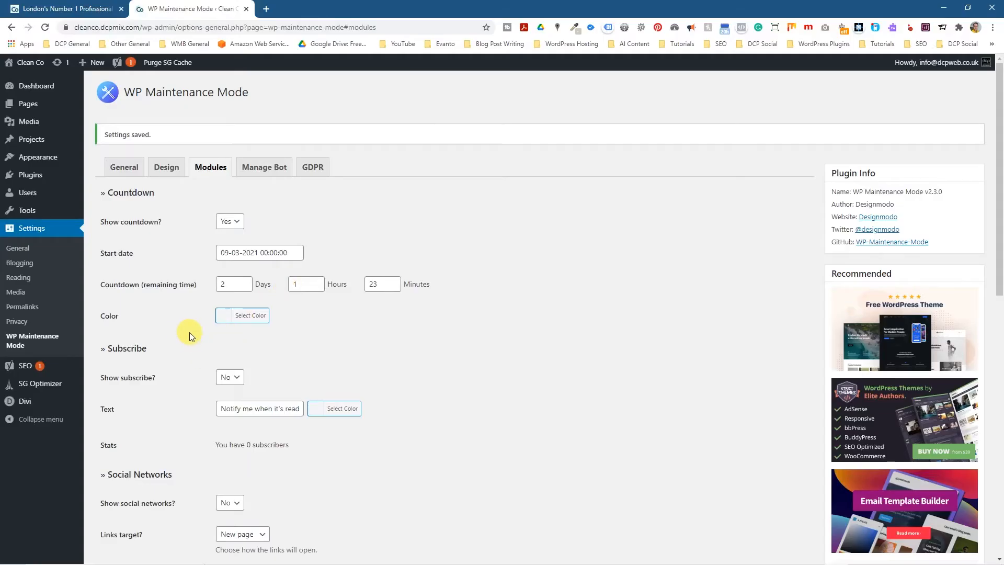
{"action": "mouse_move", "coordinate": [208, 367]}
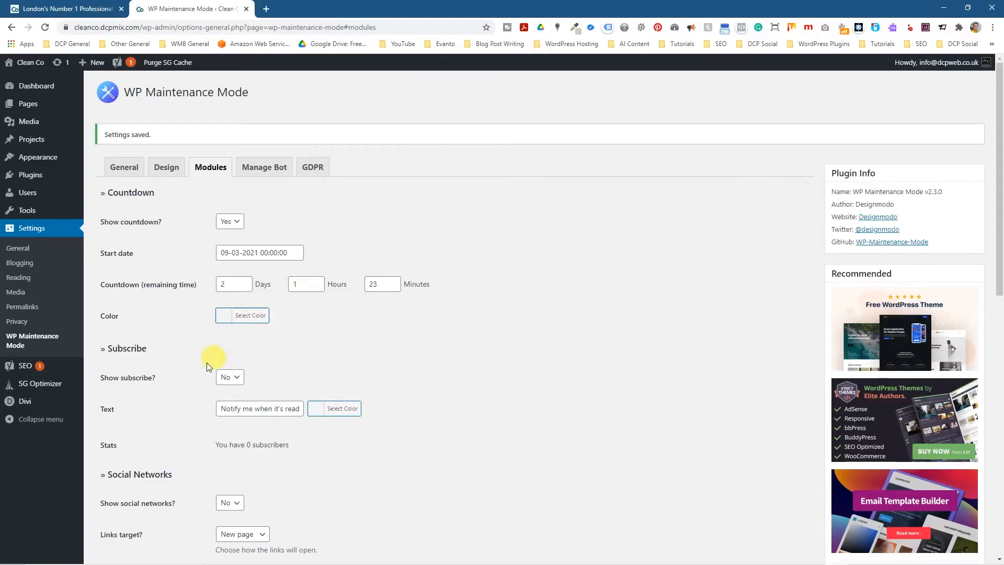
{"action": "scroll", "scroll_direction": "down", "scroll_amount": 3}
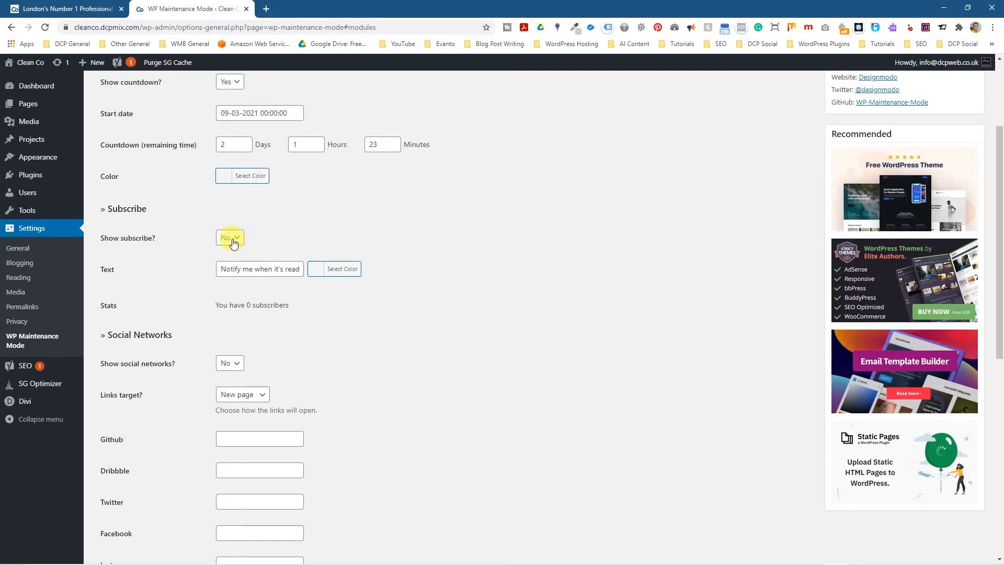
Set Show subscribe to Yes, then return to the maintenance settings tab.
{"action": "left_click", "coordinate": [229, 238]}
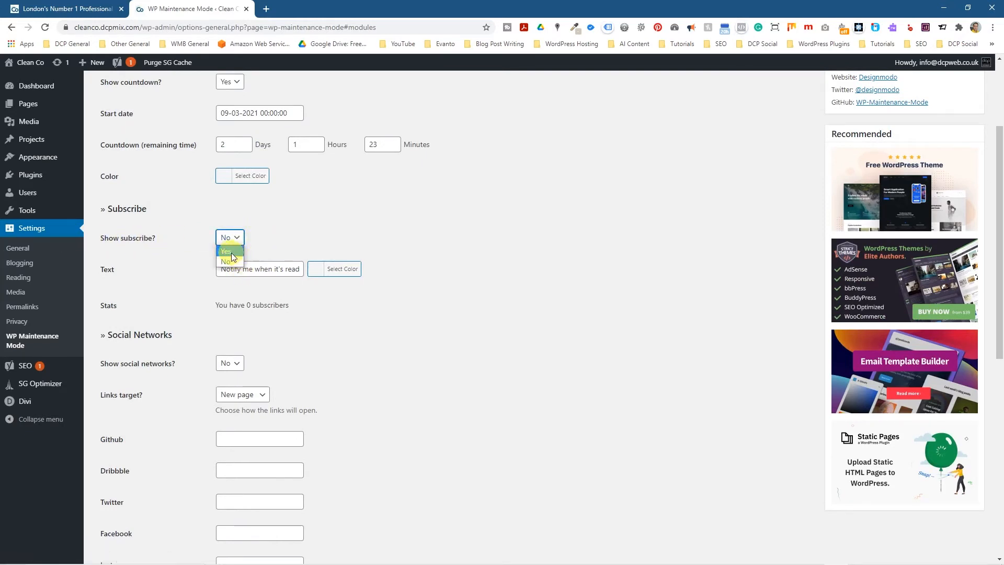
{"action": "left_click", "coordinate": [226, 250]}
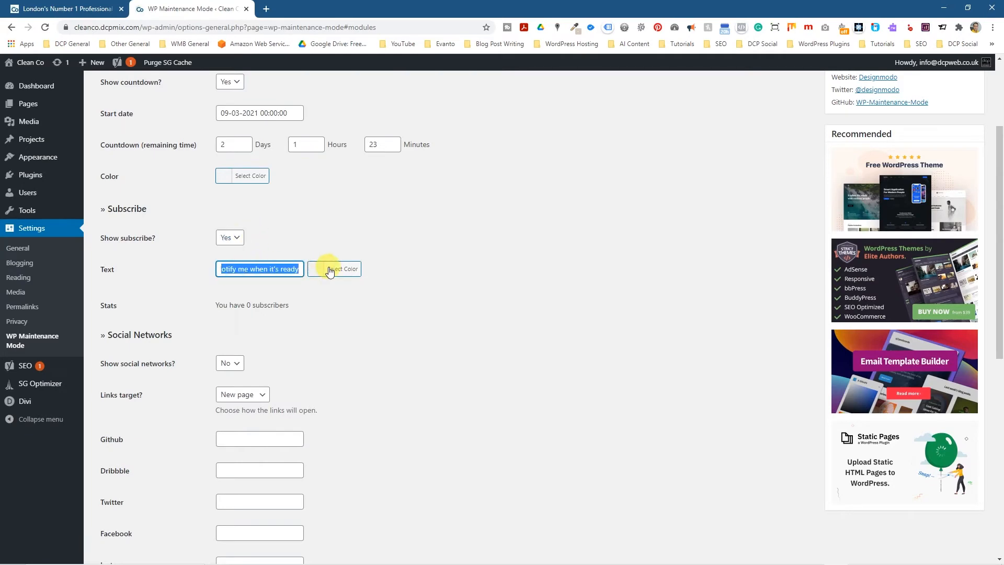
{"action": "scroll", "scroll_direction": "down", "scroll_amount": 3}
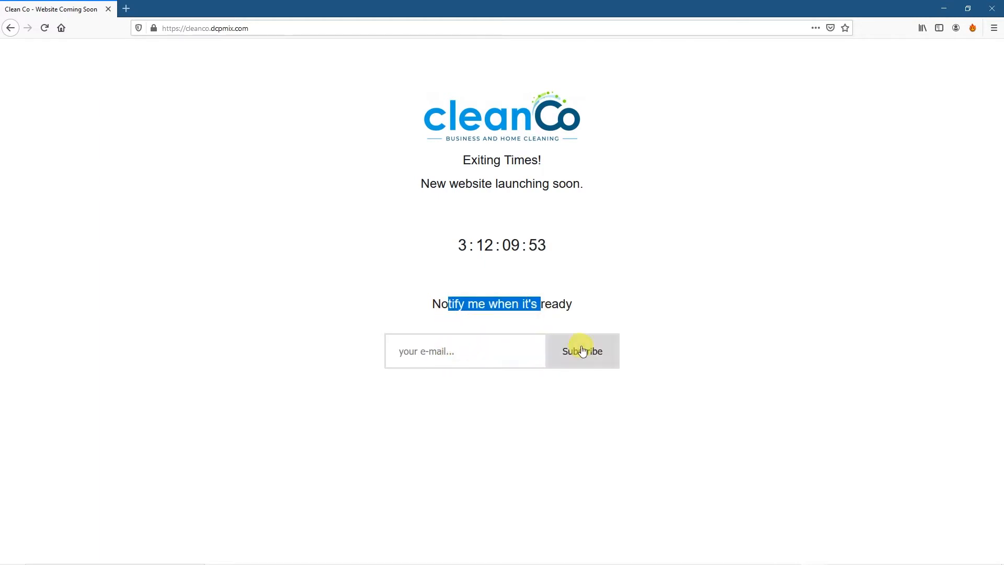
{"action": "left_click", "coordinate": [189, 8]}
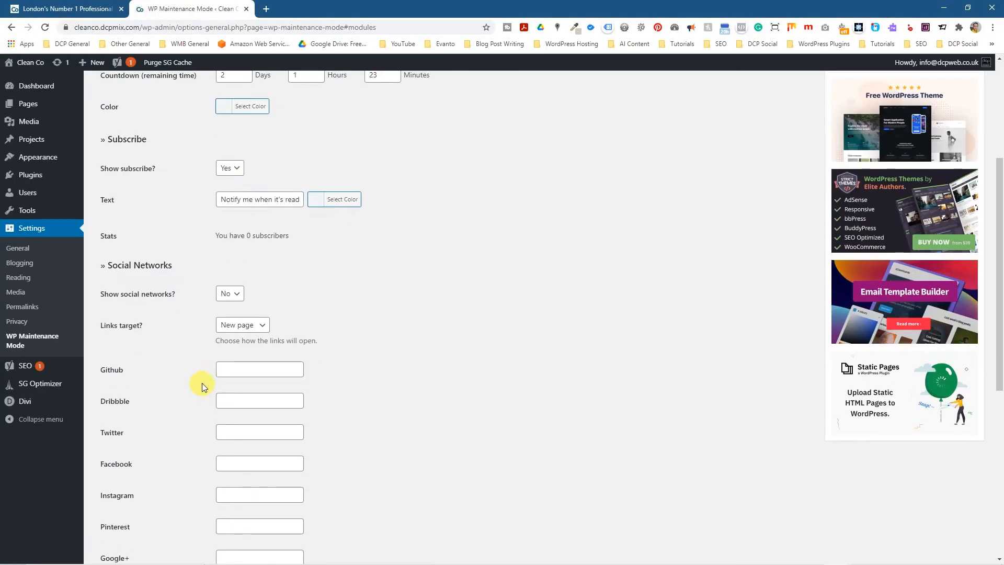
Enable social network links and fetch the company's Twitter profile from a new tab.
{"action": "left_click", "coordinate": [228, 293]}
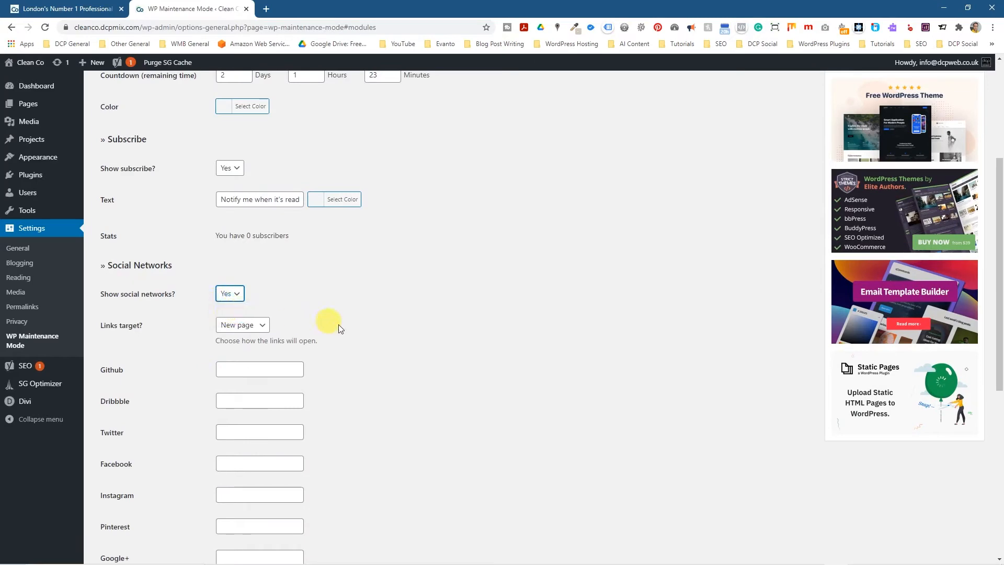
{"action": "mouse_move", "coordinate": [164, 365]}
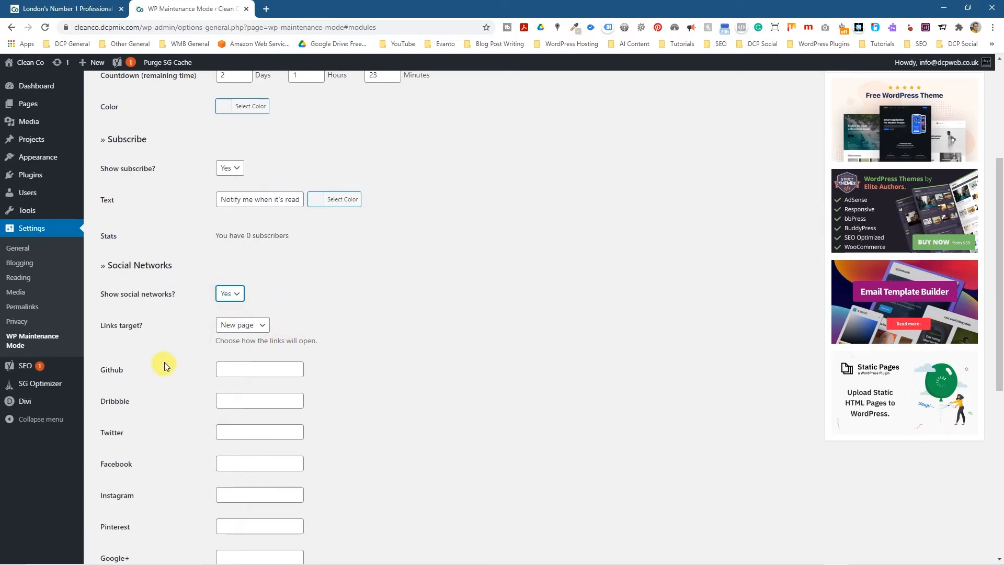
{"action": "left_click", "coordinate": [390, 9]}
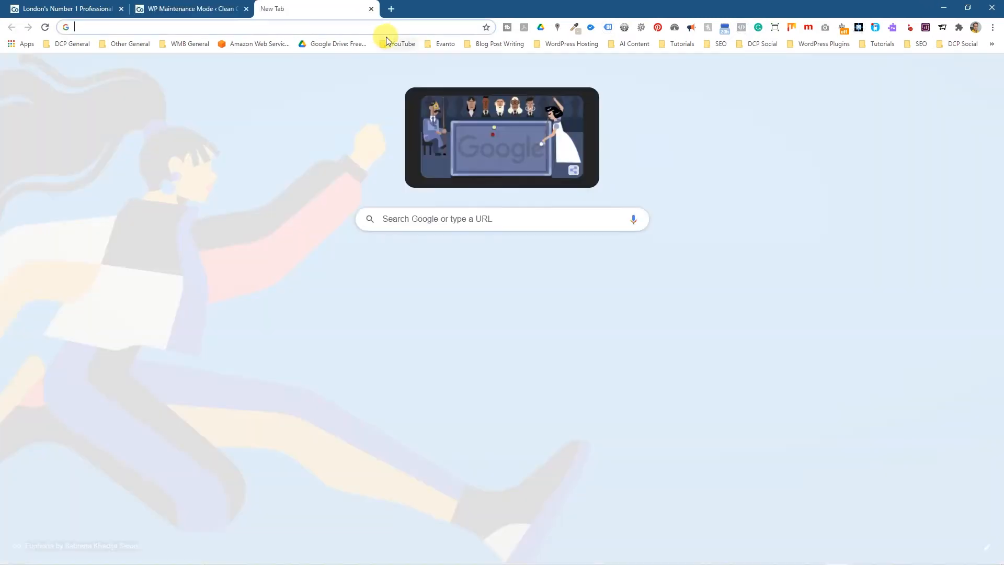
{"action": "type", "text": "twitter.com/home"}
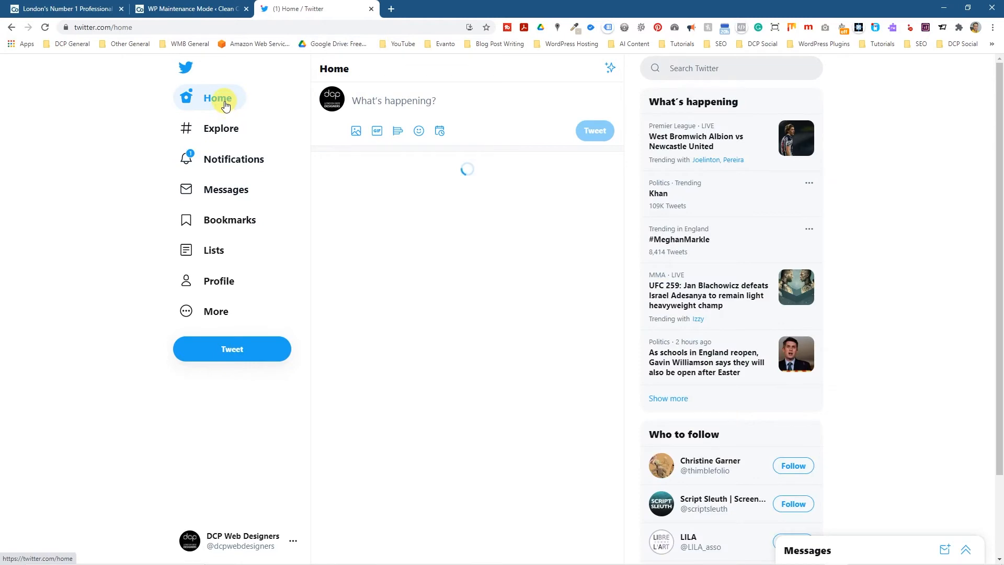
{"action": "left_click", "coordinate": [218, 280]}
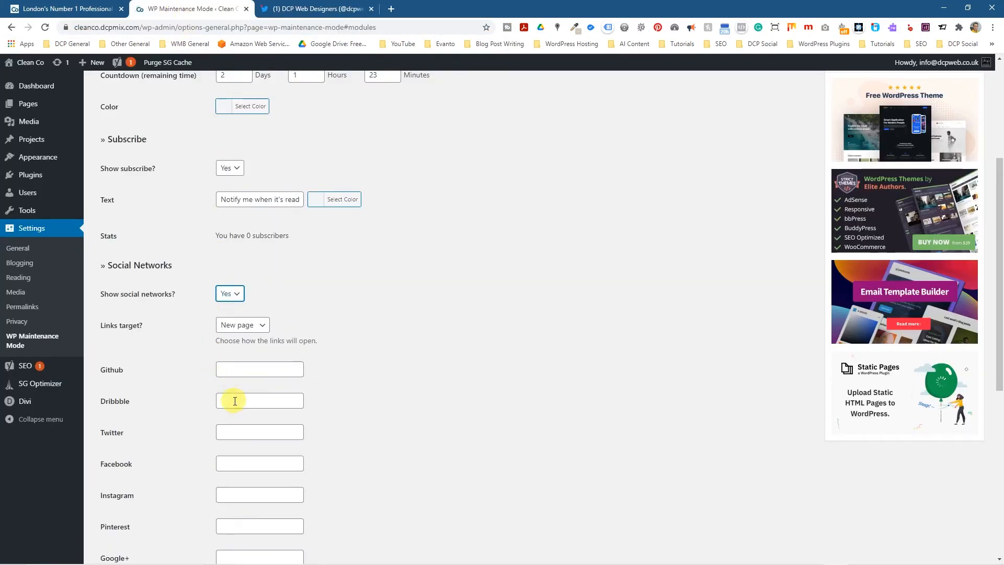
{"action": "left_click", "coordinate": [316, 8]}
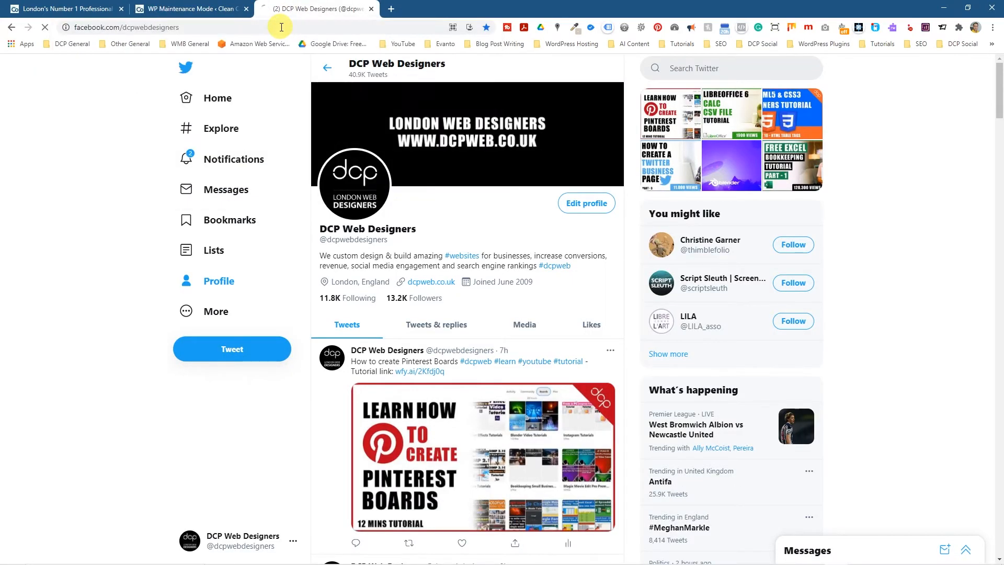
{"action": "left_click", "coordinate": [190, 8]}
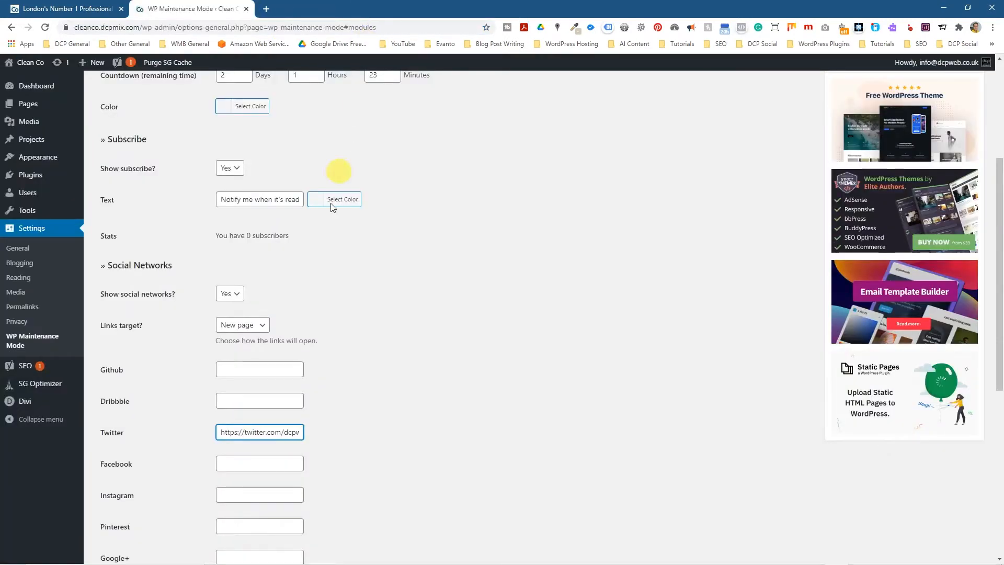
{"action": "scroll", "scroll_direction": "down", "scroll_amount": 3}
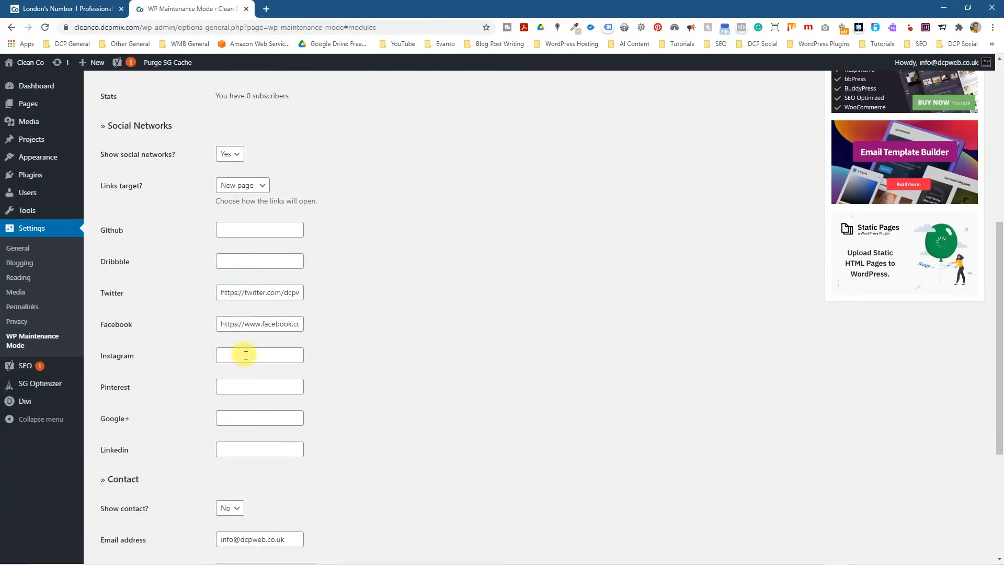
{"action": "mouse_move", "coordinate": [269, 421]}
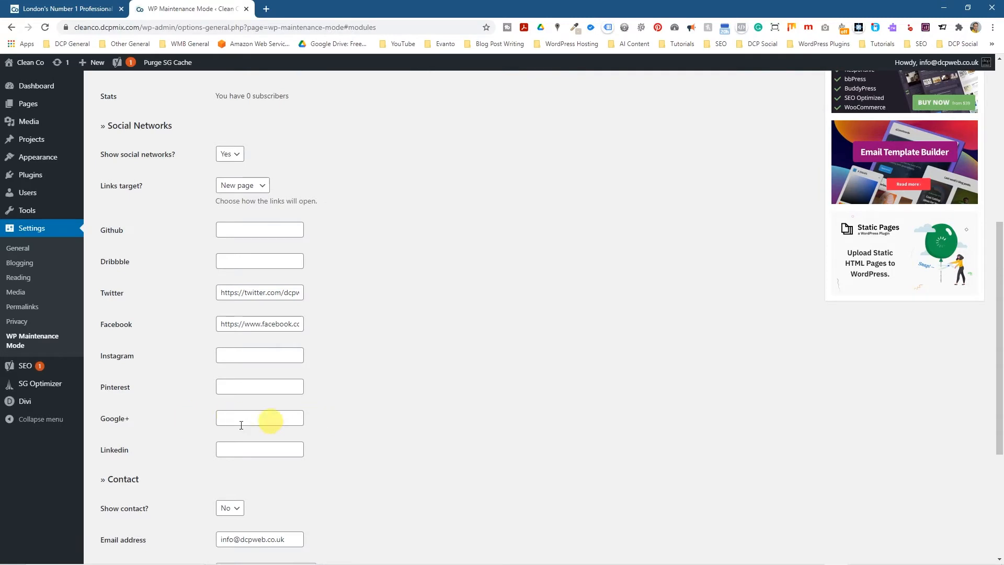
{"action": "mouse_move", "coordinate": [181, 459]}
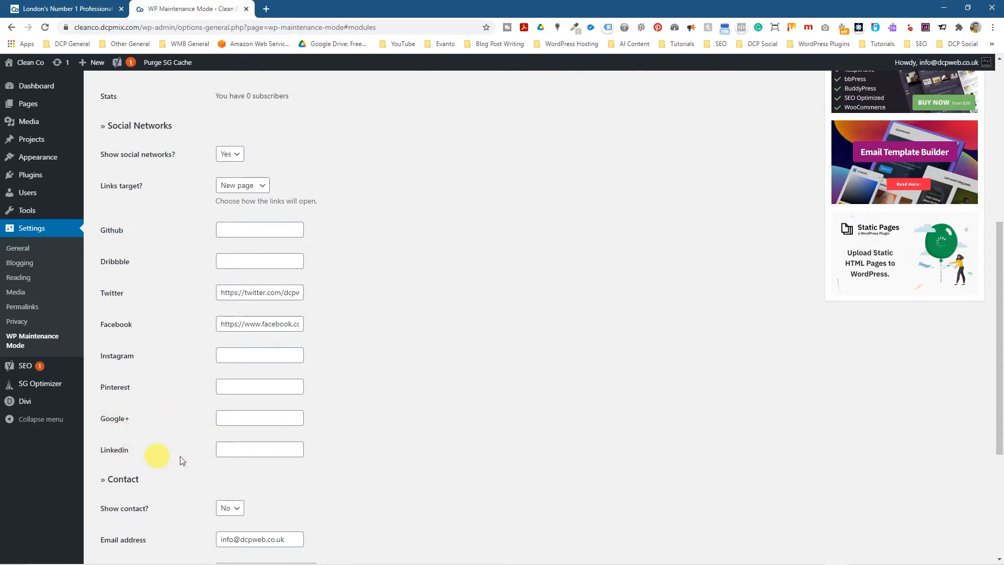
{"action": "mouse_move", "coordinate": [188, 426]}
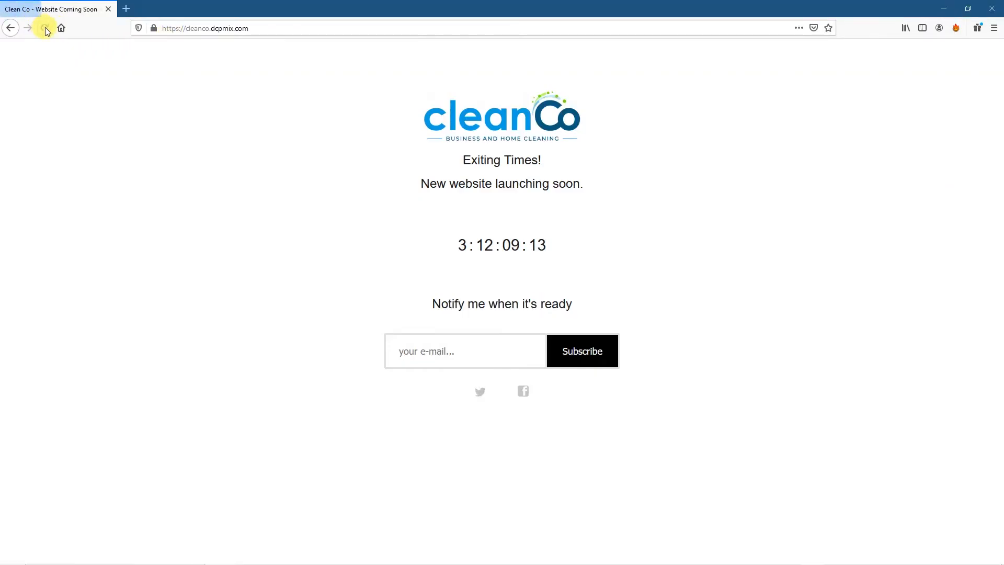
Reload the live coming-soon page to check the Twitter and Facebook icons.
{"action": "left_click", "coordinate": [479, 391]}
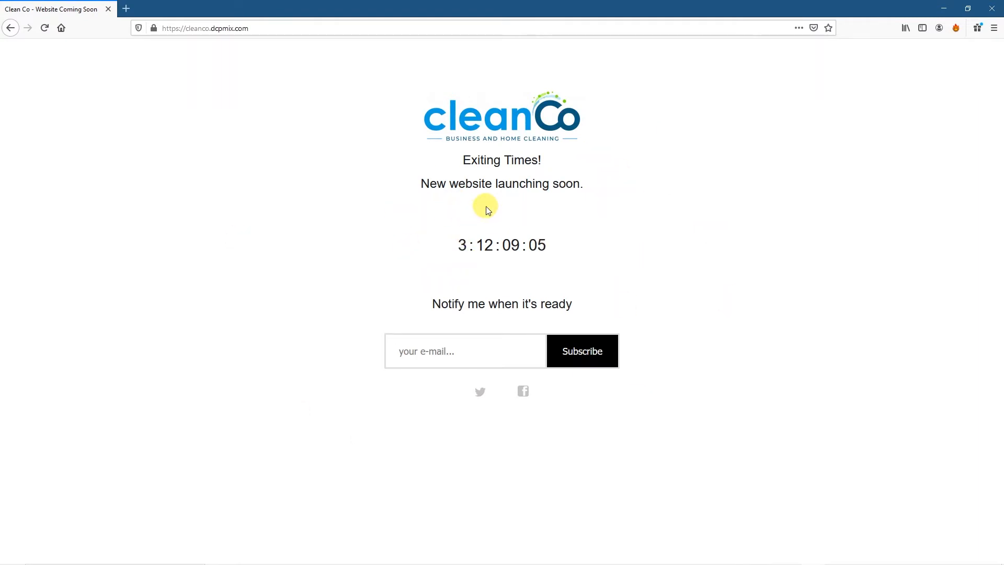
{"action": "mouse_move", "coordinate": [508, 216]}
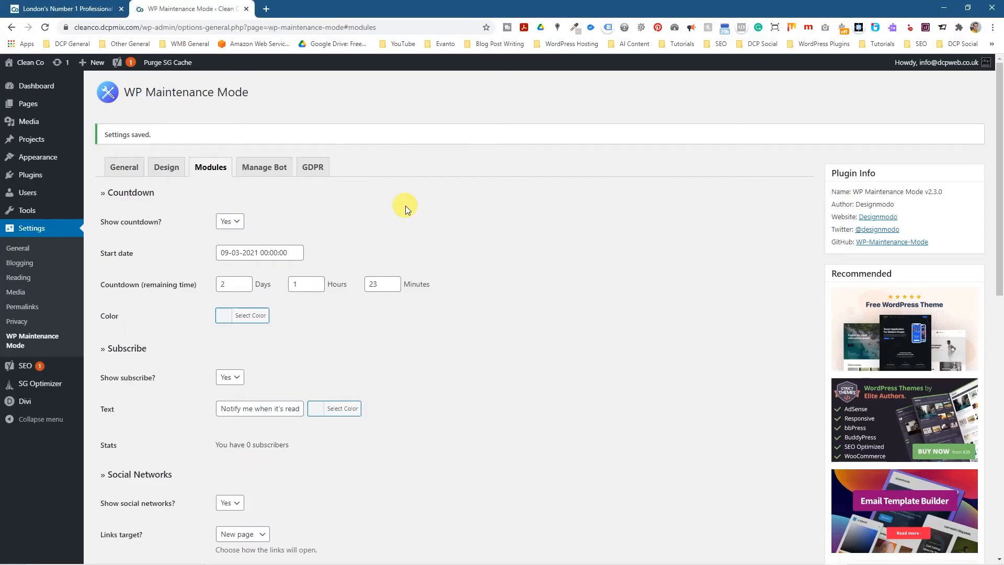
{"action": "scroll", "scroll_direction": "down", "scroll_amount": 3}
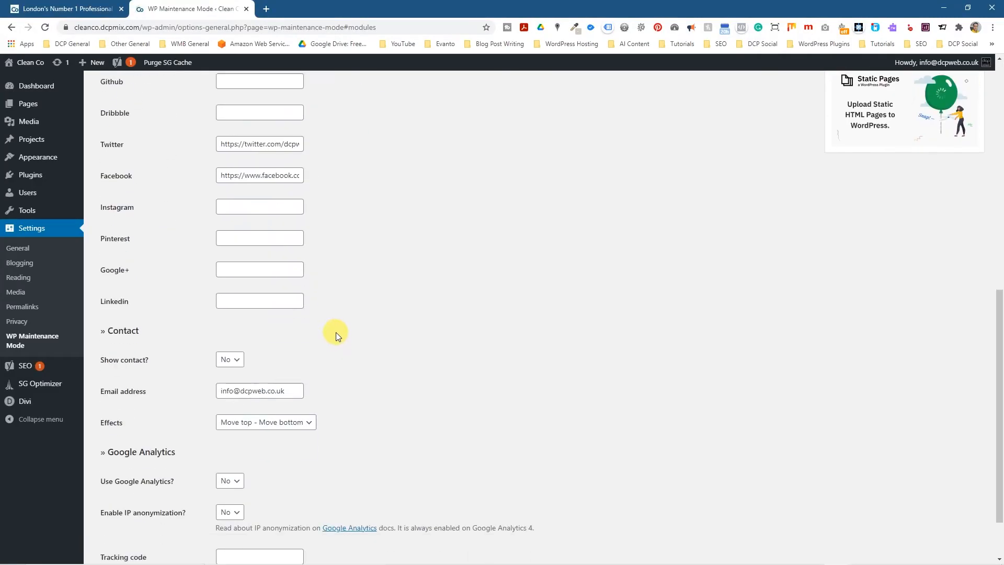
{"action": "scroll", "scroll_direction": "down", "scroll_amount": 3}
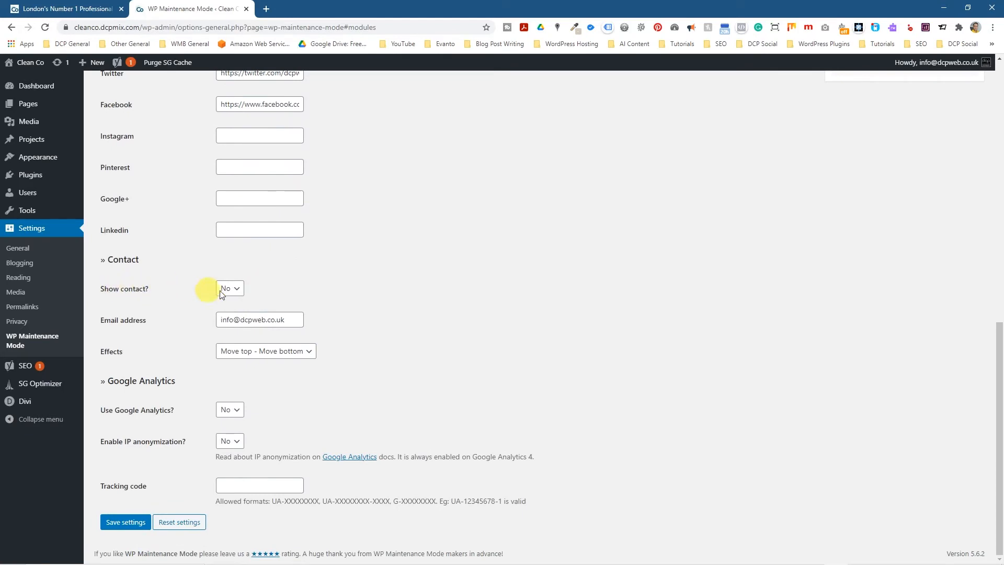
{"action": "left_click", "coordinate": [229, 288]}
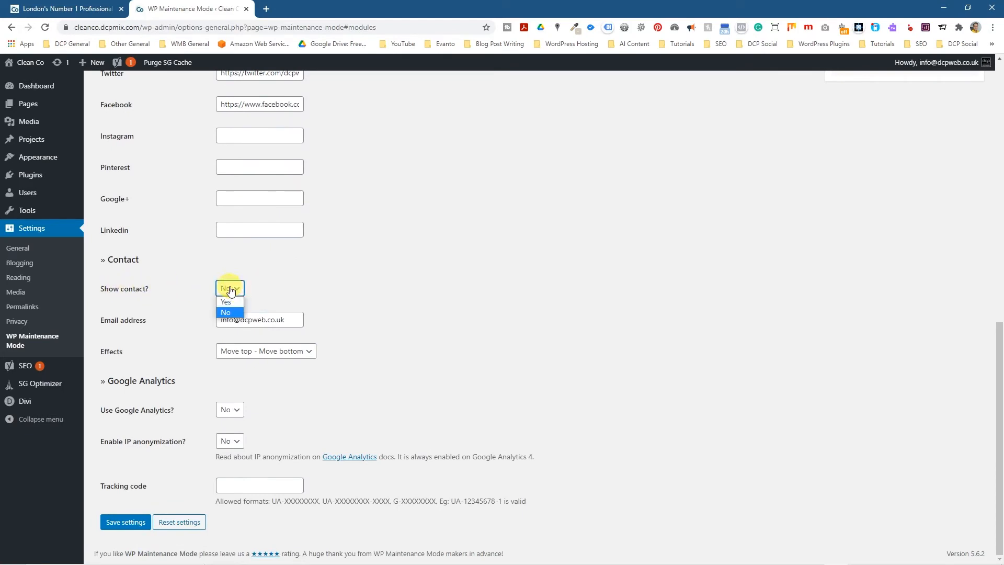
{"action": "left_click", "coordinate": [225, 302]}
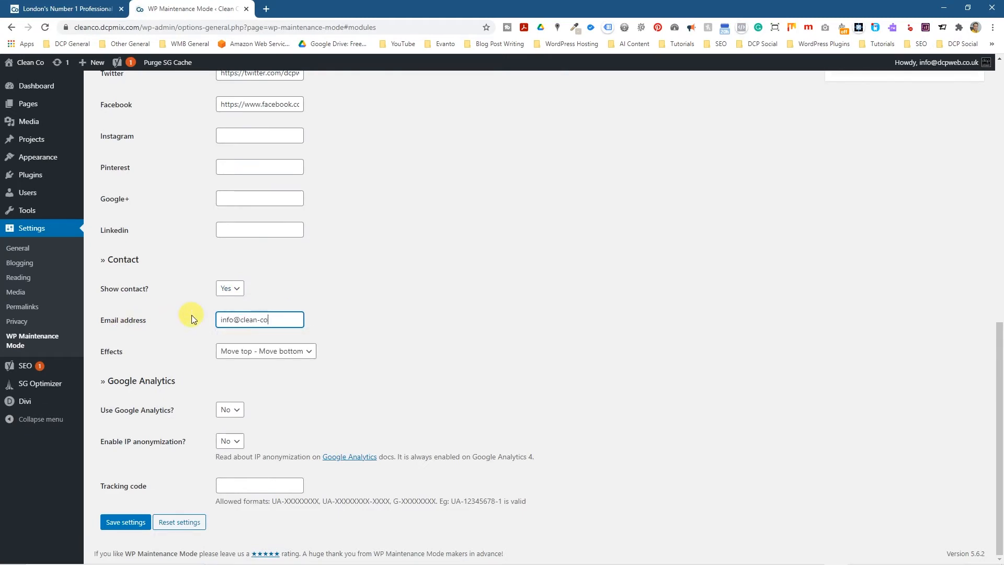
{"action": "type", "text": ".di"}
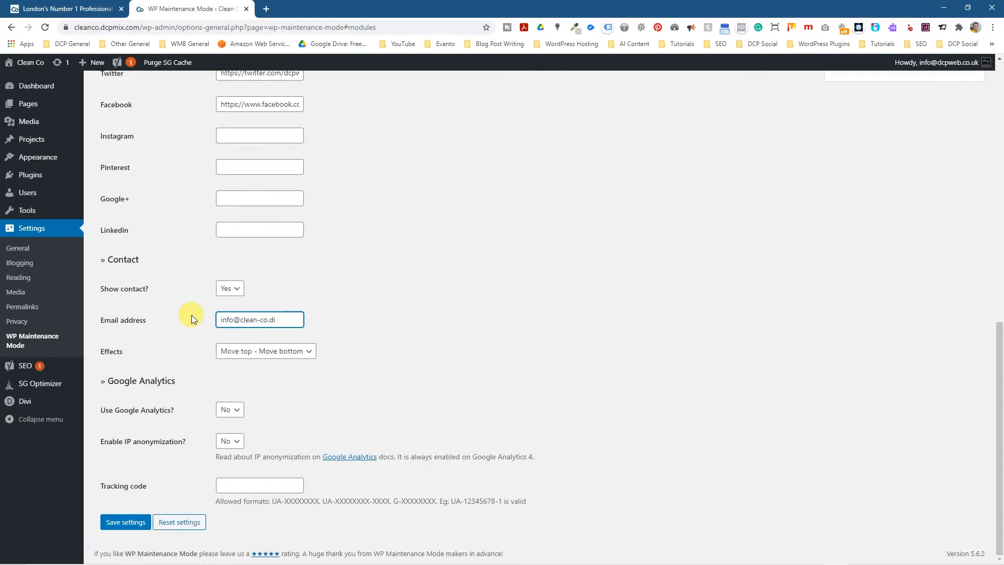
{"action": "type", "text": "pmixx.com"}
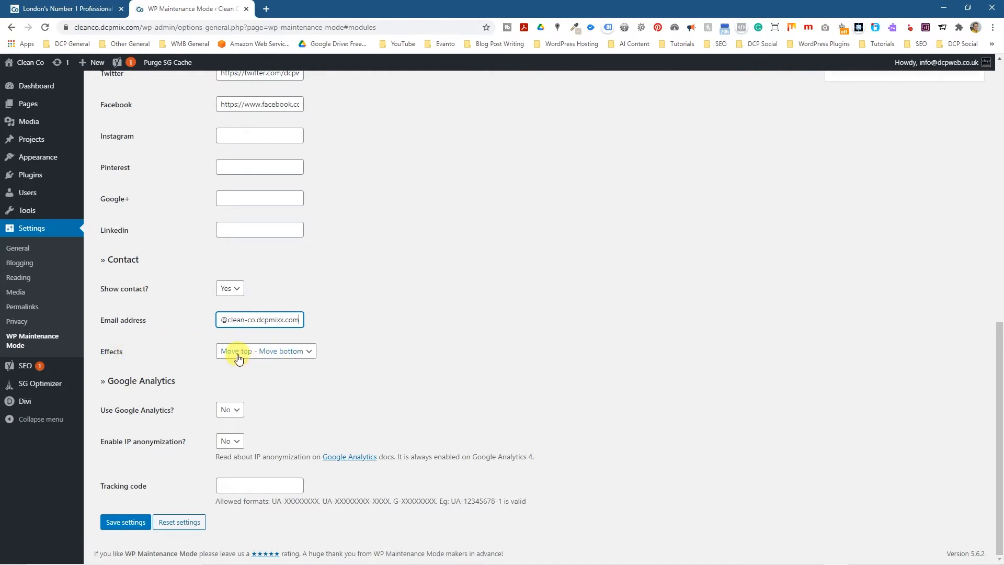
{"action": "left_click", "coordinate": [265, 350]}
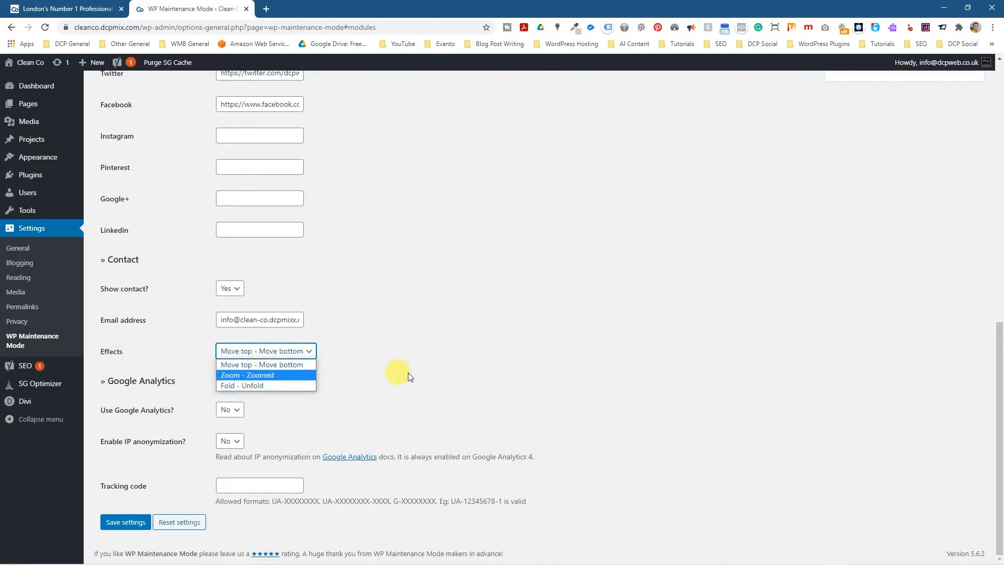
{"action": "left_click", "coordinate": [126, 521]}
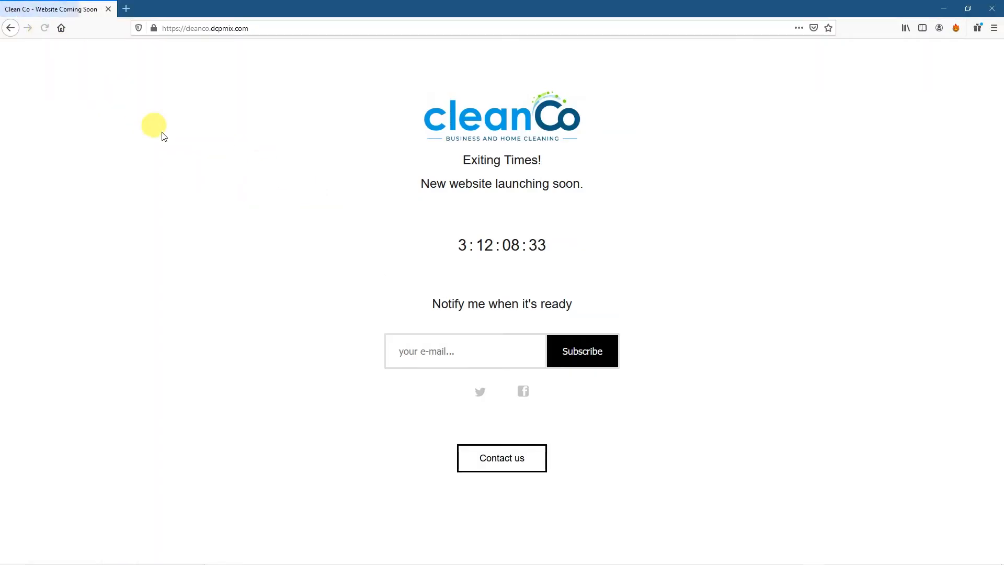
{"action": "mouse_move", "coordinate": [502, 458]}
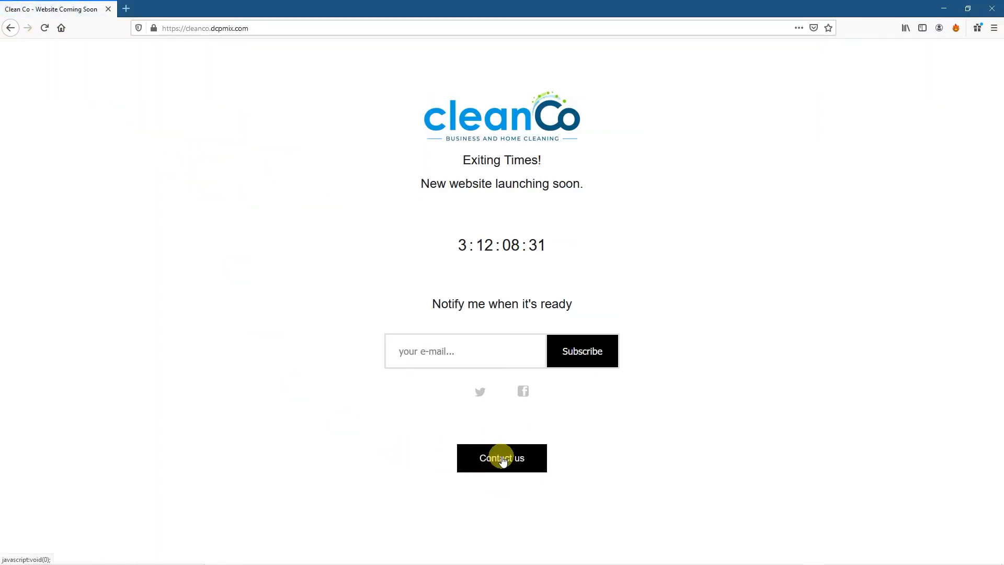
Preview the Contact us popup with Zoom and Fold effects, ending on Move top - Move bottom.
{"action": "left_click", "coordinate": [501, 457]}
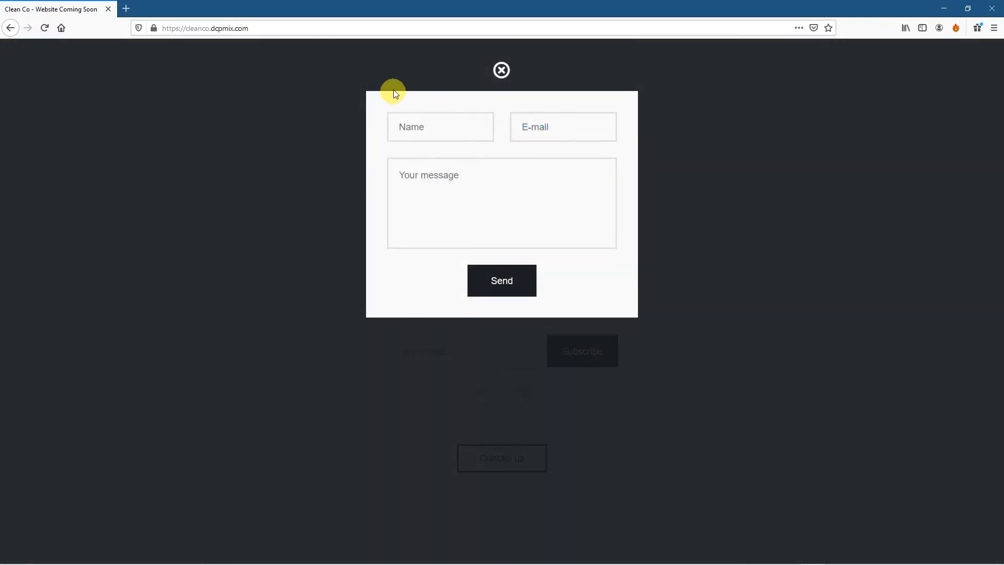
{"action": "mouse_move", "coordinate": [501, 70]}
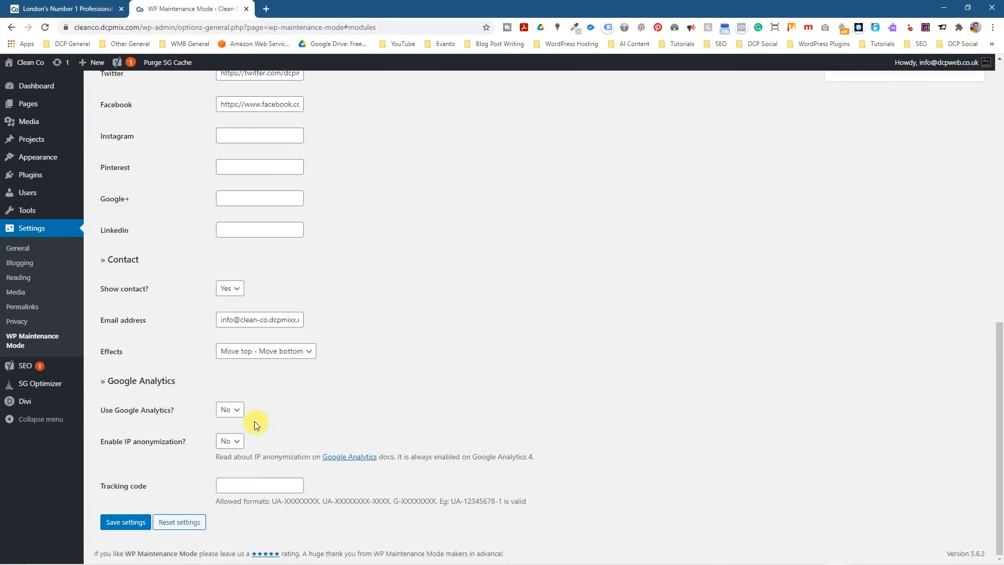
{"action": "left_click", "coordinate": [265, 351]}
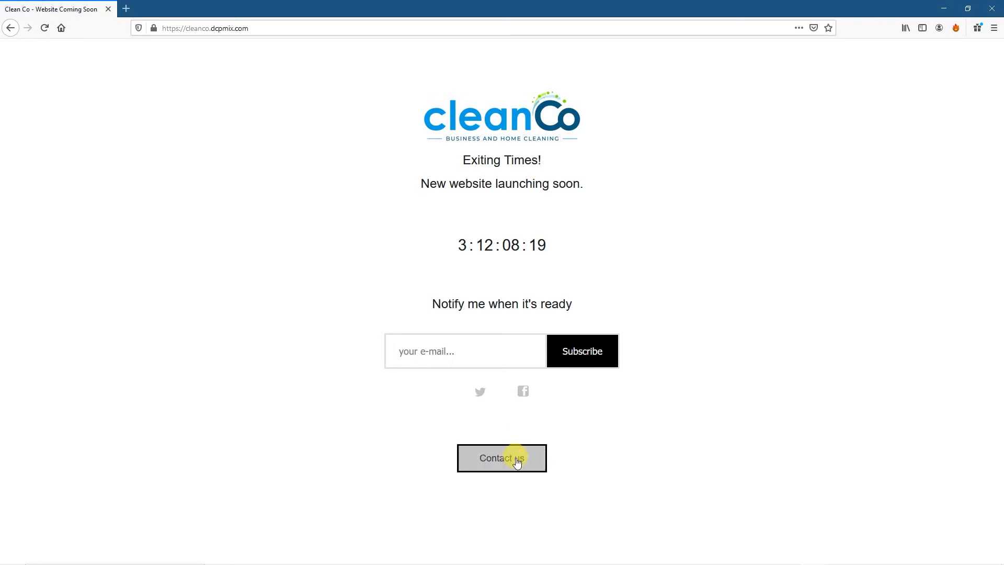
{"action": "left_click", "coordinate": [501, 458]}
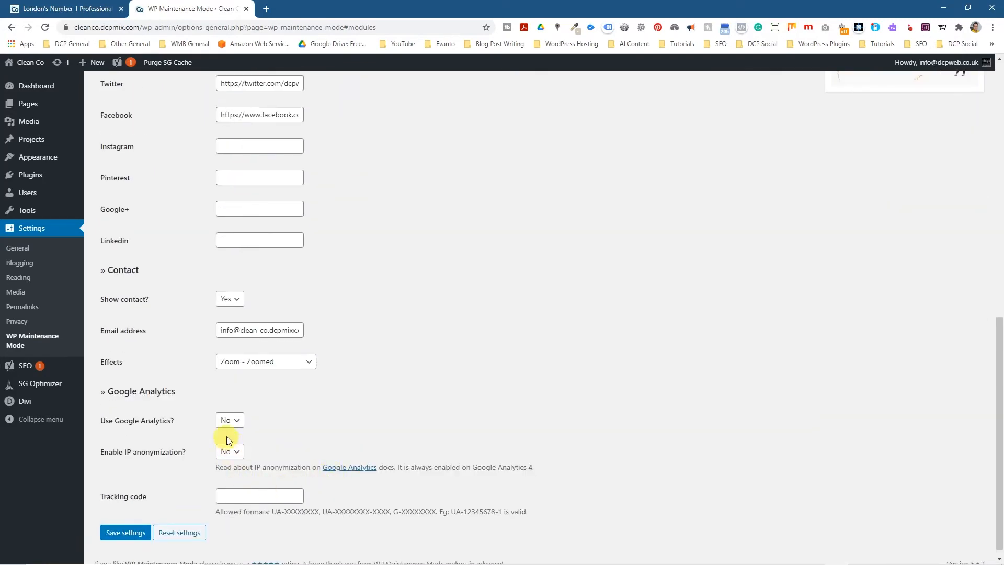
{"action": "left_click", "coordinate": [265, 361]}
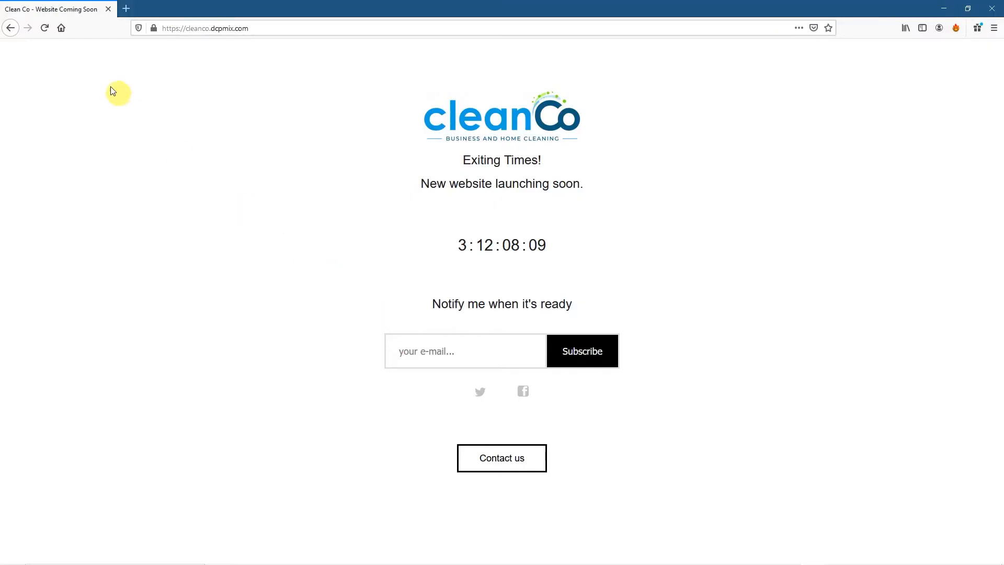
{"action": "left_click", "coordinate": [44, 28]}
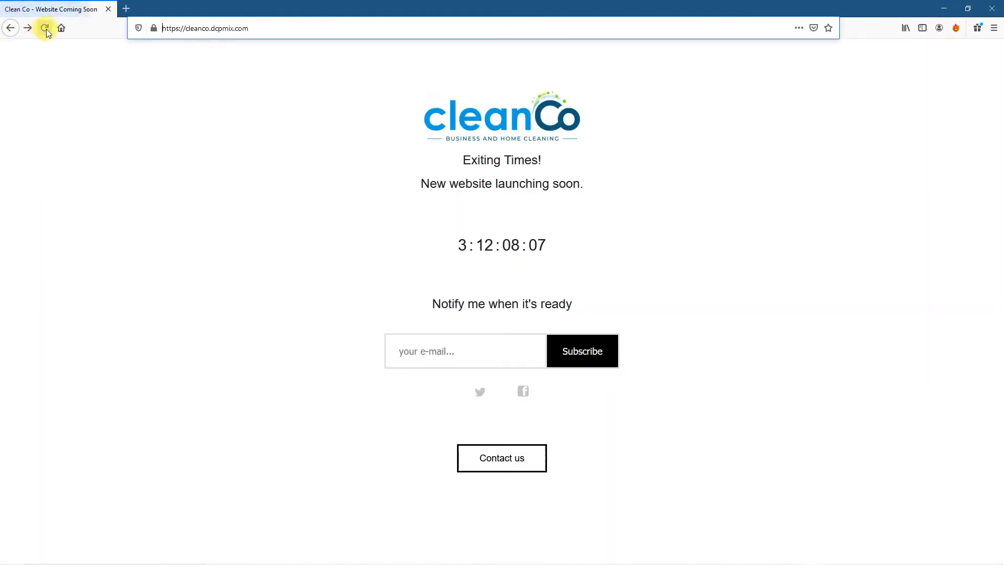
{"action": "left_click", "coordinate": [502, 458]}
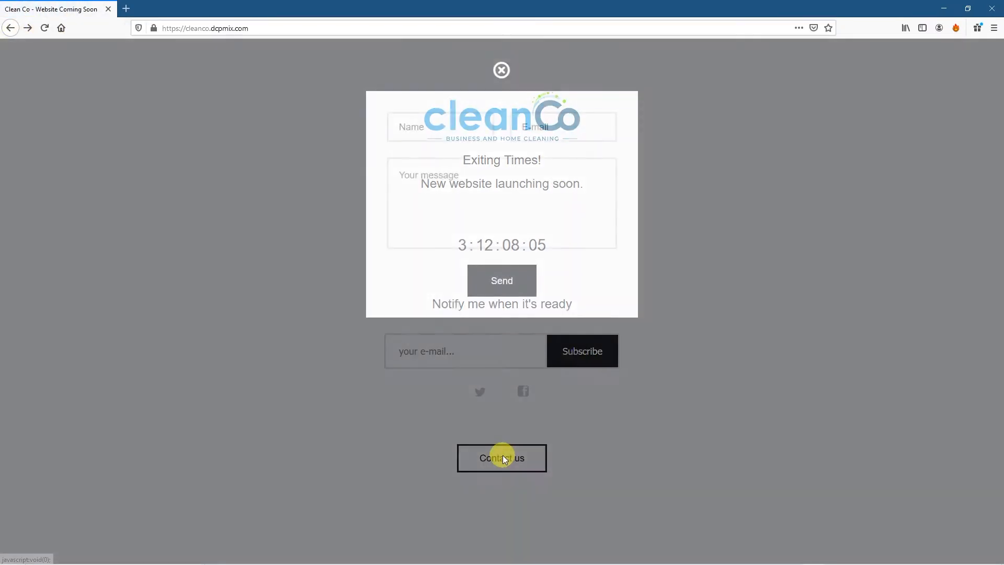
{"action": "left_click", "coordinate": [501, 69]}
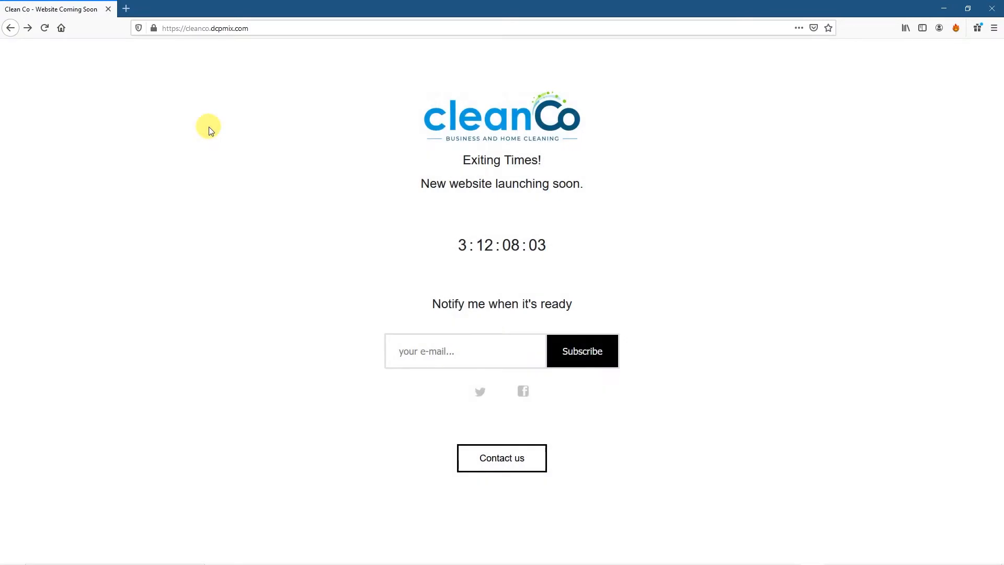
{"action": "mouse_move", "coordinate": [485, 442]}
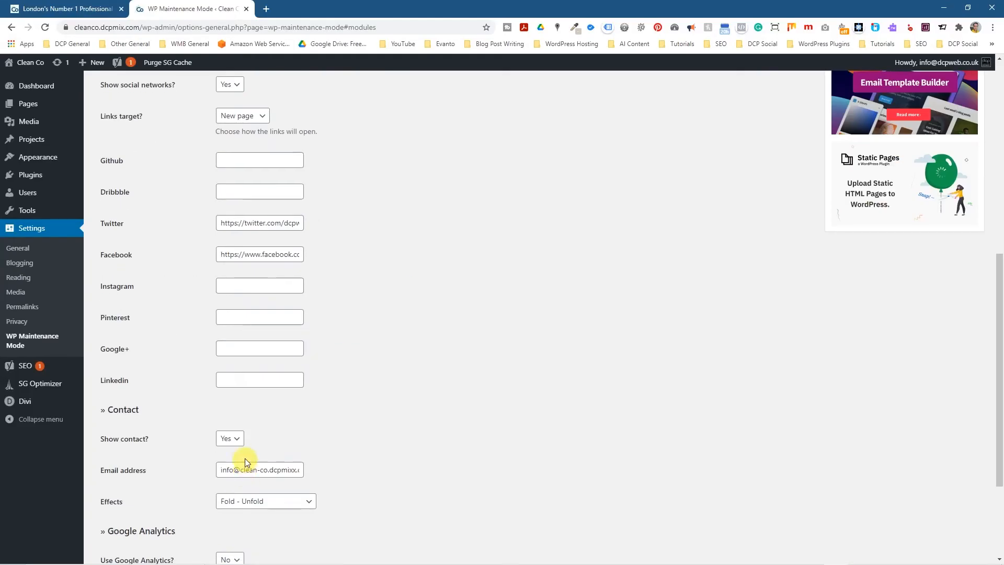
{"action": "left_click", "coordinate": [265, 501]}
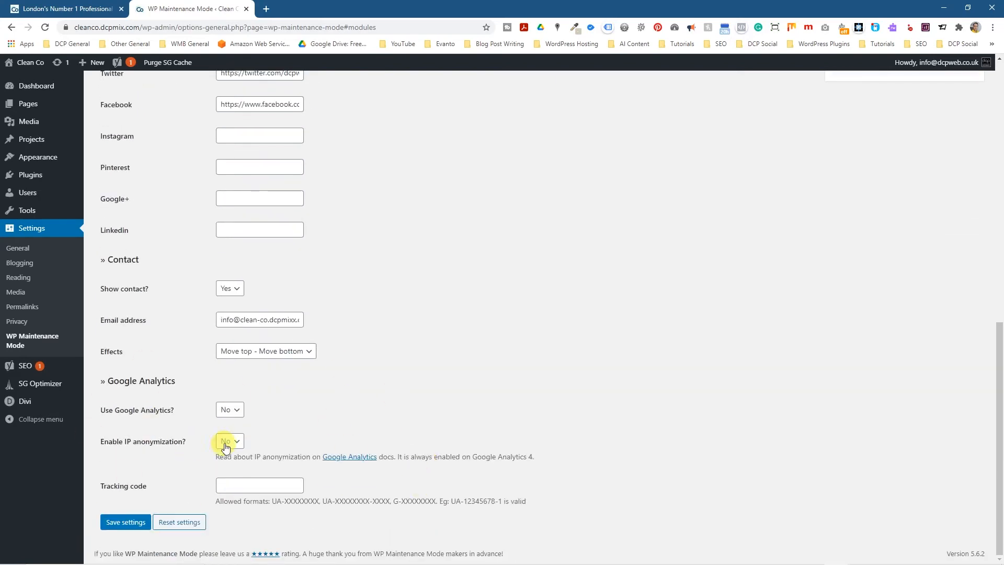
Save the contact settings, leave Google Analytics off, and recheck the live page.
{"action": "left_click", "coordinate": [126, 522]}
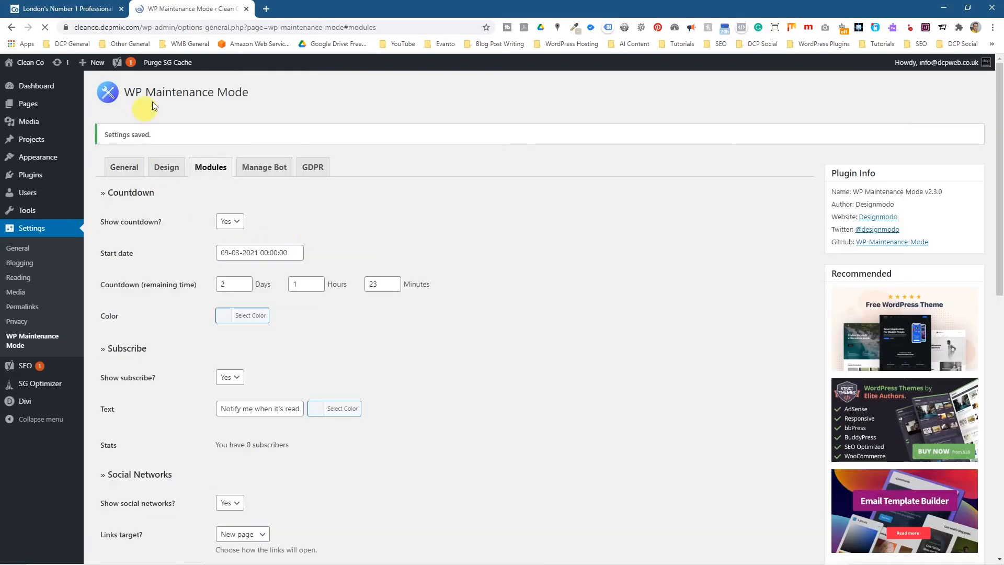
{"action": "scroll", "scroll_direction": "down", "scroll_amount": 3}
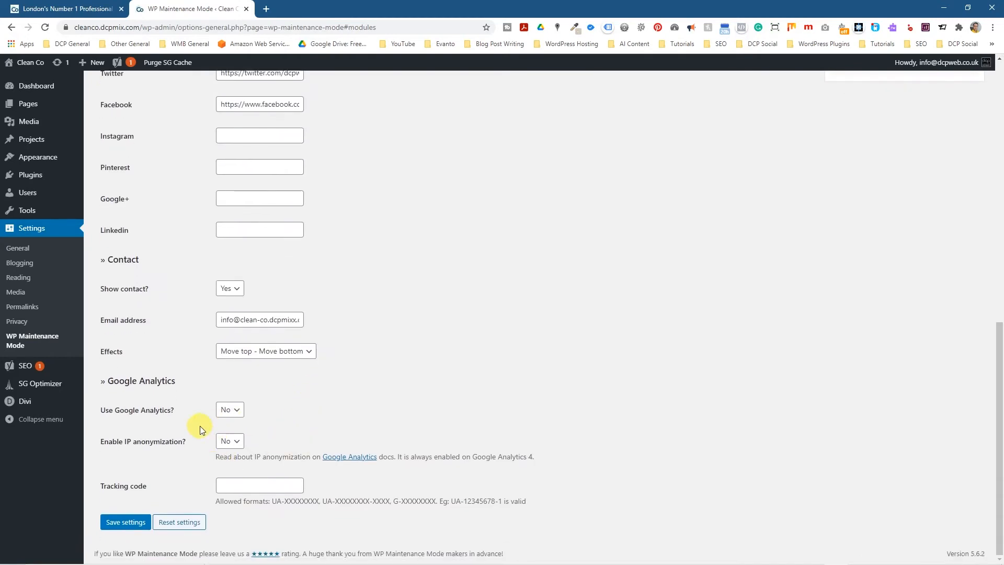
{"action": "left_click", "coordinate": [228, 409]}
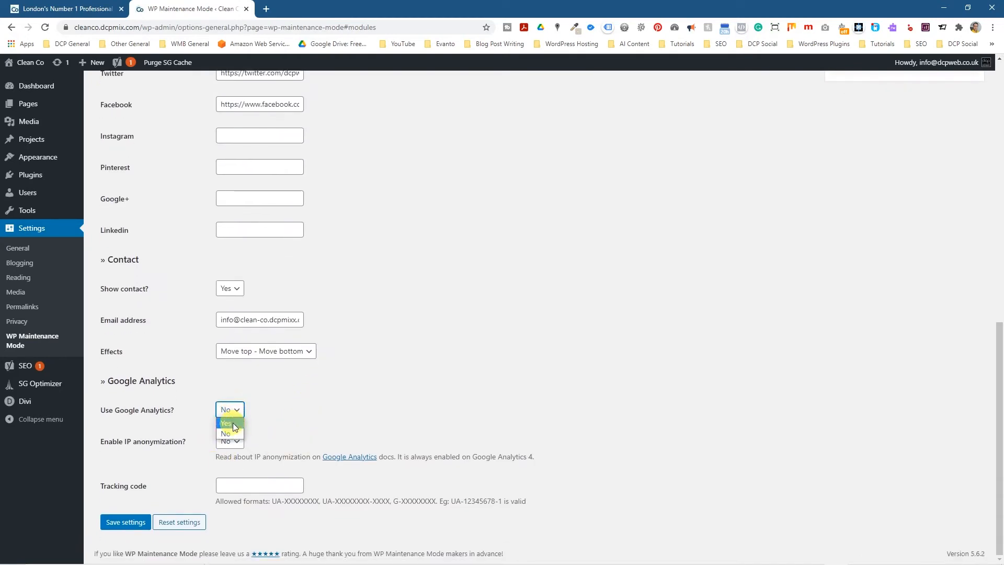
{"action": "left_click", "coordinate": [226, 423]}
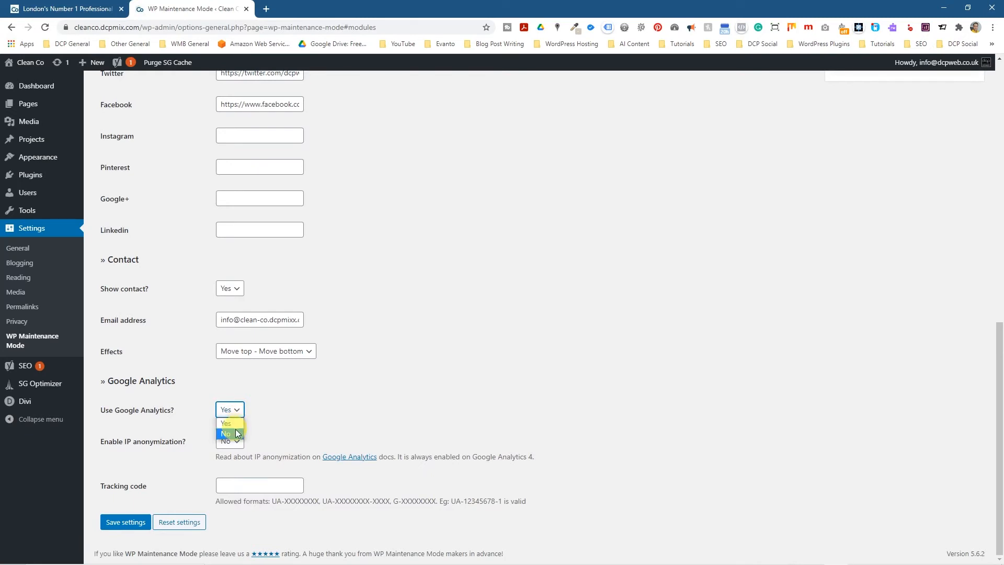
{"action": "left_click", "coordinate": [225, 433]}
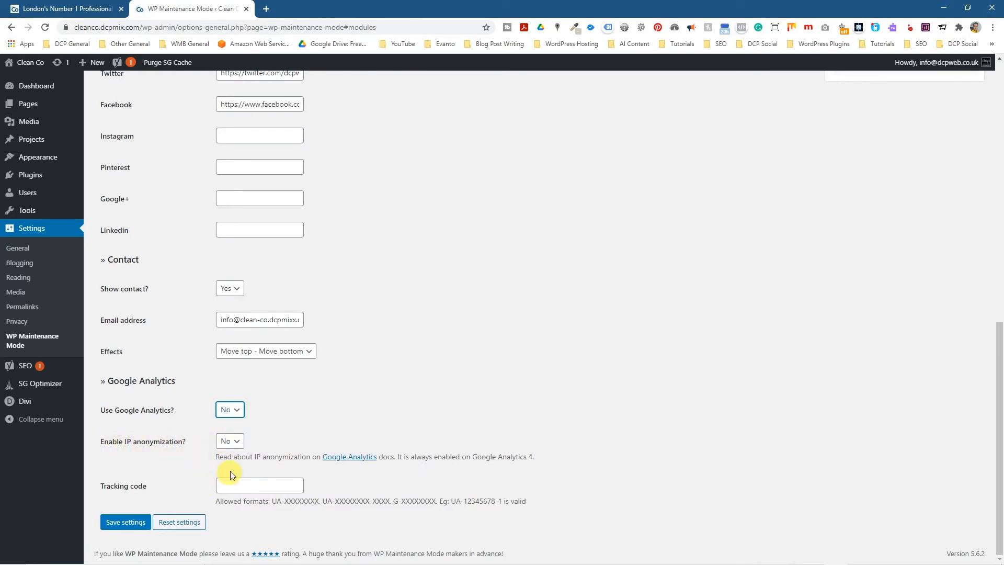
{"action": "mouse_move", "coordinate": [410, 459]}
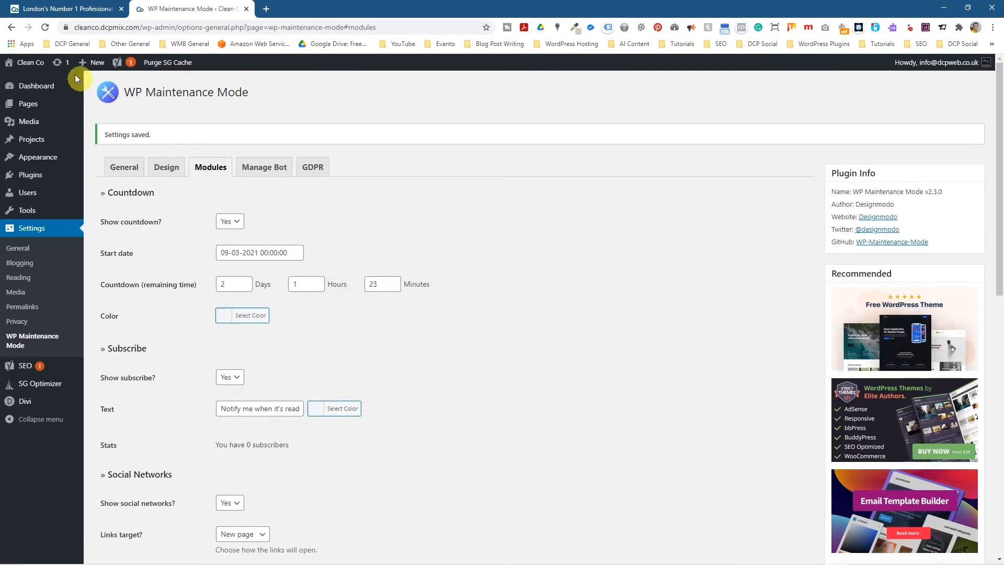
{"action": "left_click", "coordinate": [58, 9]}
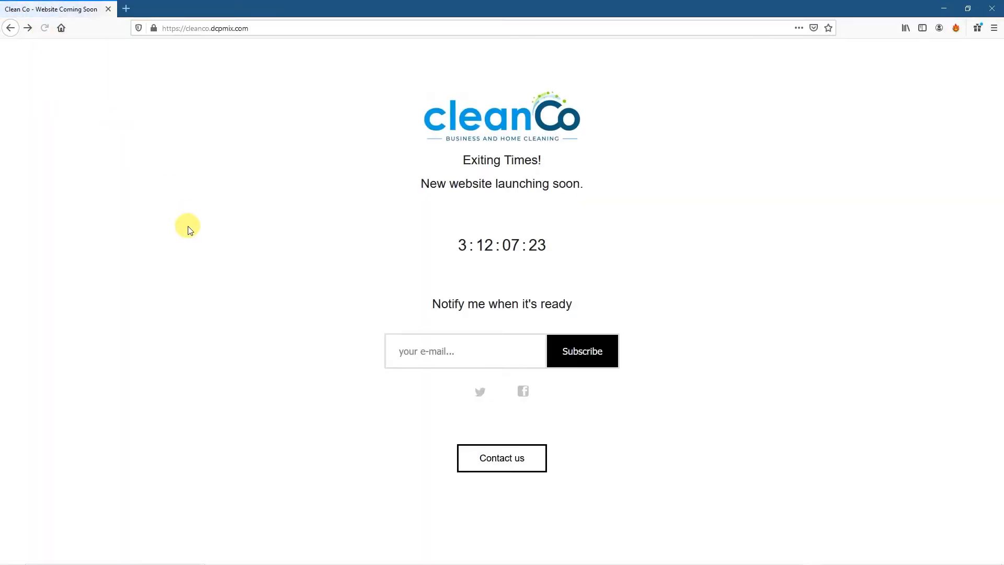
{"action": "left_click", "coordinate": [502, 457]}
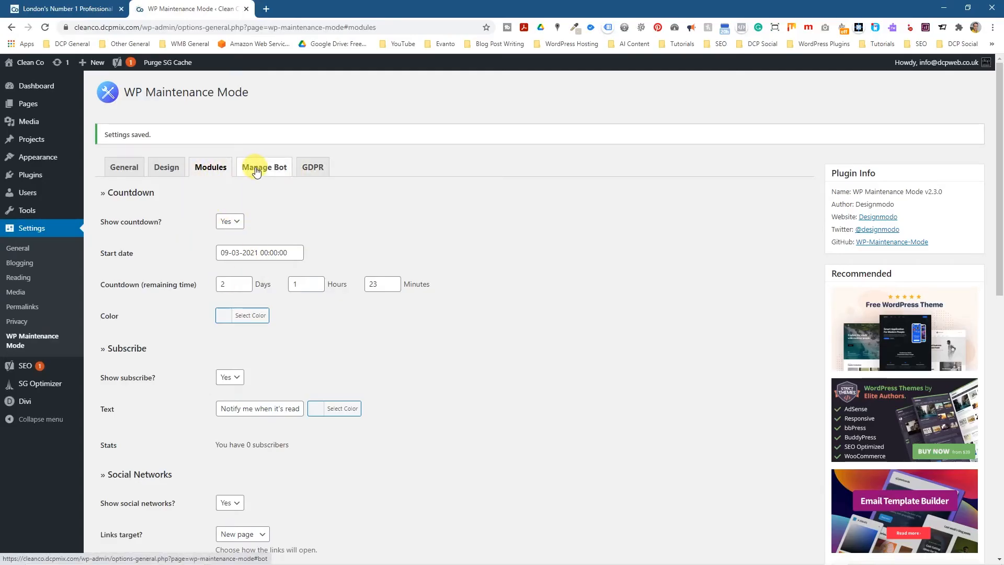
Activate the chat bot, name it Clean Co, and use site-icon-01.jpg as avatar.
{"action": "left_click", "coordinate": [264, 166]}
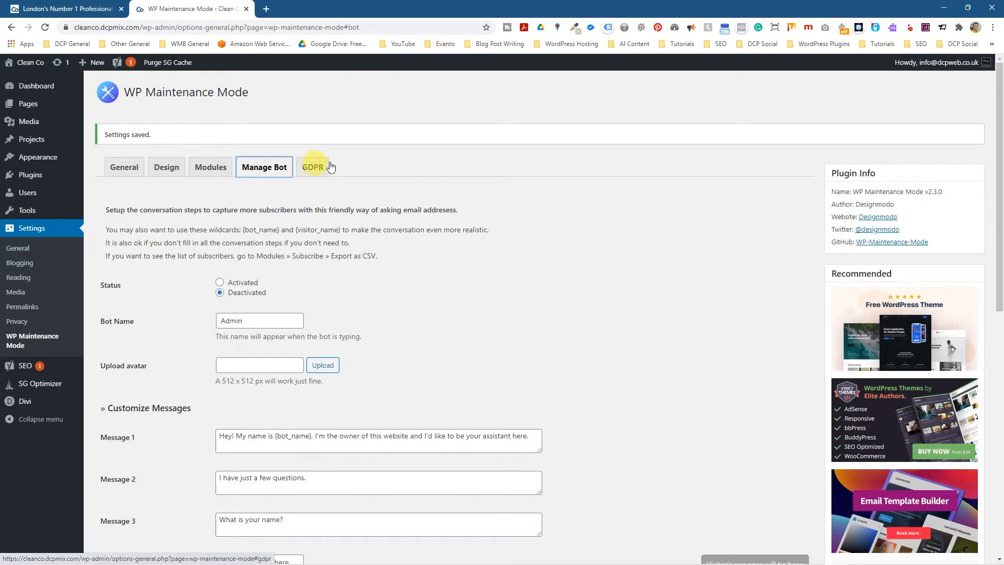
{"action": "left_click", "coordinate": [219, 282]}
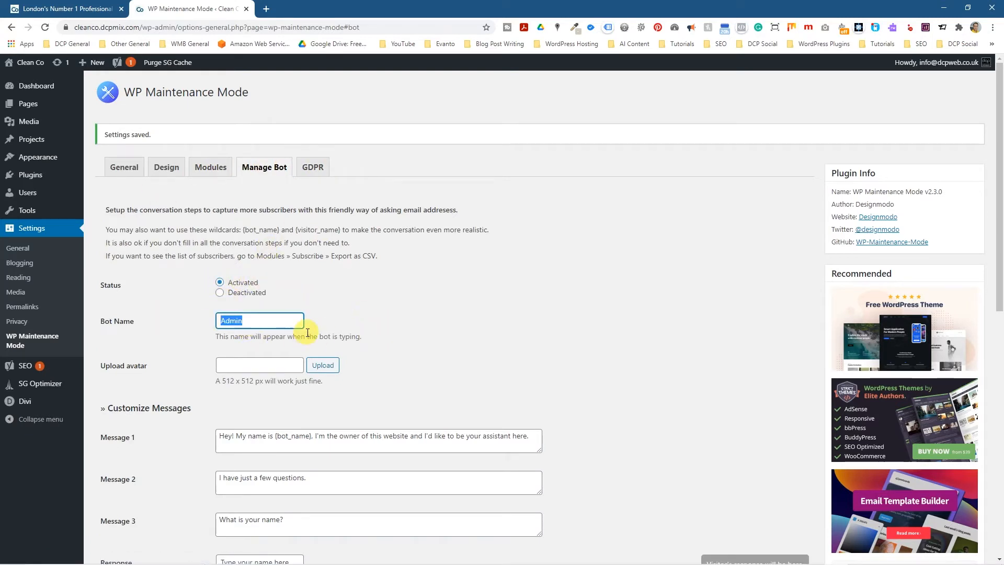
{"action": "type", "text": "Clean Co"}
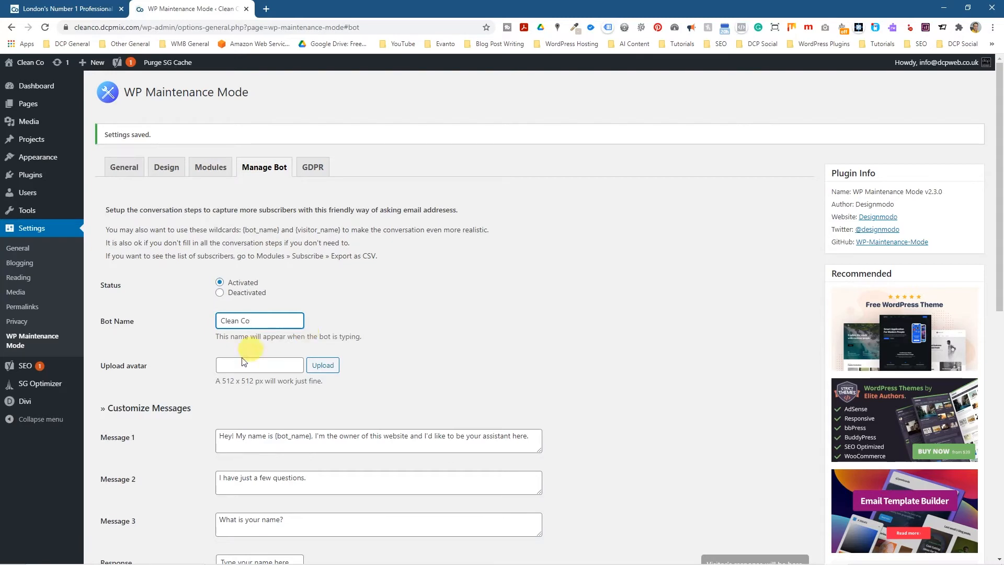
{"action": "left_click", "coordinate": [323, 365]}
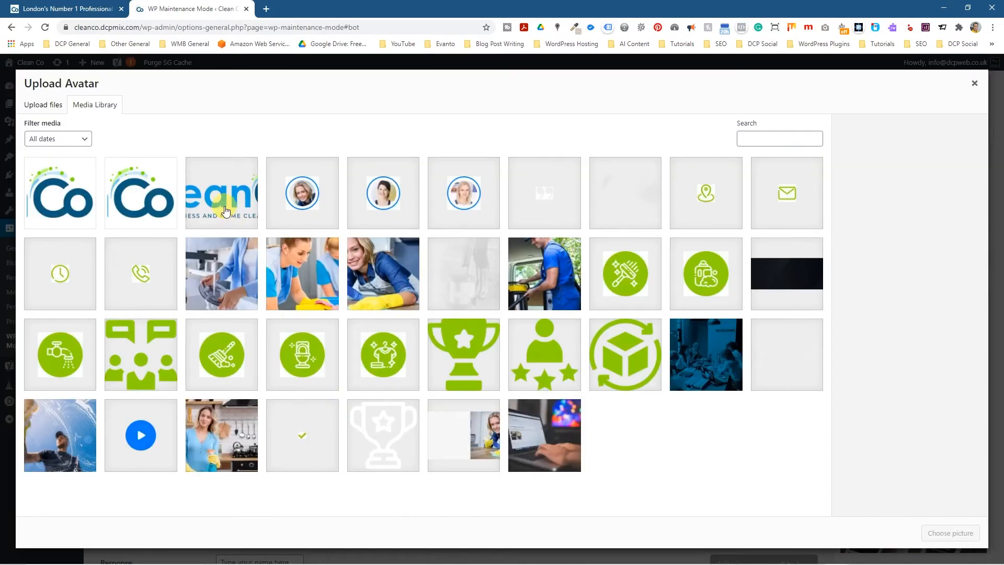
{"action": "left_click", "coordinate": [140, 193]}
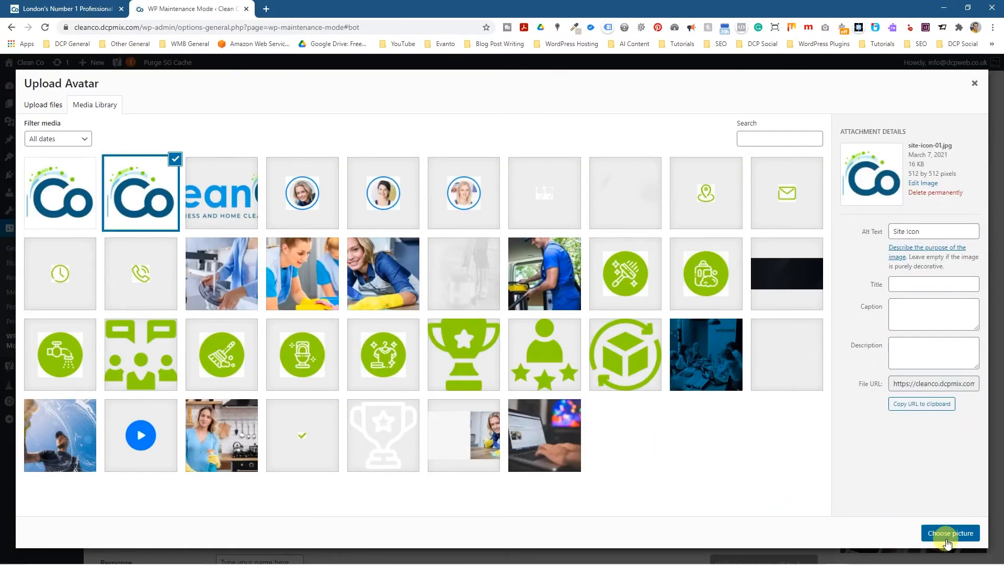
{"action": "left_click", "coordinate": [950, 533]}
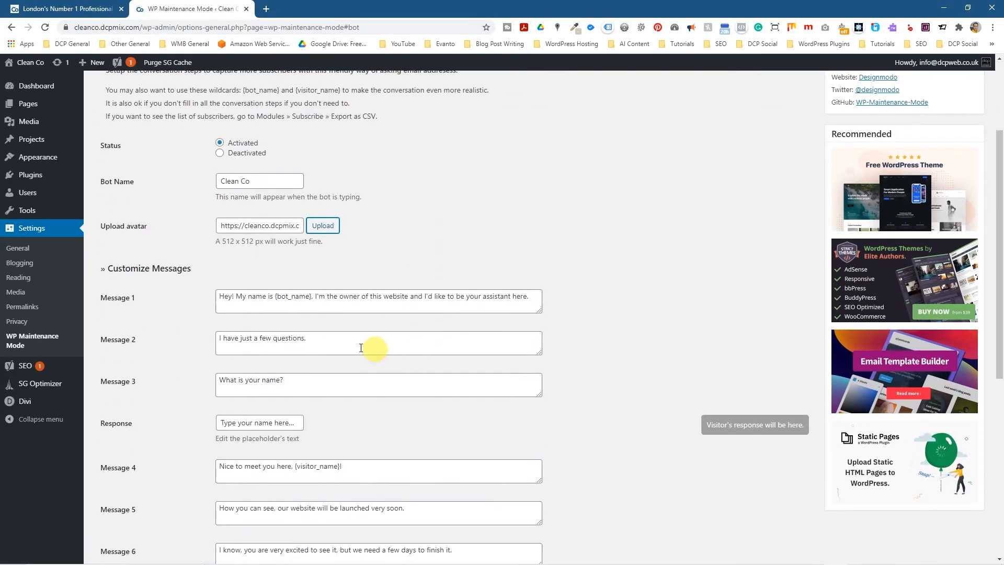
{"action": "mouse_move", "coordinate": [267, 287]}
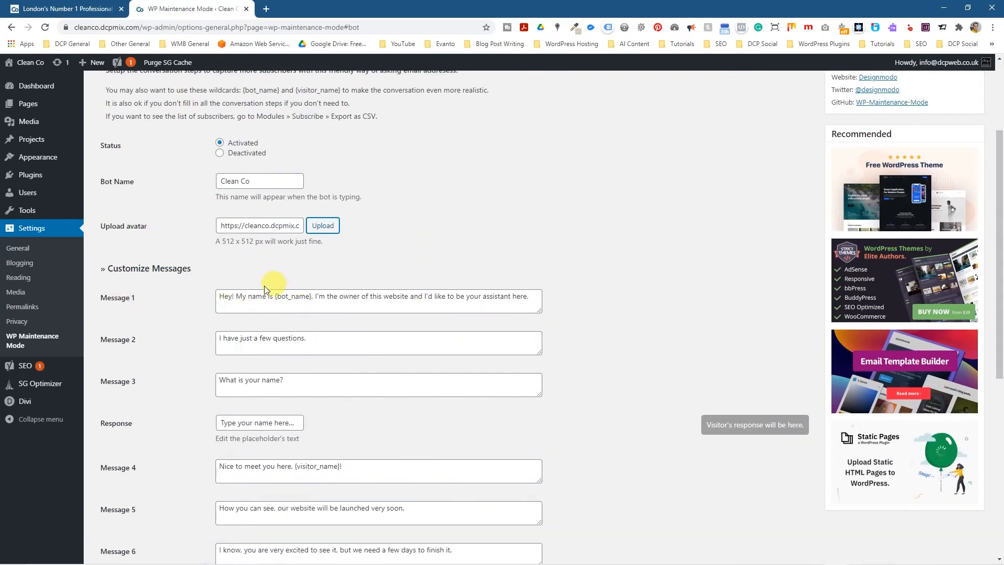
Replace the bot name Clean Co with Lucy.
{"action": "left_click", "coordinate": [260, 180]}
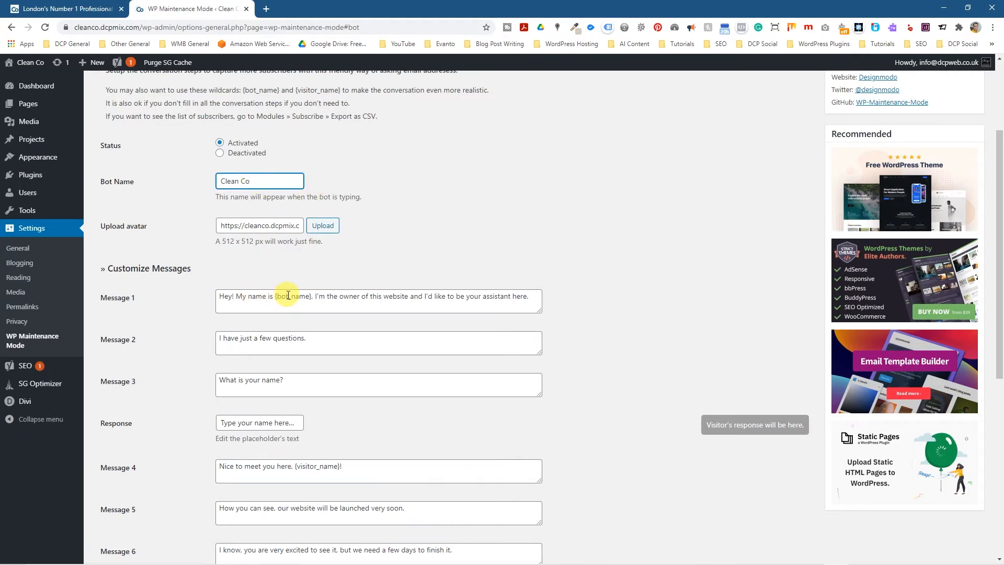
{"action": "triple_click", "coordinate": [258, 181]}
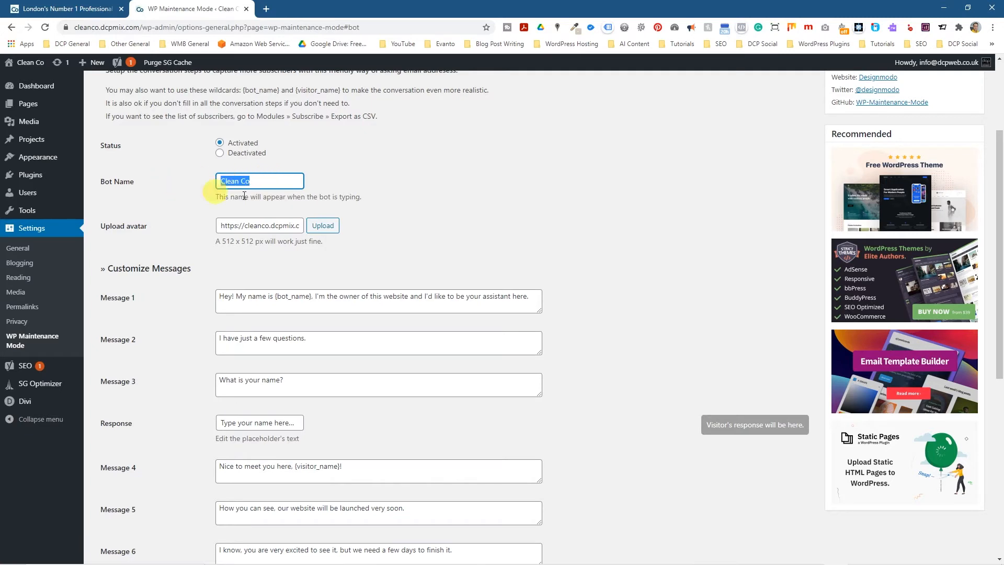
{"action": "type", "text": "L"}
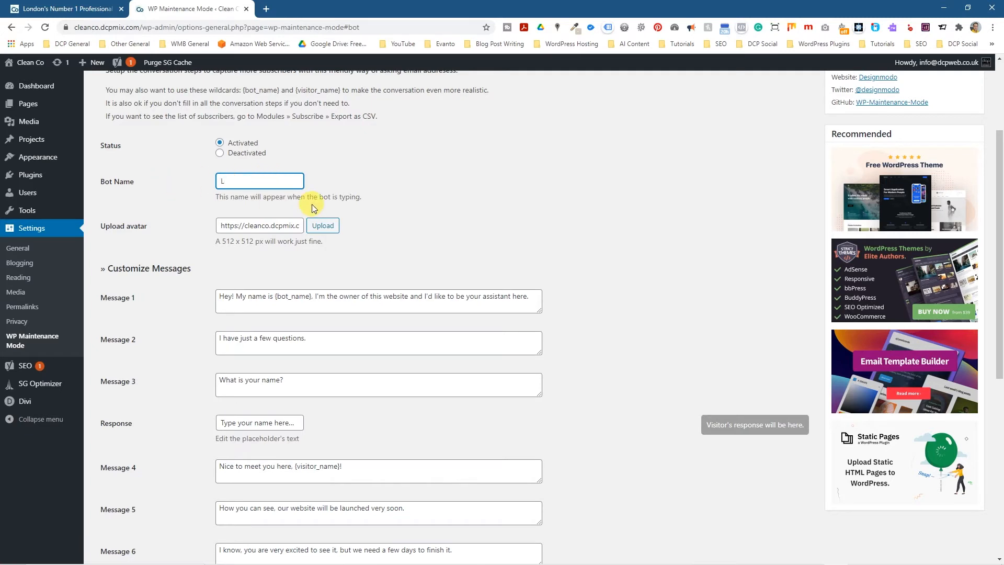
{"action": "type", "text": "ucy"}
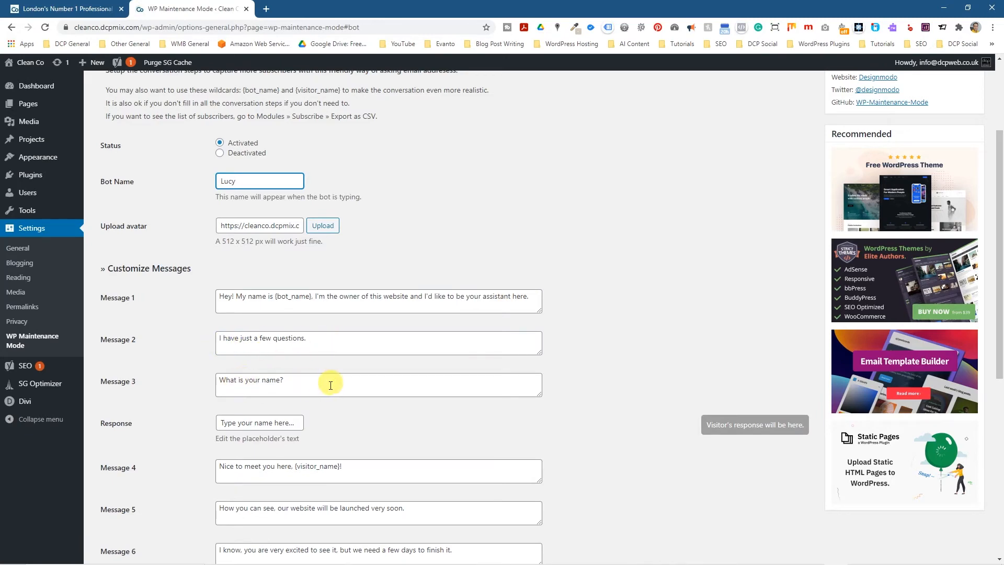
Trim 'How you can see,' from message 5, relabel Boring as 'May be later', and save.
{"action": "scroll", "scroll_direction": "down", "scroll_amount": 3}
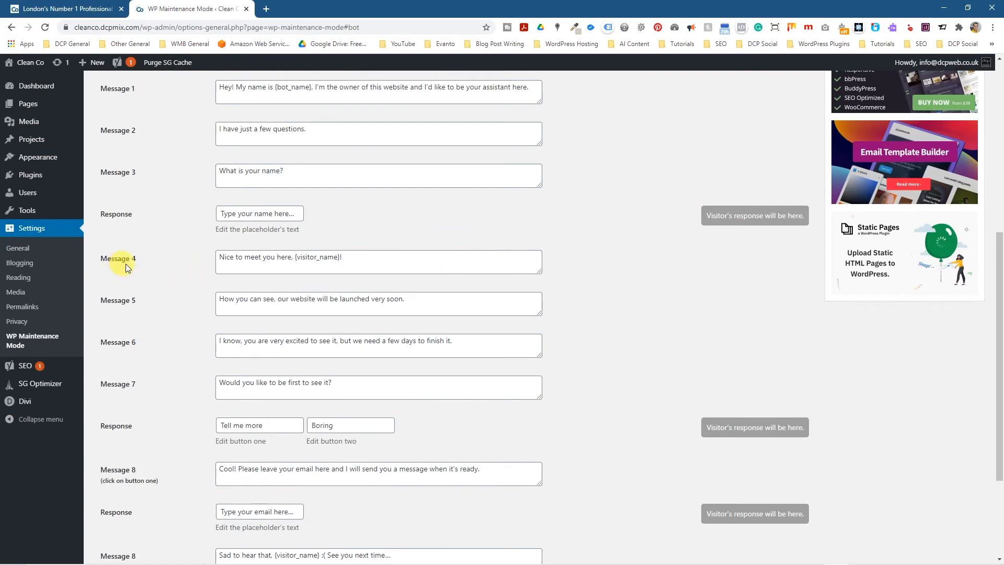
{"action": "mouse_move", "coordinate": [323, 249]}
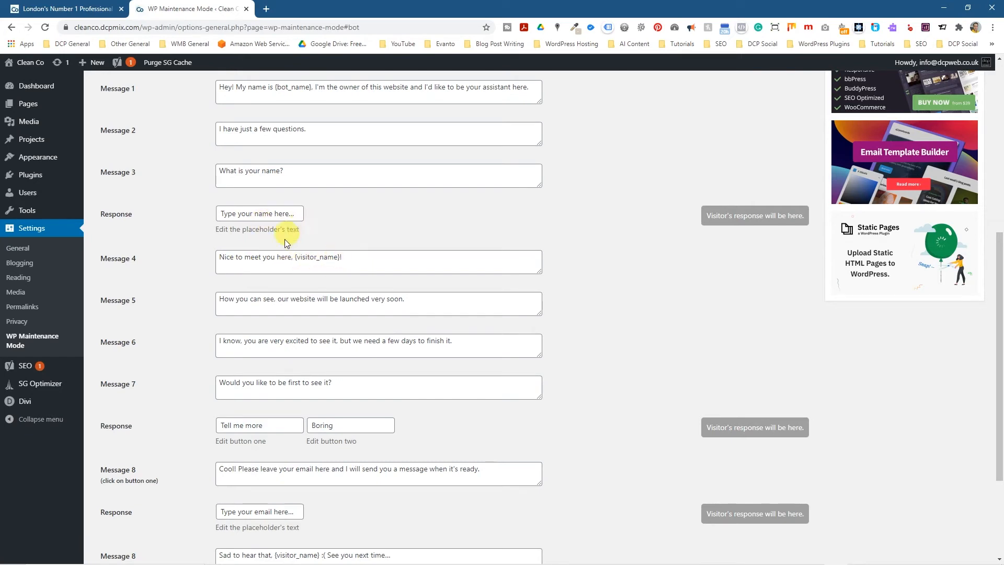
{"action": "mouse_move", "coordinate": [209, 319]}
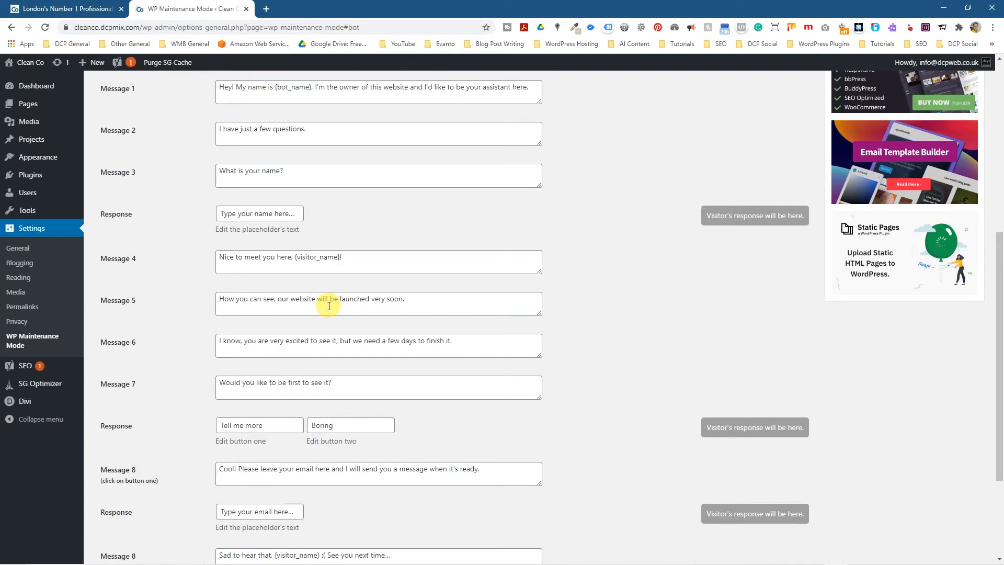
{"action": "mouse_move", "coordinate": [265, 310]}
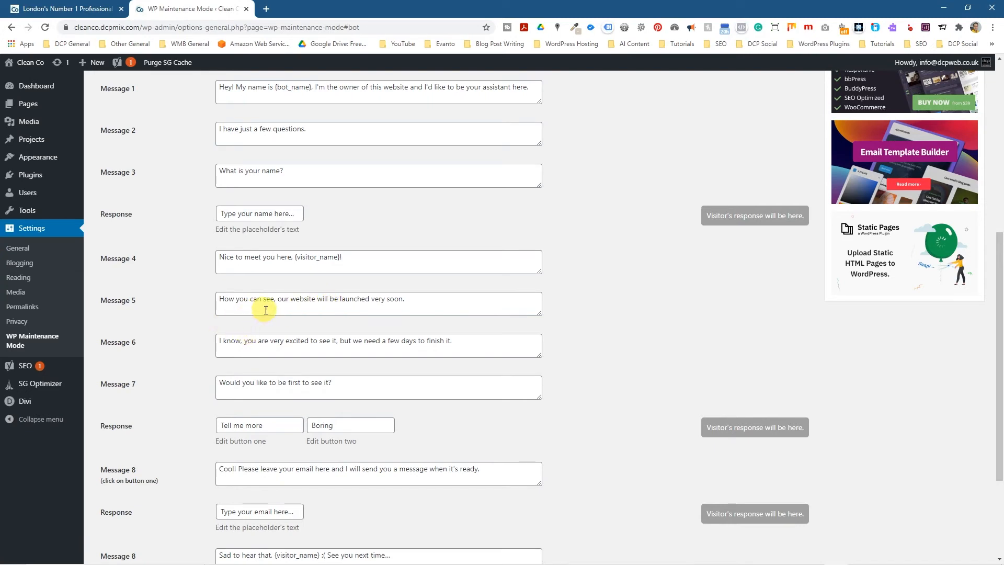
{"action": "mouse_move", "coordinate": [350, 309]}
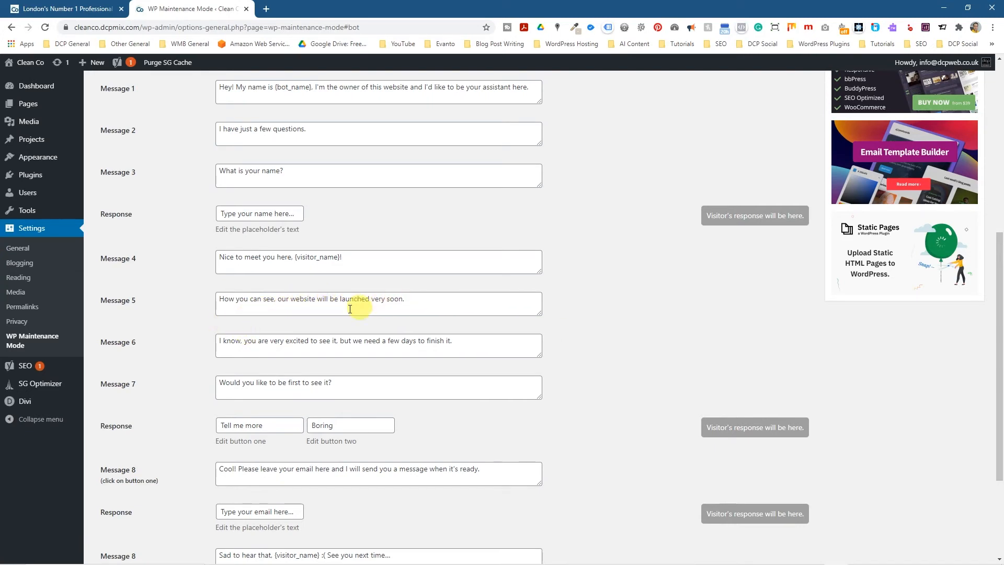
{"action": "mouse_move", "coordinate": [254, 300]}
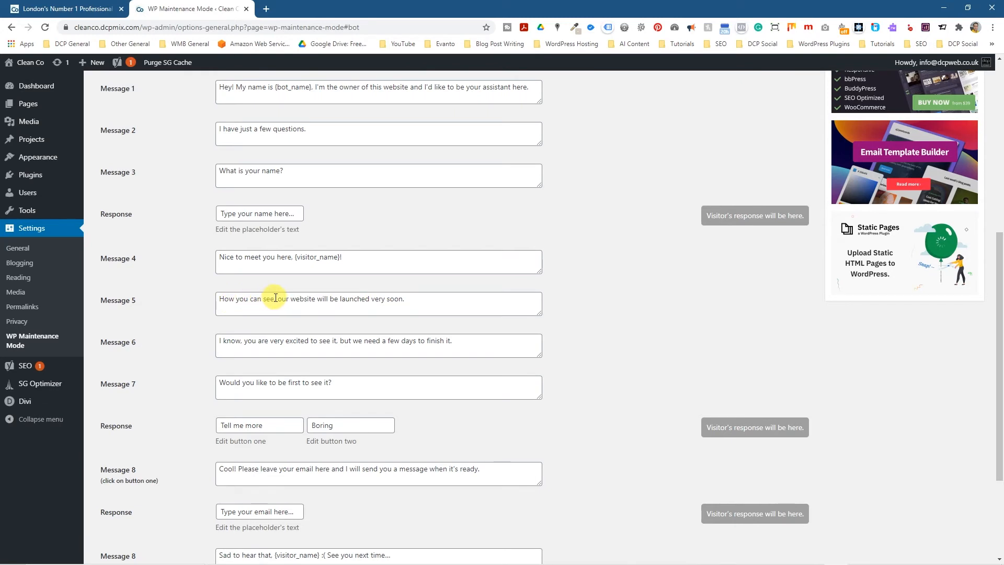
{"action": "double_click", "coordinate": [273, 299]}
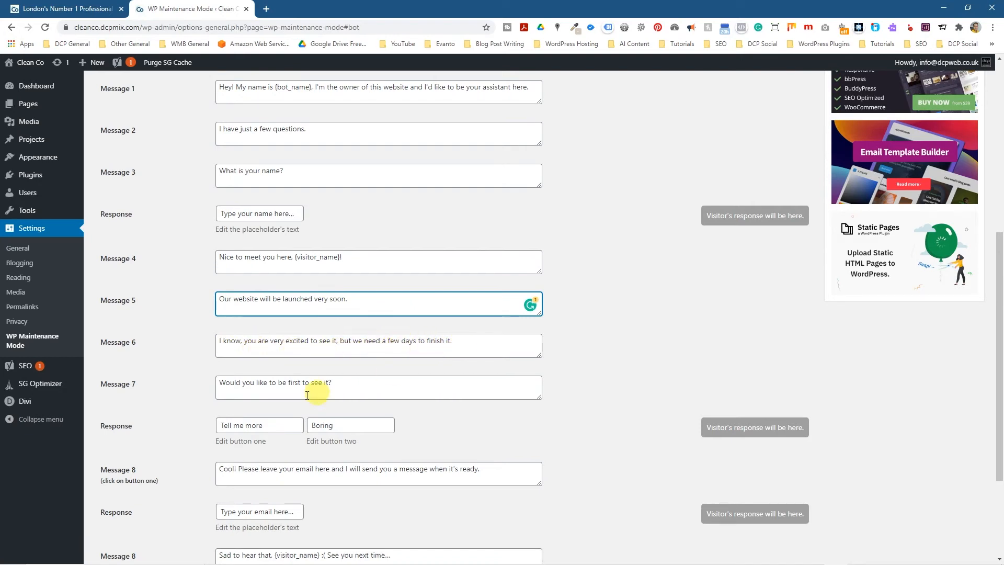
{"action": "scroll", "scroll_direction": "down", "scroll_amount": 3}
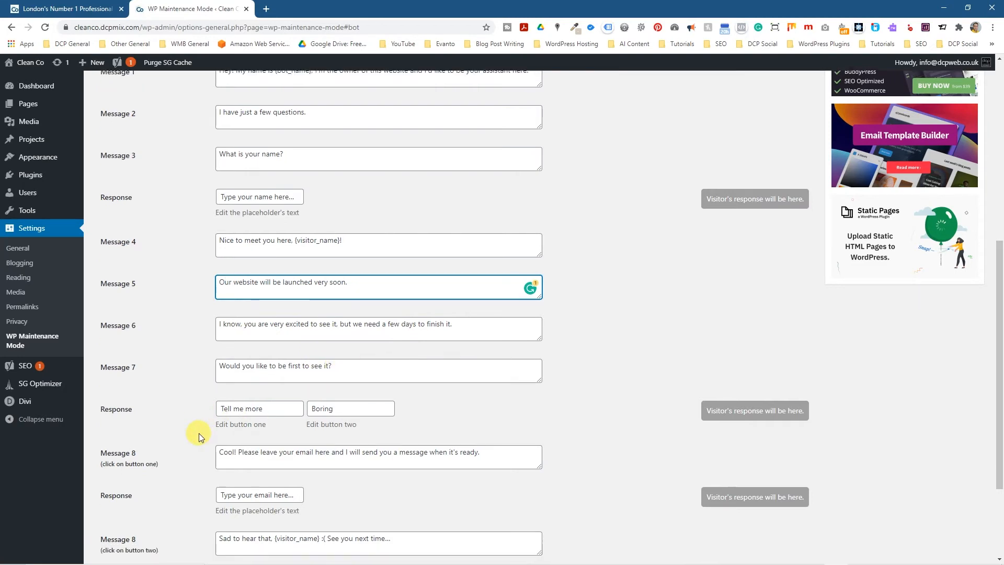
{"action": "scroll", "scroll_direction": "down", "scroll_amount": 3}
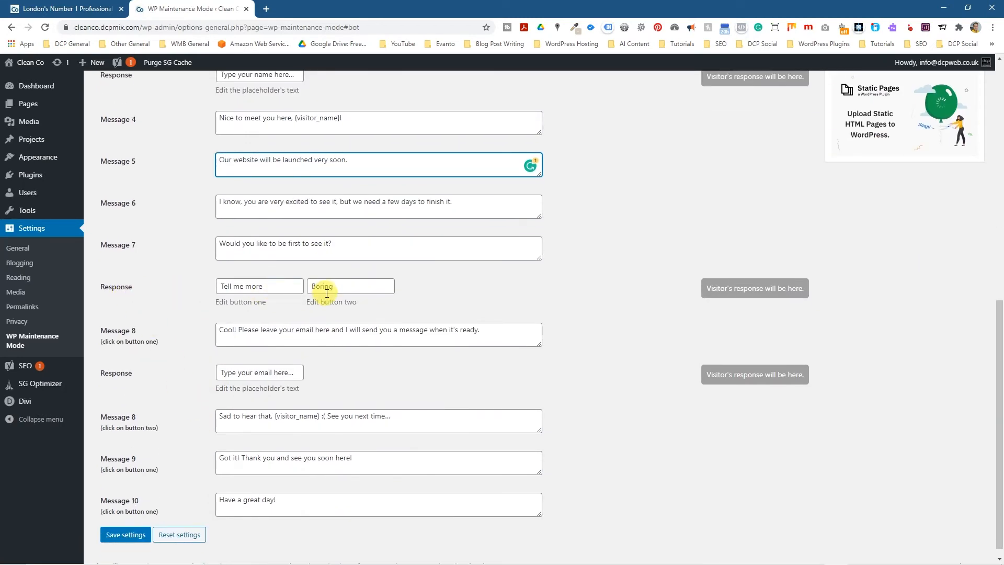
{"action": "type", "text": "M"}
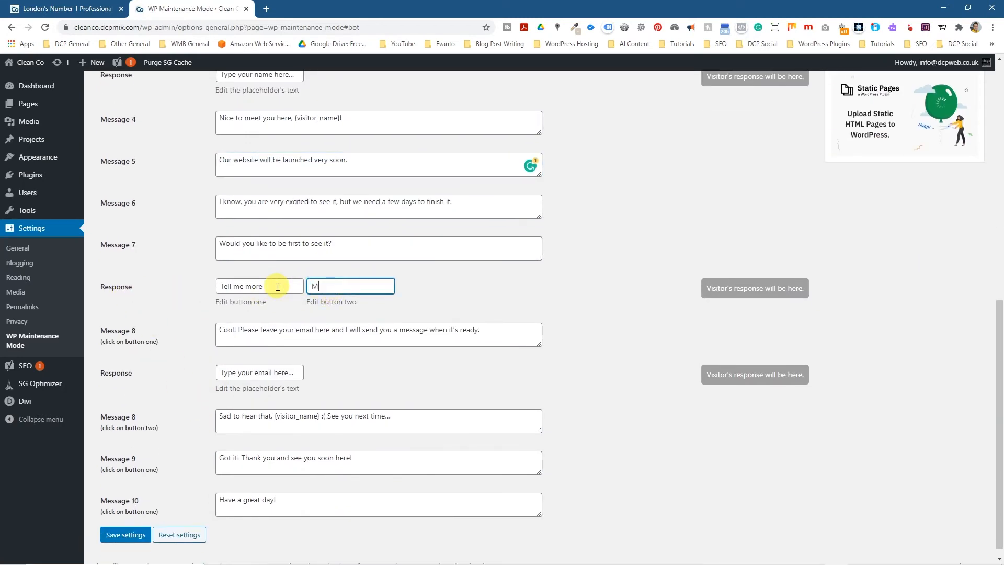
{"action": "type", "text": "ay be later"}
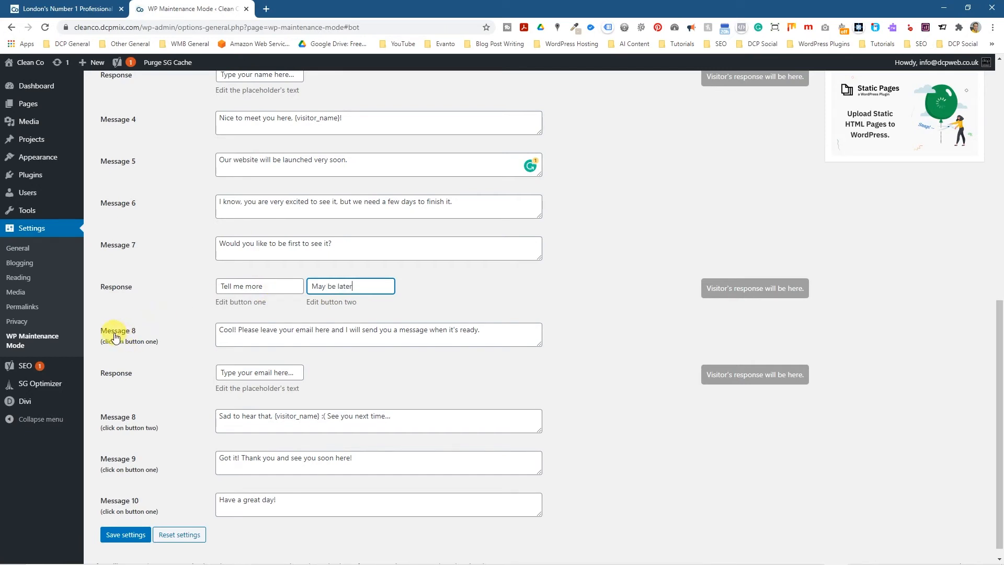
{"action": "mouse_move", "coordinate": [332, 331]}
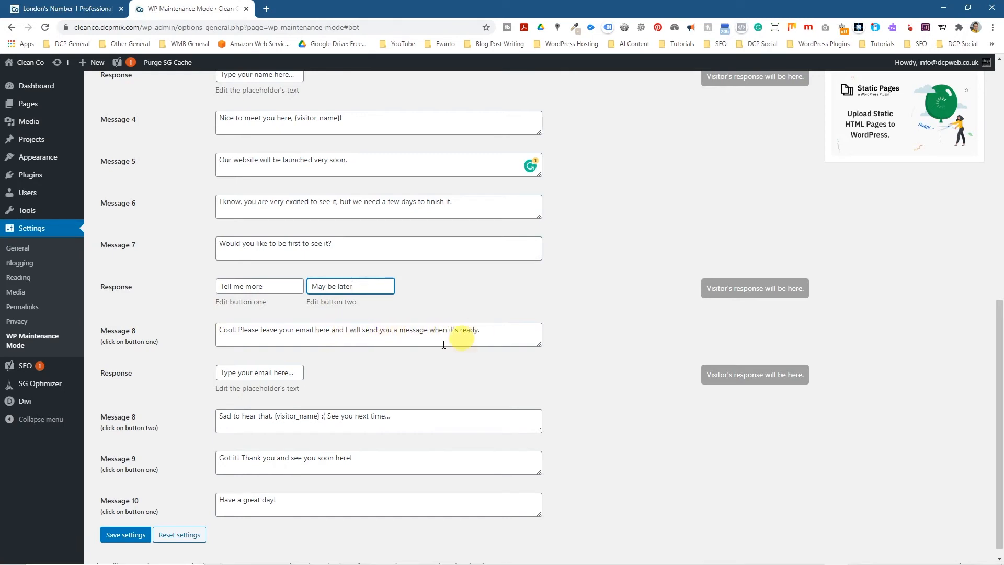
{"action": "scroll", "scroll_direction": "down", "scroll_amount": 3}
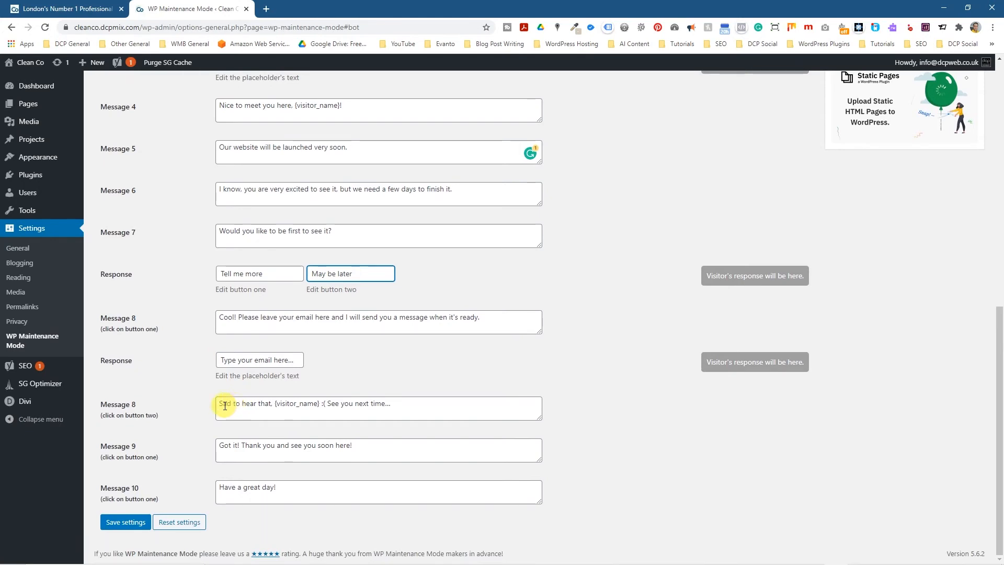
{"action": "mouse_move", "coordinate": [416, 389]}
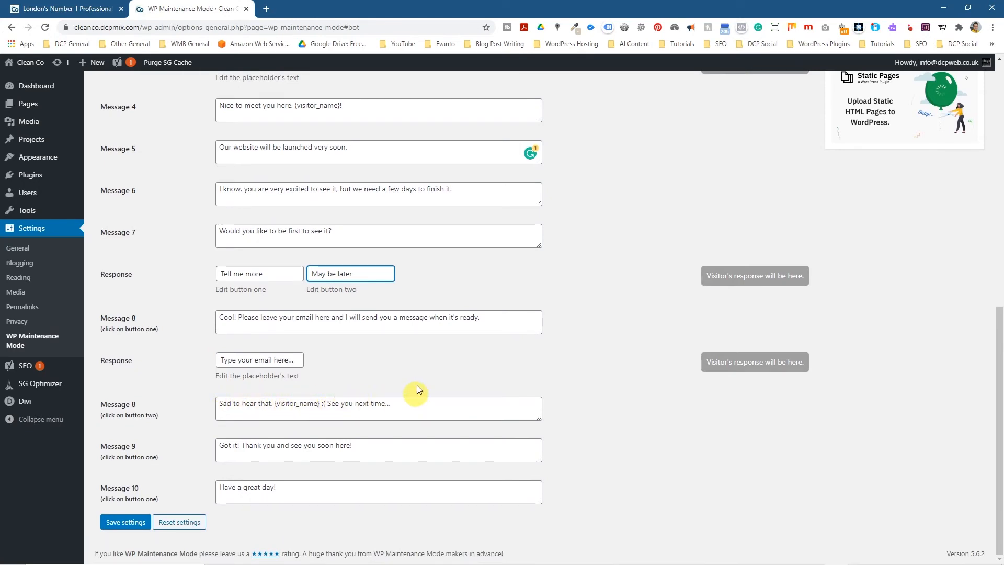
{"action": "mouse_move", "coordinate": [296, 420]}
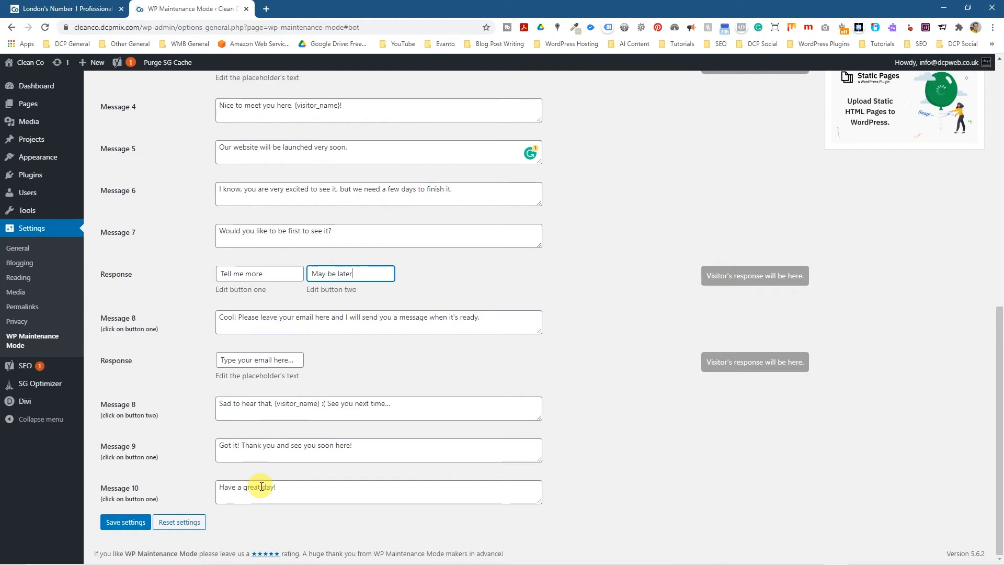
{"action": "left_click", "coordinate": [125, 521]}
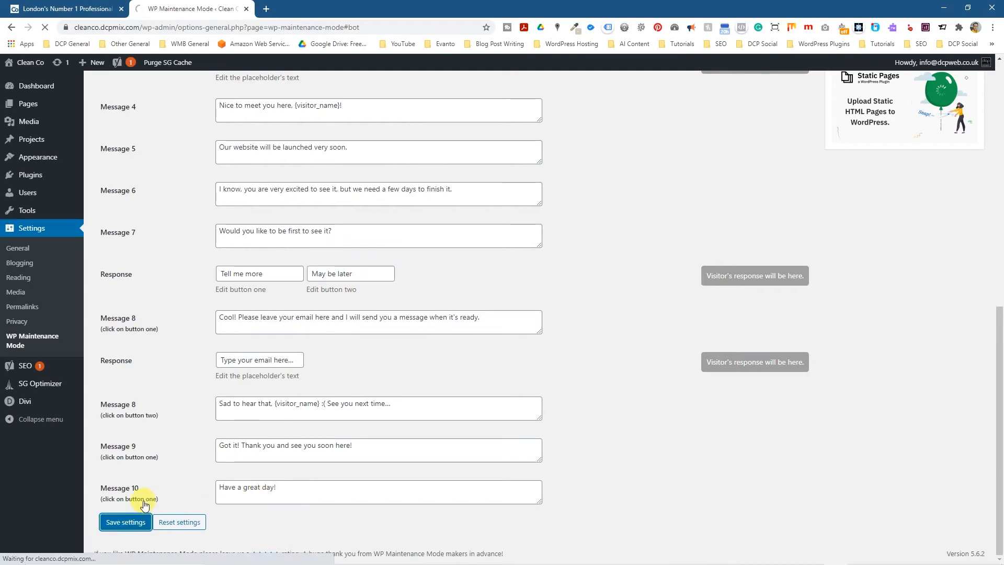
Answer the chat bot's name question with 'John'.
{"action": "left_click", "coordinate": [125, 522]}
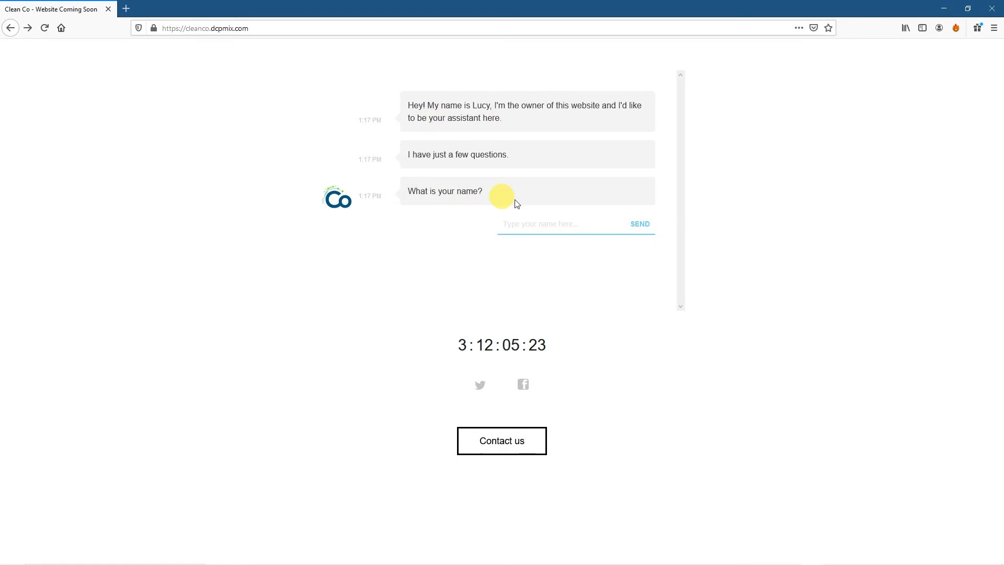
{"action": "left_click", "coordinate": [638, 224]}
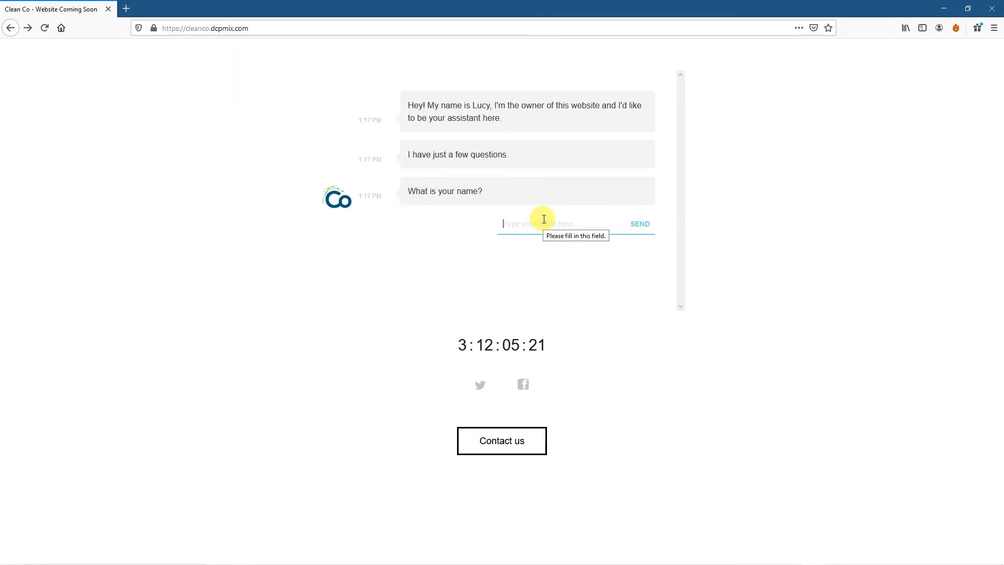
{"action": "type", "text": "John"}
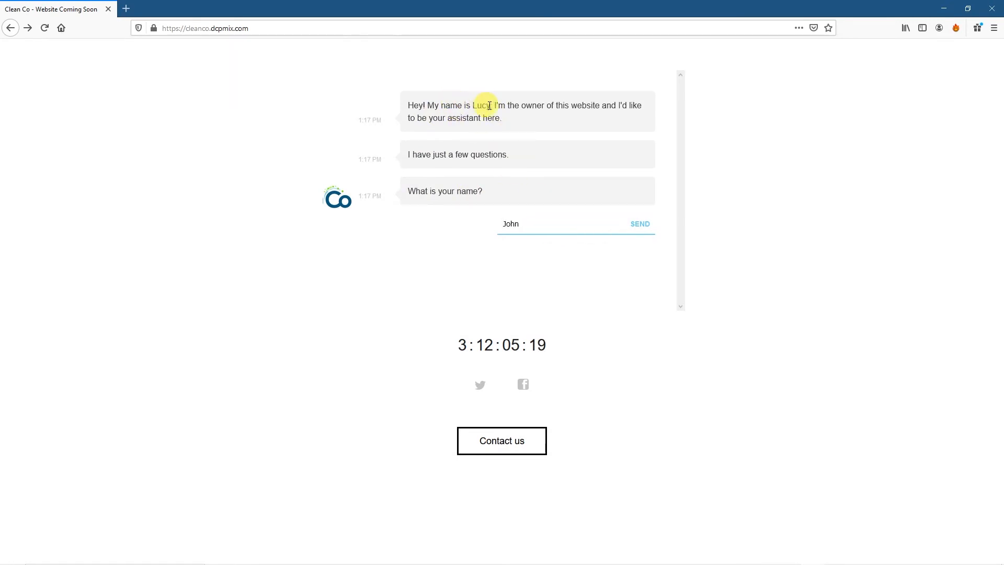
{"action": "left_click", "coordinate": [639, 223]}
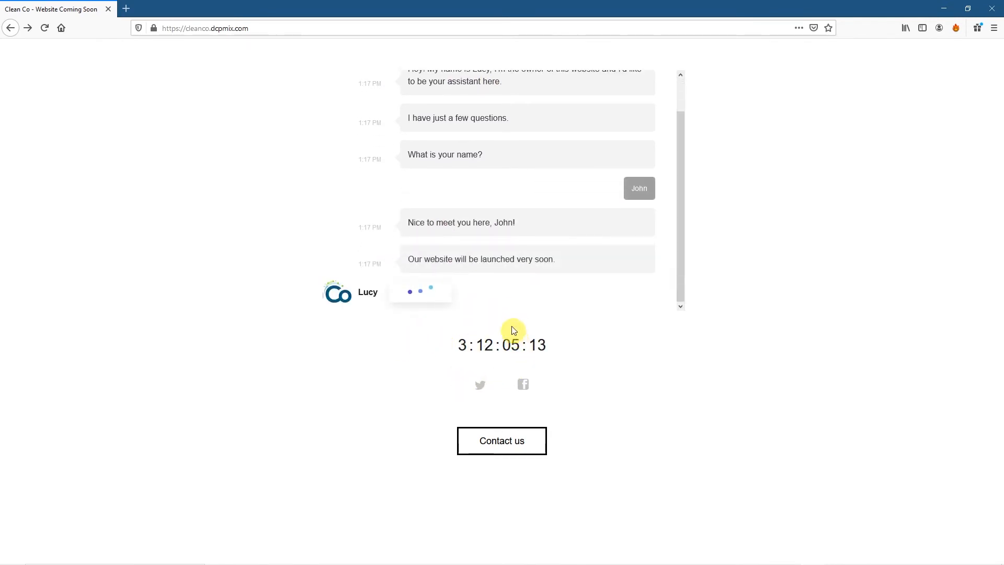
{"action": "mouse_move", "coordinate": [573, 316]}
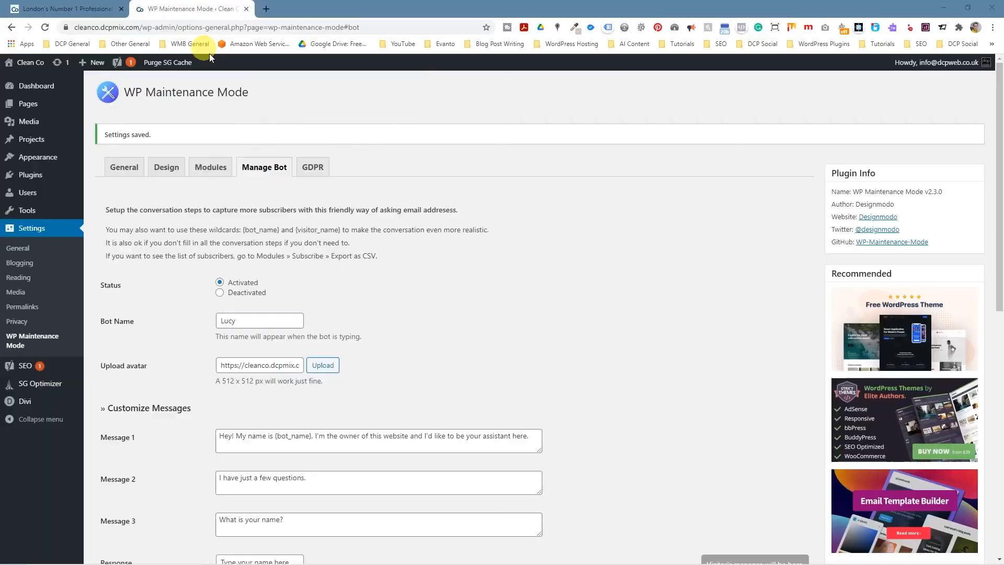
Give the chat bot an email address (info…co.co.uk) to finish the conversation.
{"action": "scroll", "scroll_direction": "down", "scroll_amount": 3}
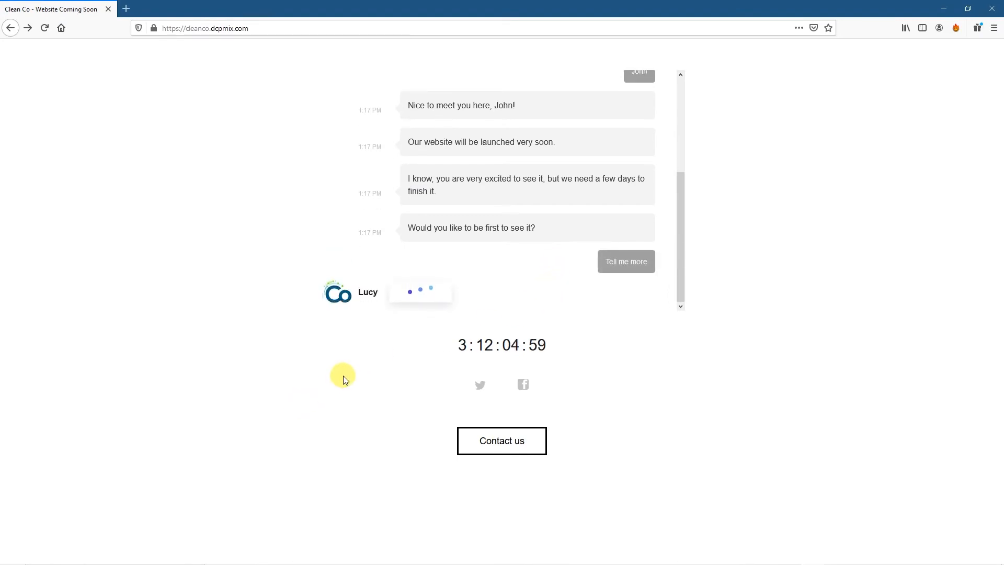
{"action": "left_click", "coordinate": [626, 262]}
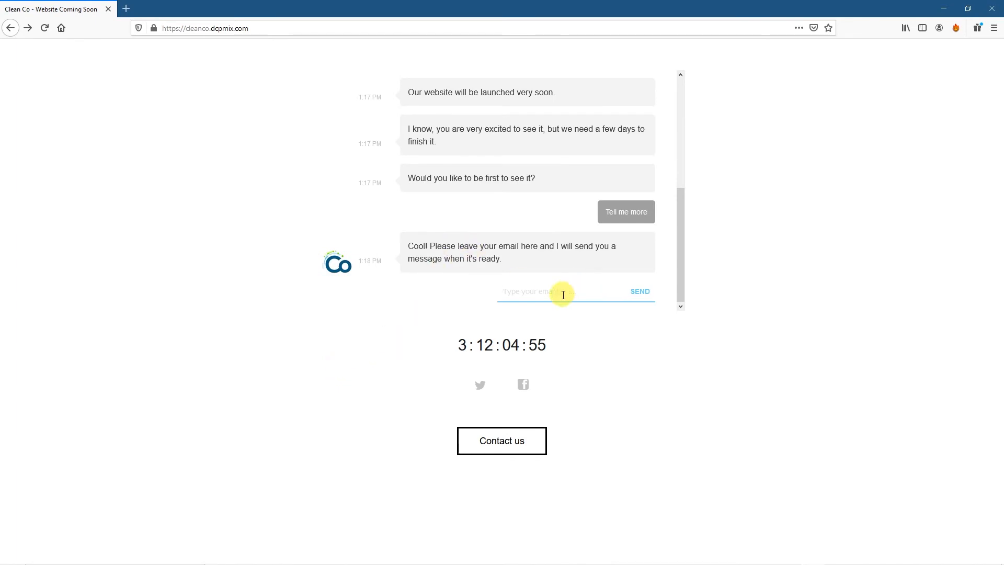
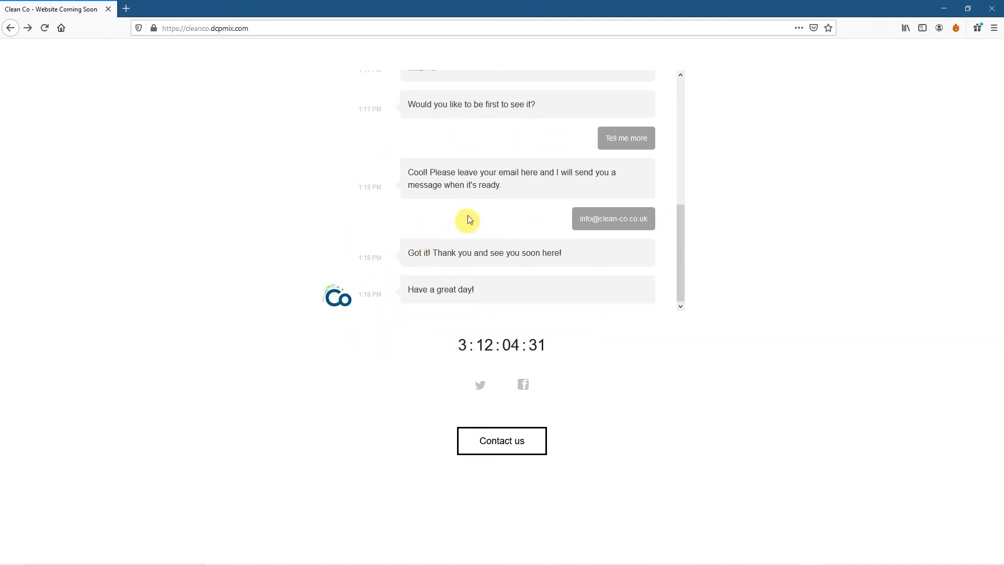
{"action": "mouse_move", "coordinate": [454, 345]}
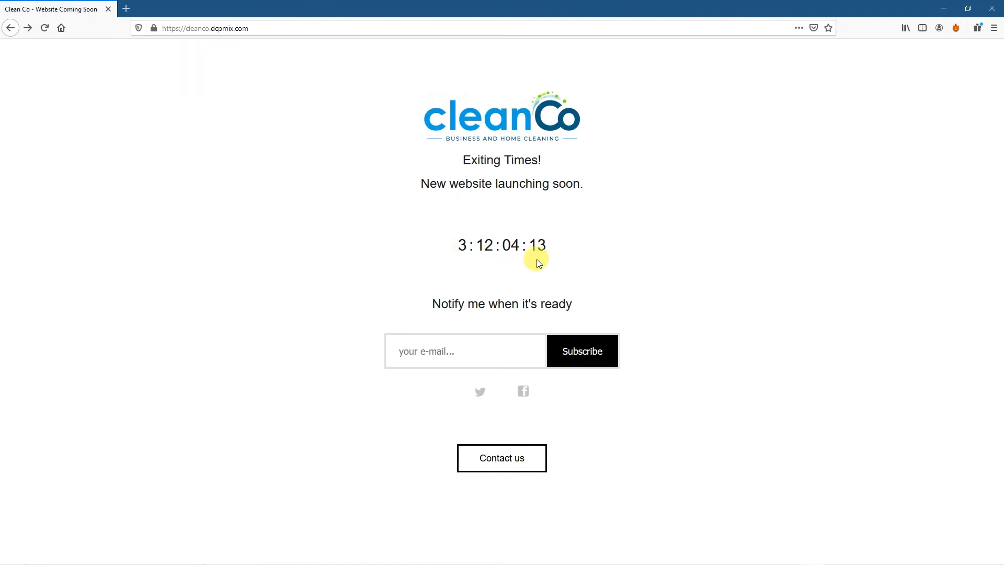
{"action": "mouse_move", "coordinate": [241, 312]}
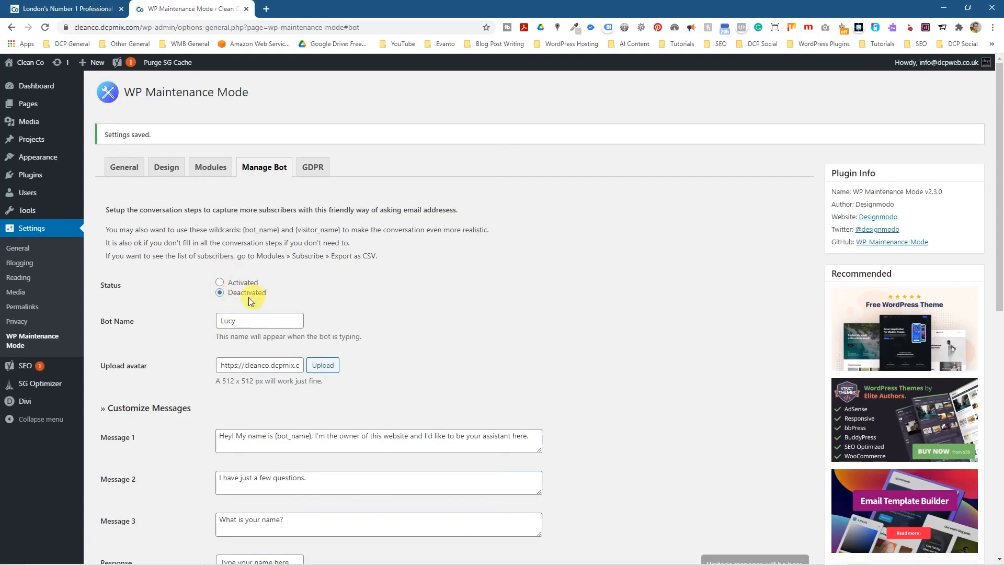
Show WP Maintenance Mode's Modules settings and scroll down to the subscribe stats.
{"action": "scroll", "scroll_direction": "down", "scroll_amount": 3}
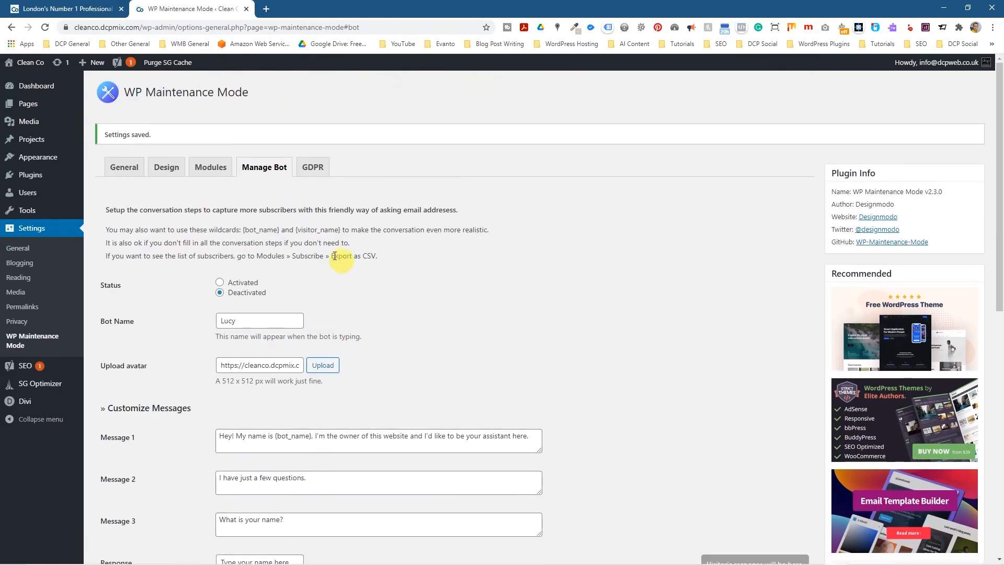
{"action": "left_click", "coordinate": [210, 166]}
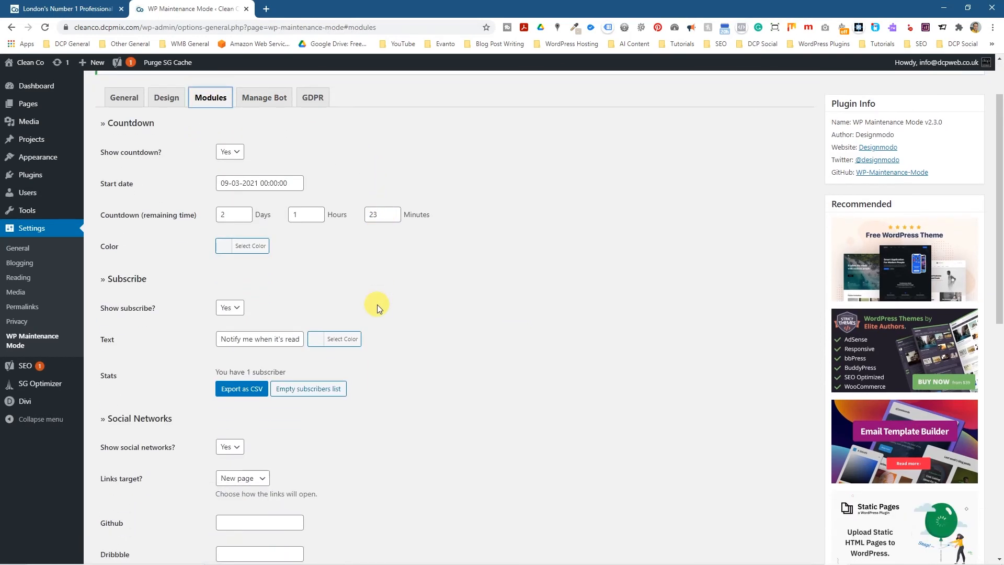
{"action": "scroll", "scroll_direction": "down", "scroll_amount": 3}
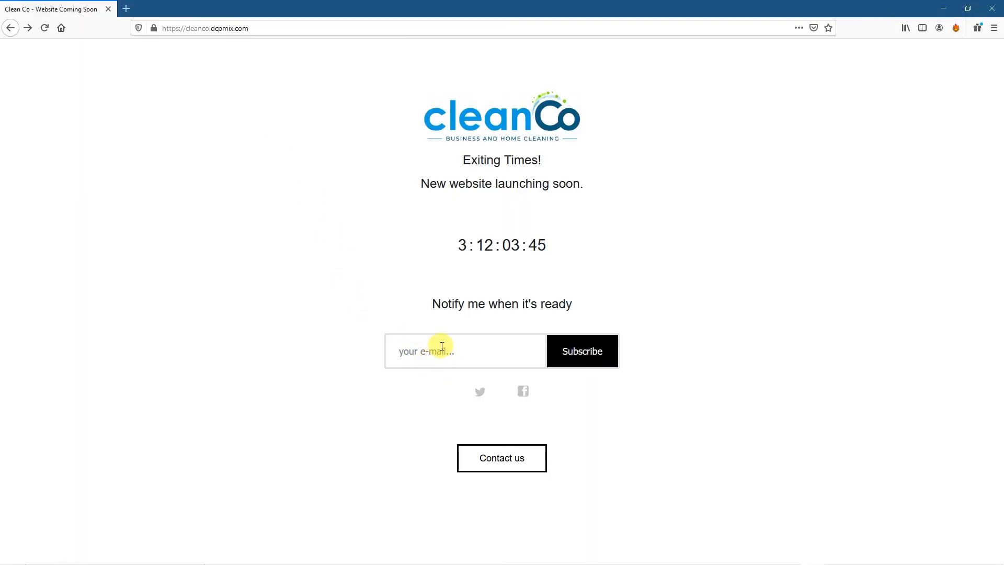
Enter a second email address (blogo…g) in the coming-soon page's subscribe field.
{"action": "type", "text": "blogo"}
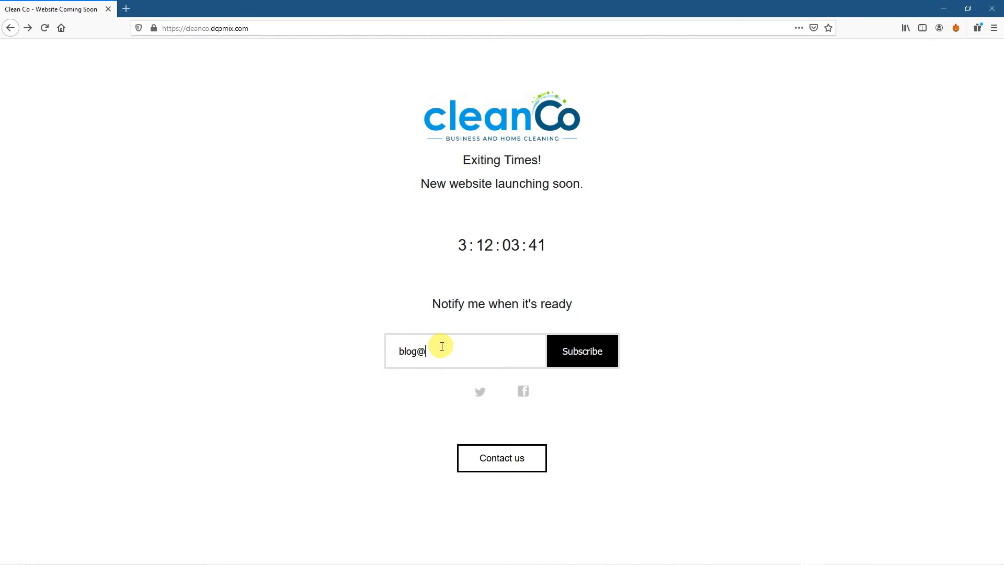
{"action": "type", "text": "g"}
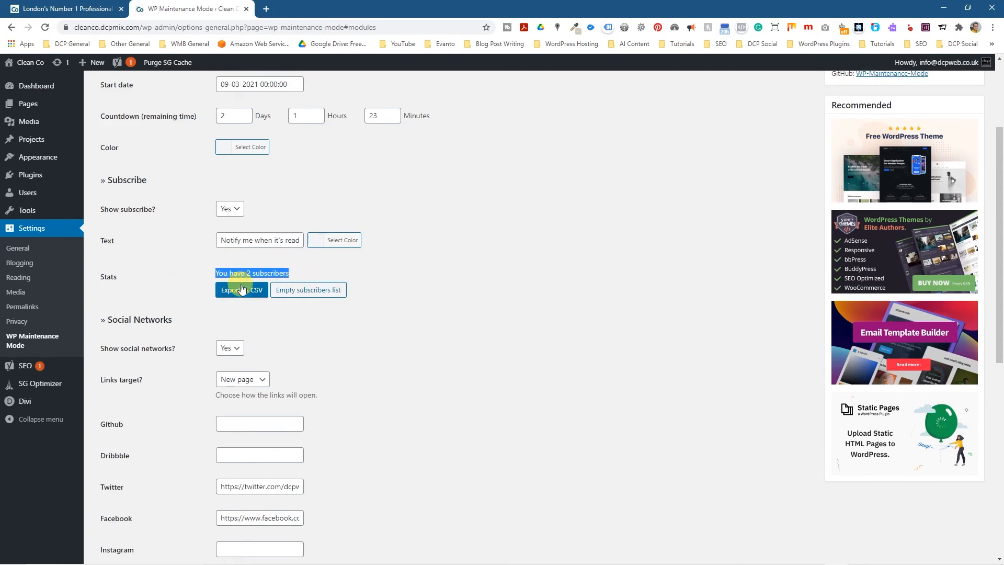
Confirm 'You have 2 subscribers' on Modules, then reopen the Design settings.
{"action": "left_click", "coordinate": [64, 8]}
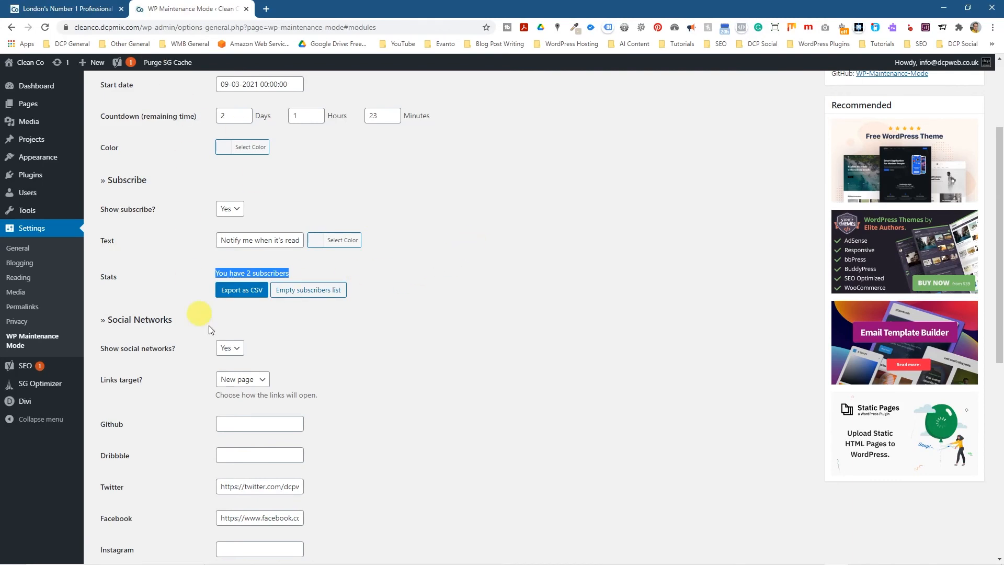
{"action": "mouse_move", "coordinate": [416, 320]}
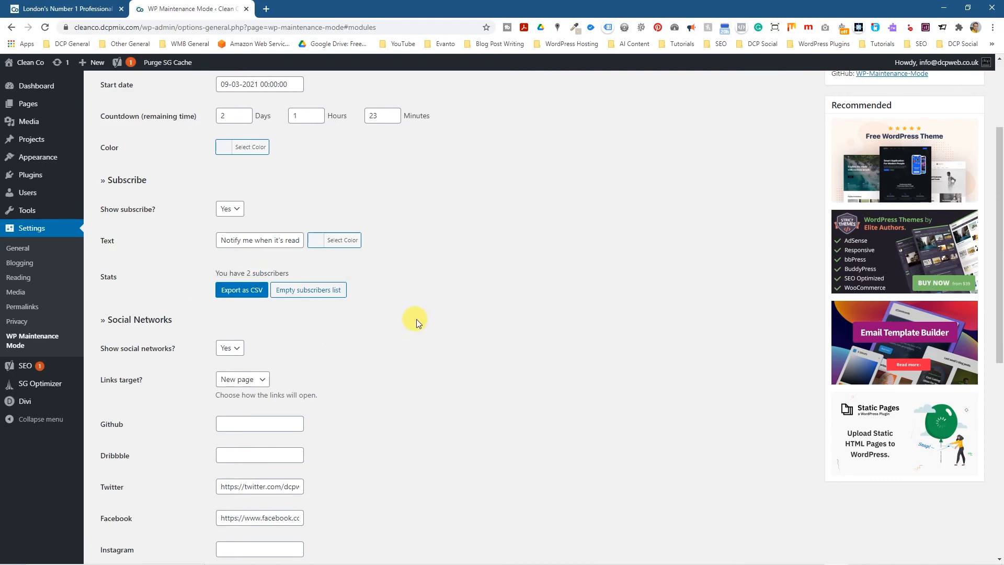
{"action": "mouse_move", "coordinate": [400, 291]}
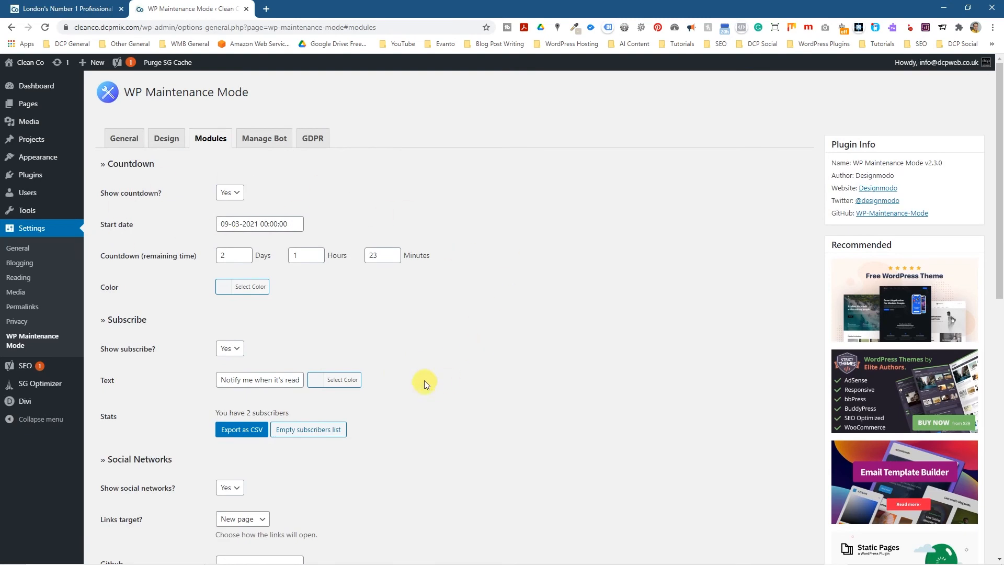
{"action": "left_click", "coordinate": [165, 138]}
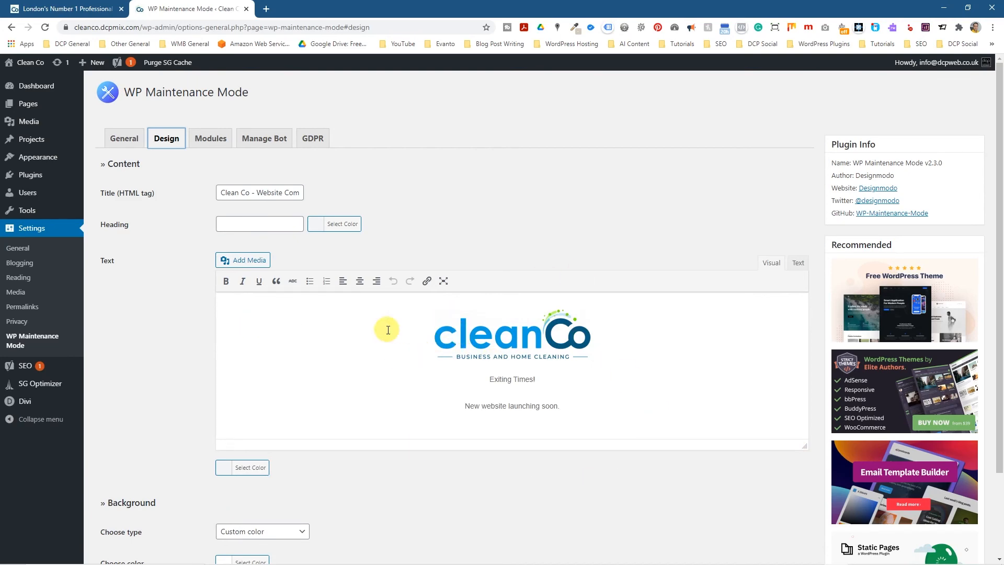
{"action": "left_click", "coordinate": [64, 9]}
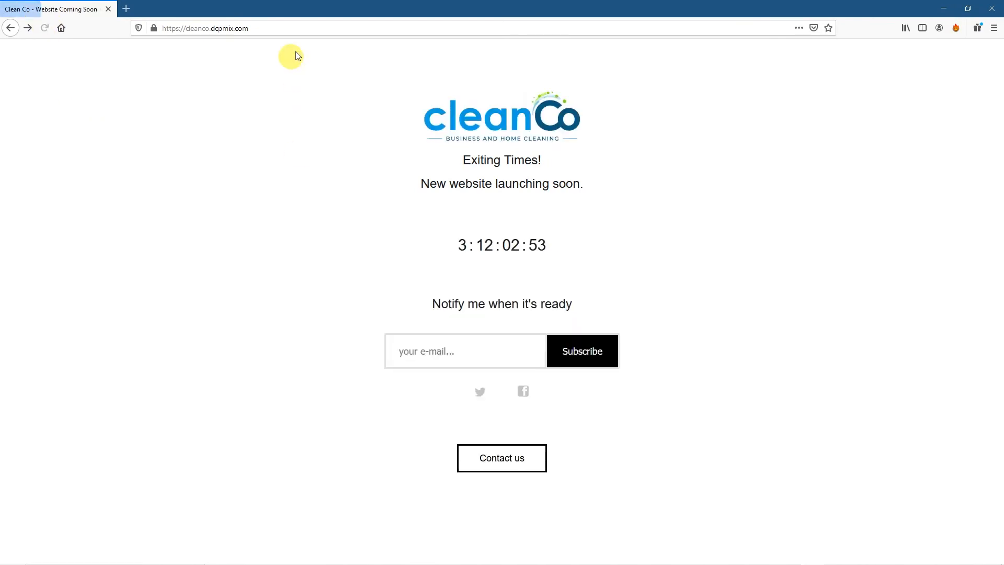
{"action": "mouse_move", "coordinate": [326, 388]}
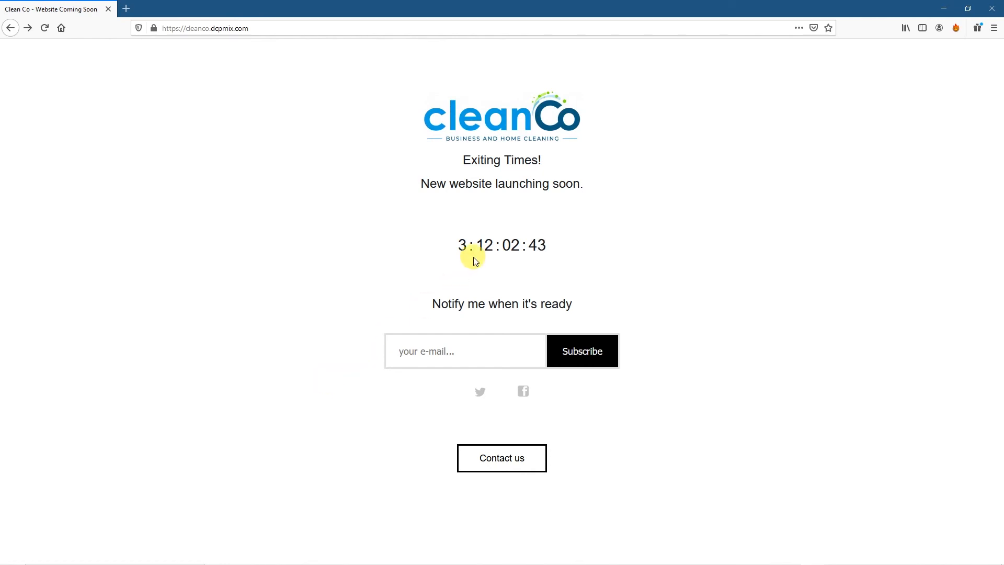
{"action": "mouse_move", "coordinate": [350, 248]}
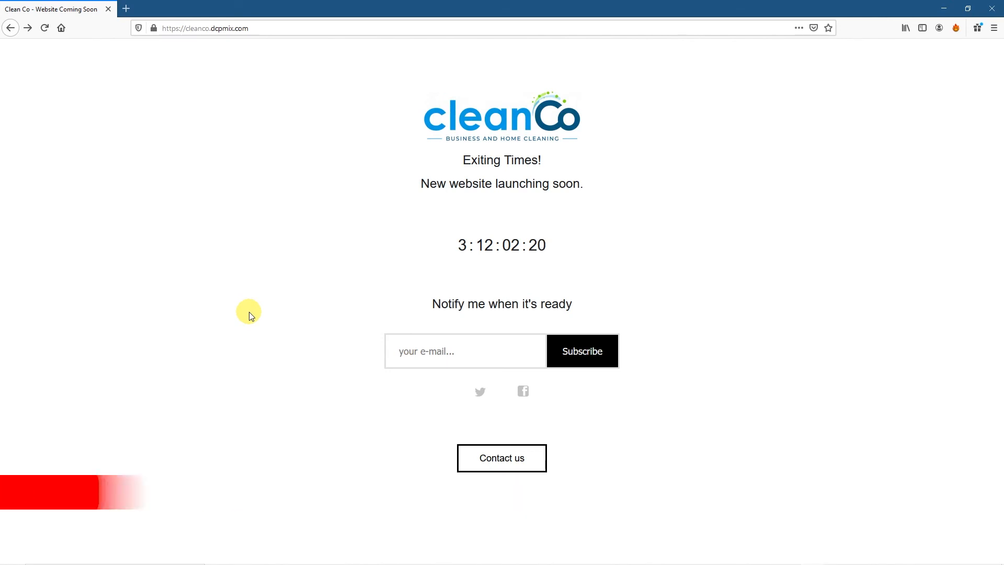
{"action": "mouse_move", "coordinate": [322, 226]}
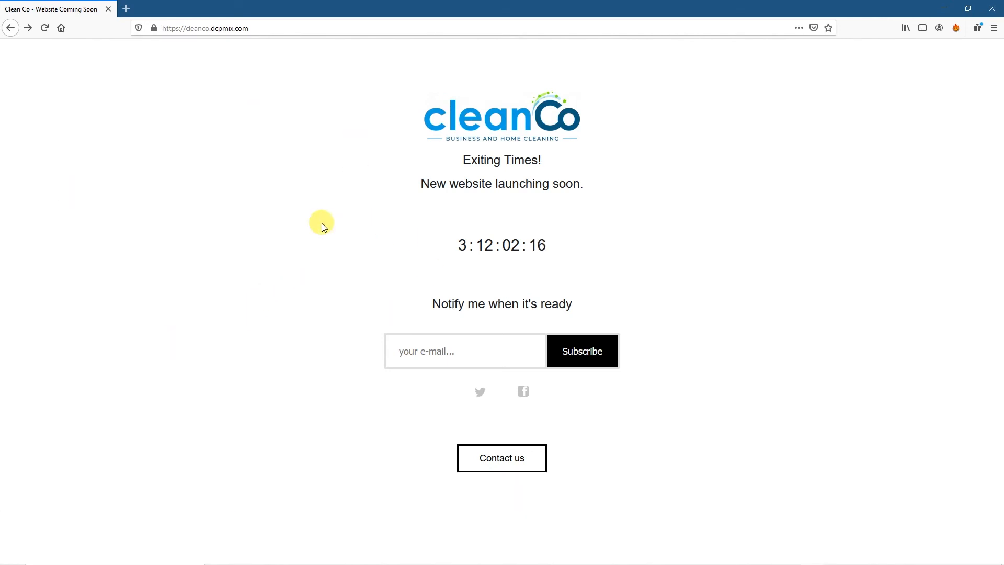
{"action": "mouse_move", "coordinate": [326, 276]}
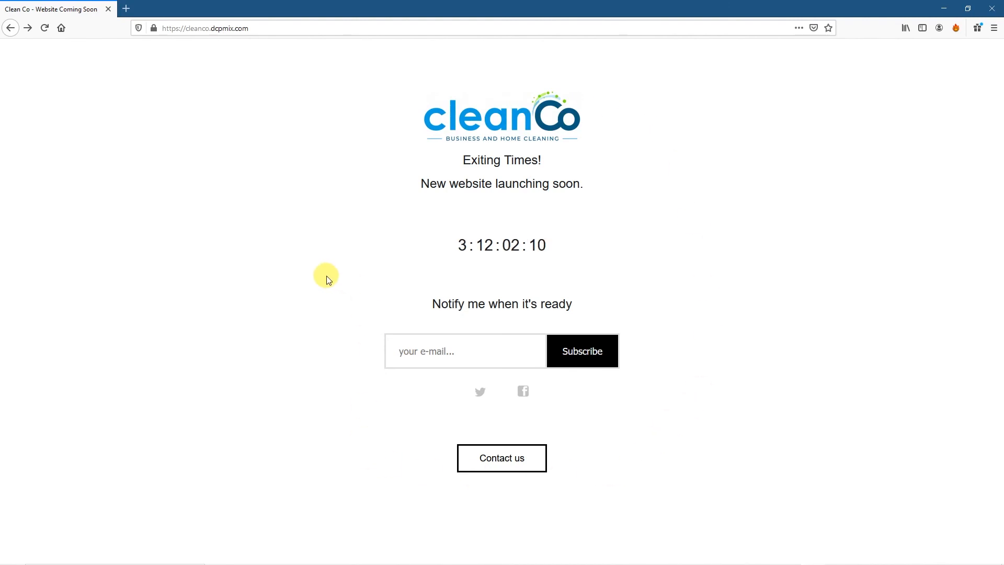
{"action": "mouse_move", "coordinate": [325, 238]}
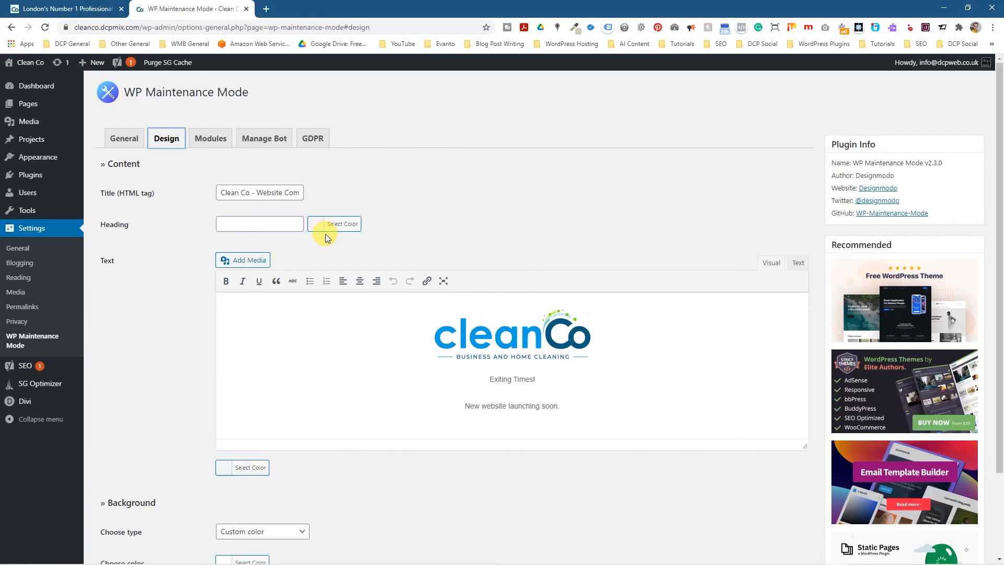
{"action": "mouse_move", "coordinate": [182, 294]}
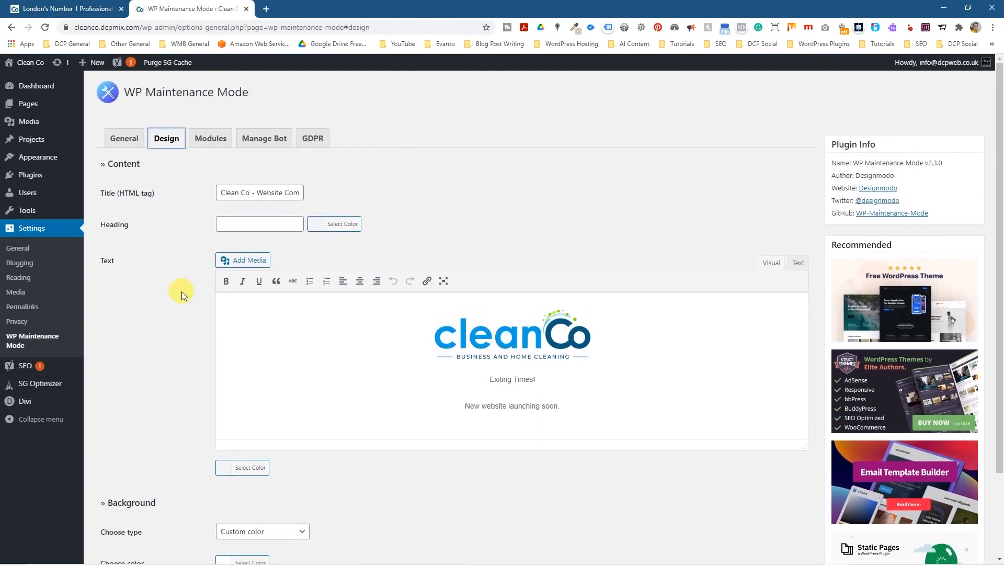
{"action": "mouse_move", "coordinate": [858, 195]}
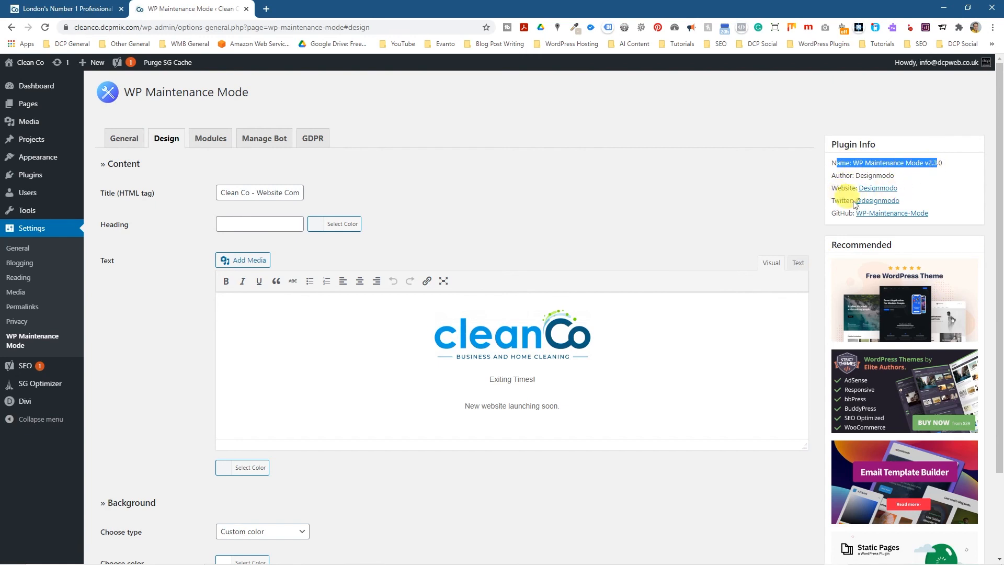
{"action": "scroll", "scroll_direction": "down", "scroll_amount": 3}
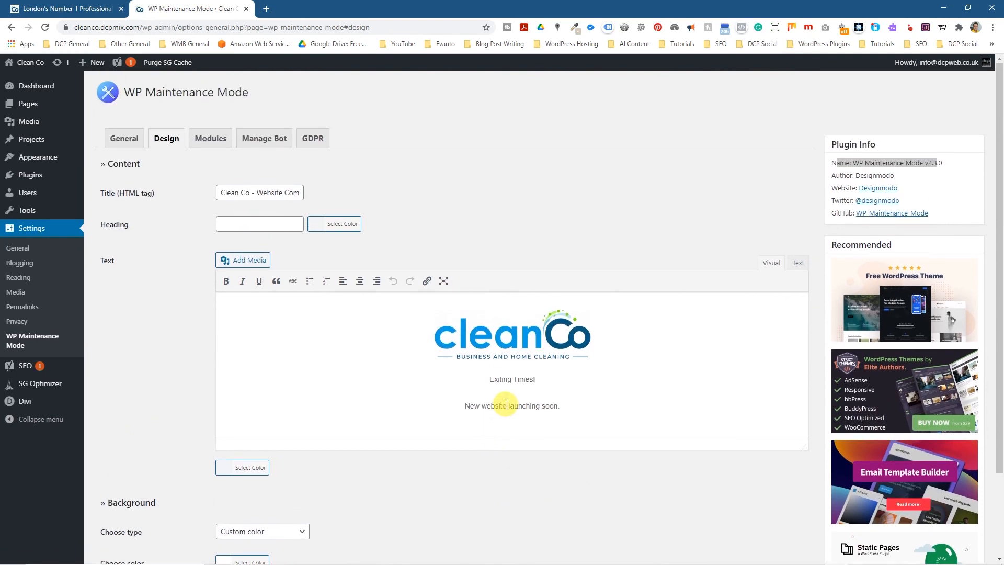
{"action": "mouse_move", "coordinate": [447, 477]}
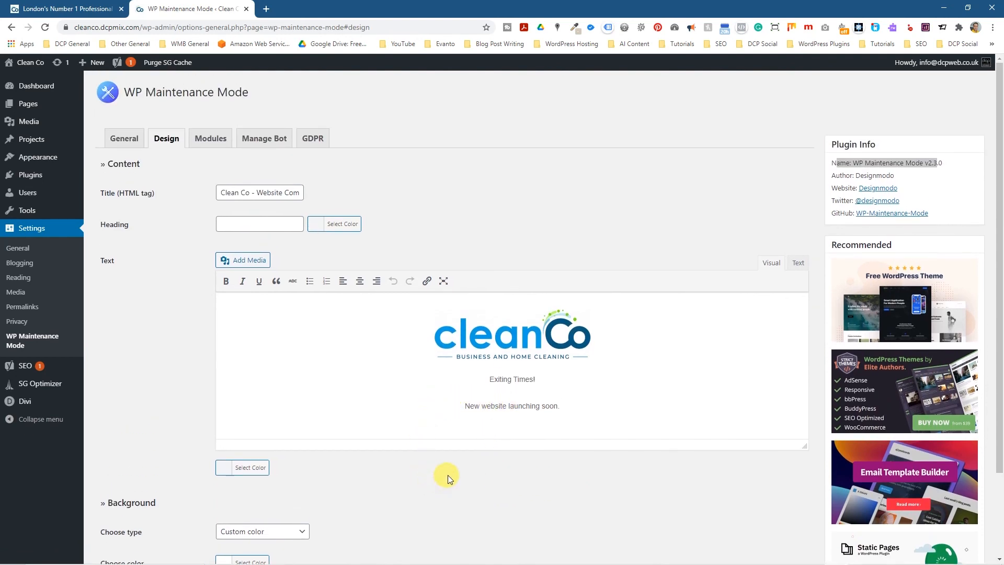
{"action": "mouse_move", "coordinate": [422, 467]}
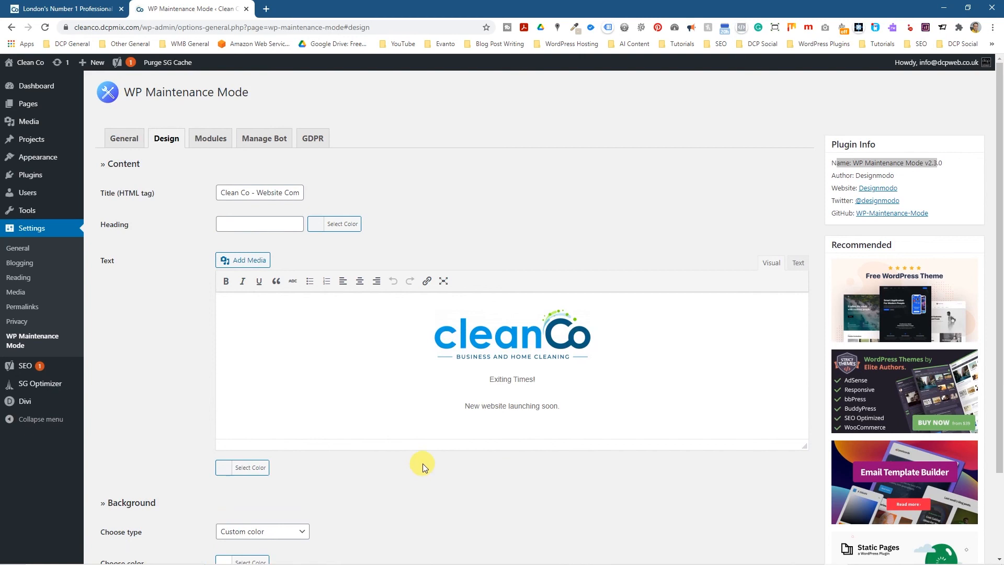
{"action": "mouse_move", "coordinate": [413, 435]}
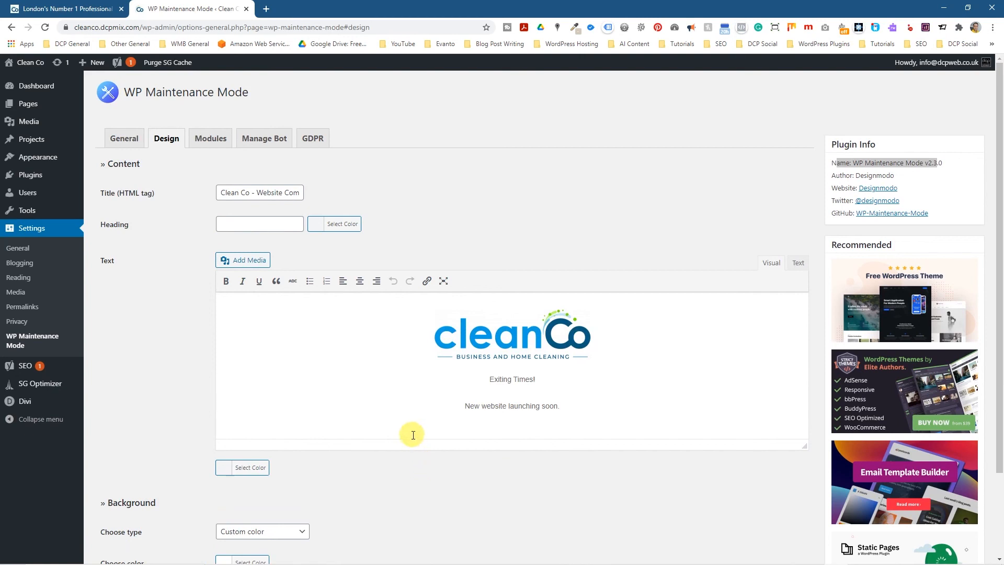
{"action": "mouse_move", "coordinate": [416, 322]}
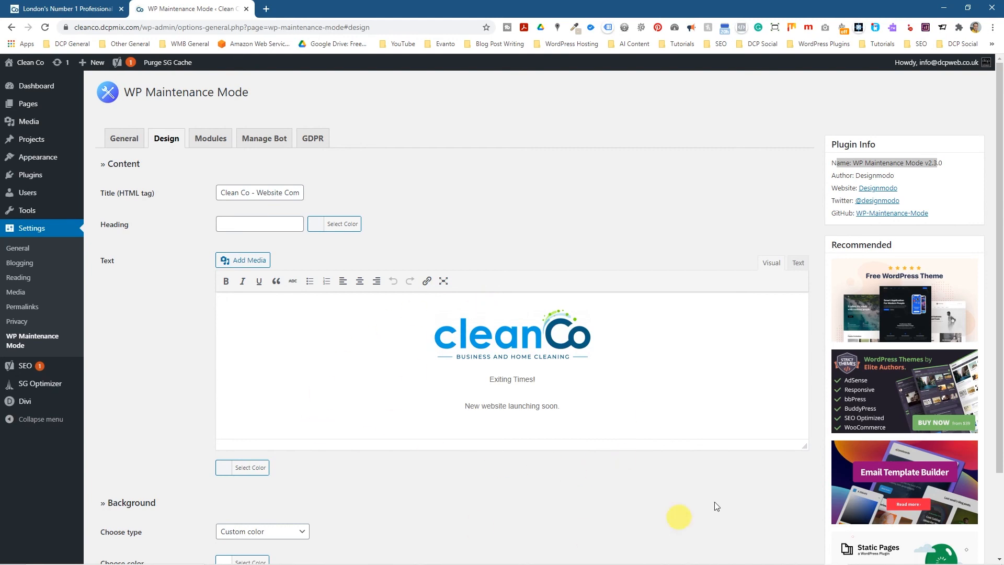
{"action": "mouse_move", "coordinate": [37, 227]}
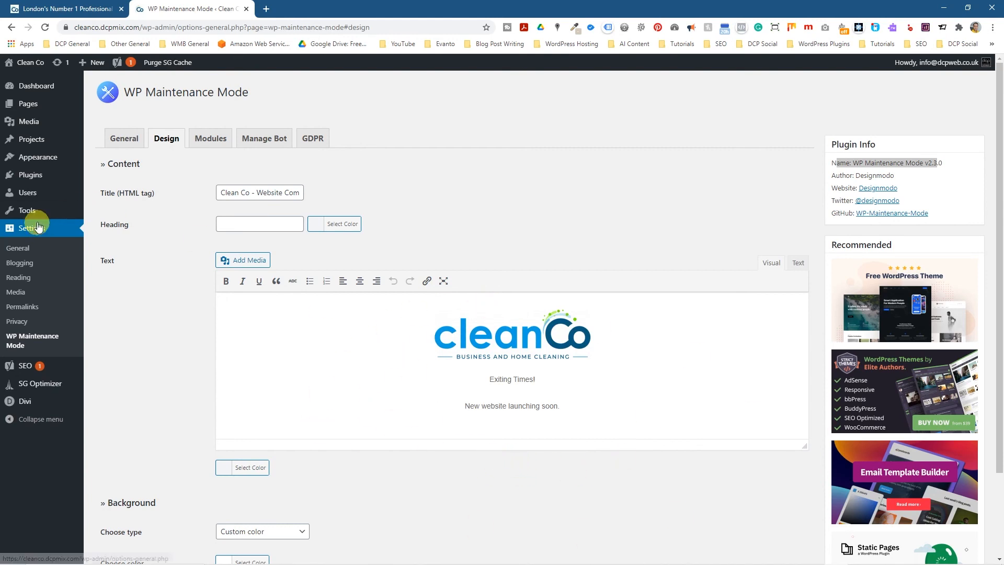
{"action": "mouse_move", "coordinate": [29, 174]}
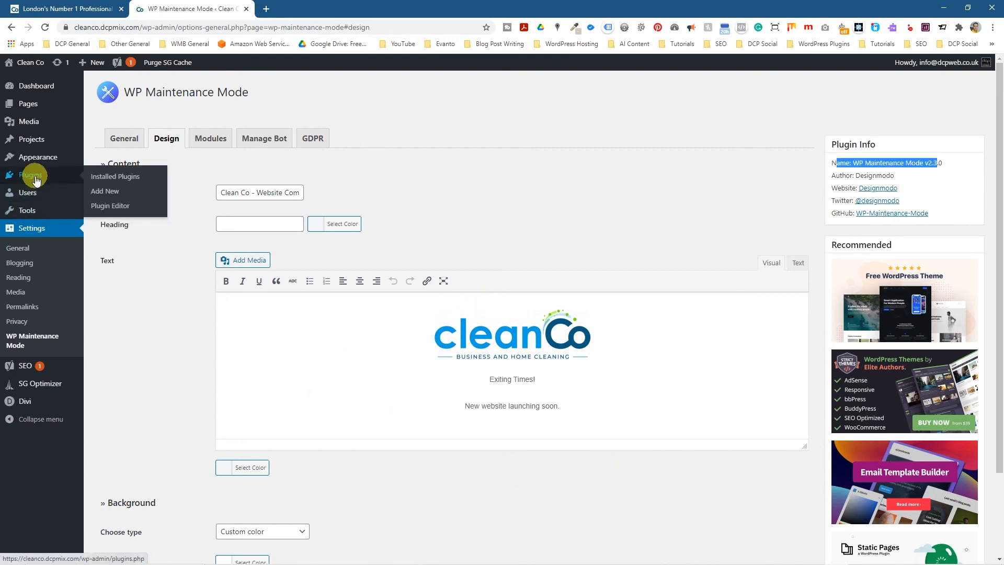